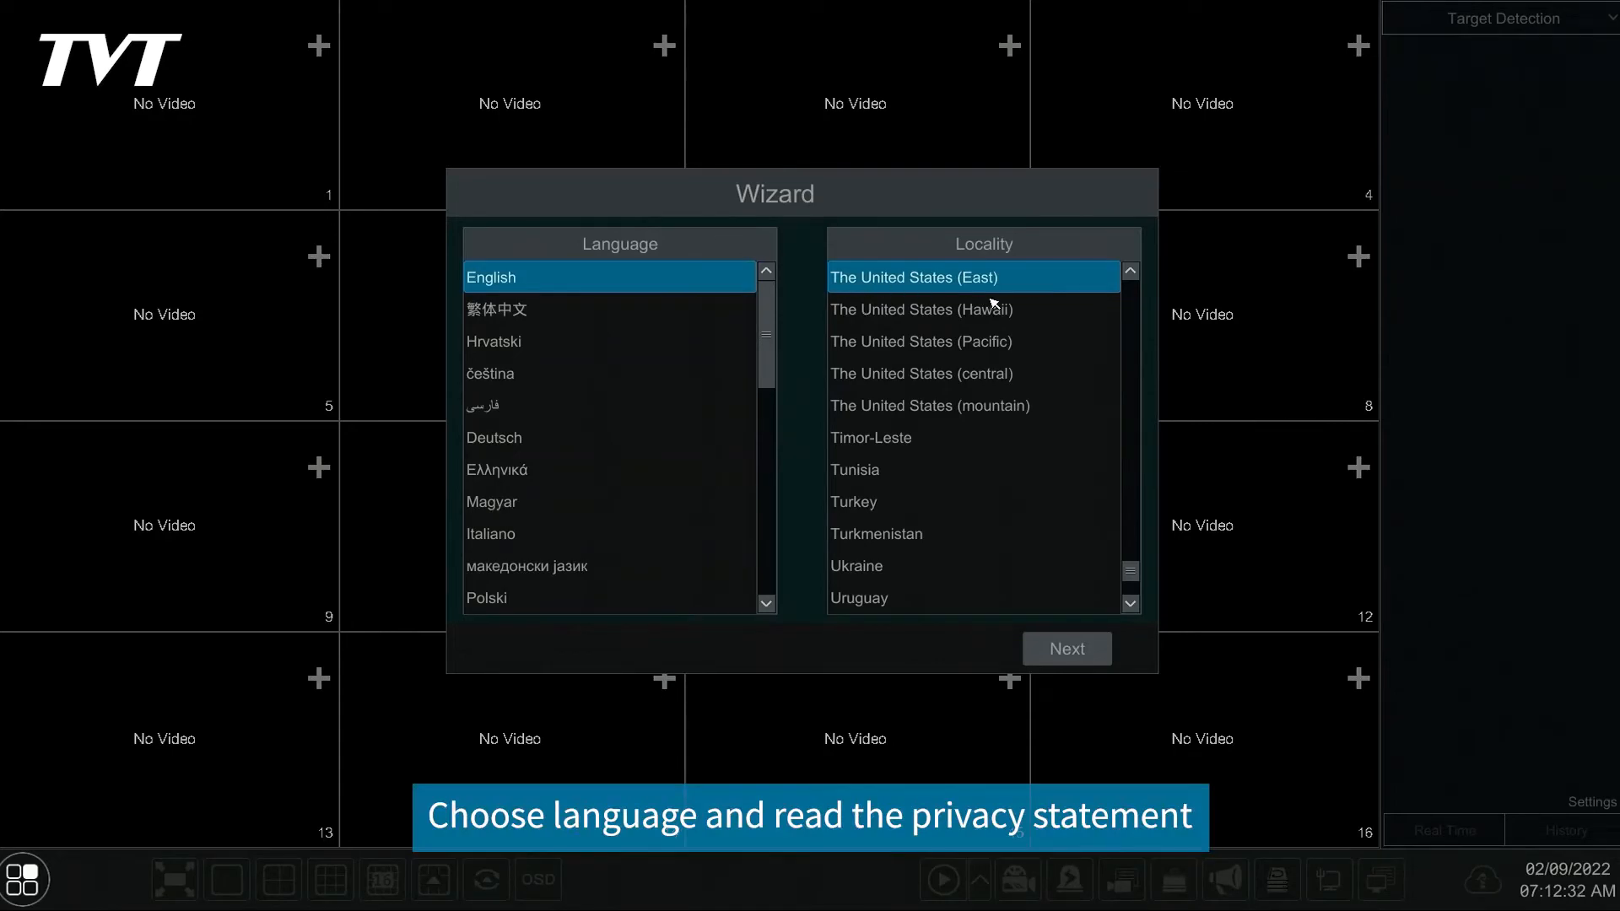
Continue with English and US East locality, then agree to the privacy statement.
left_click(1065, 648)
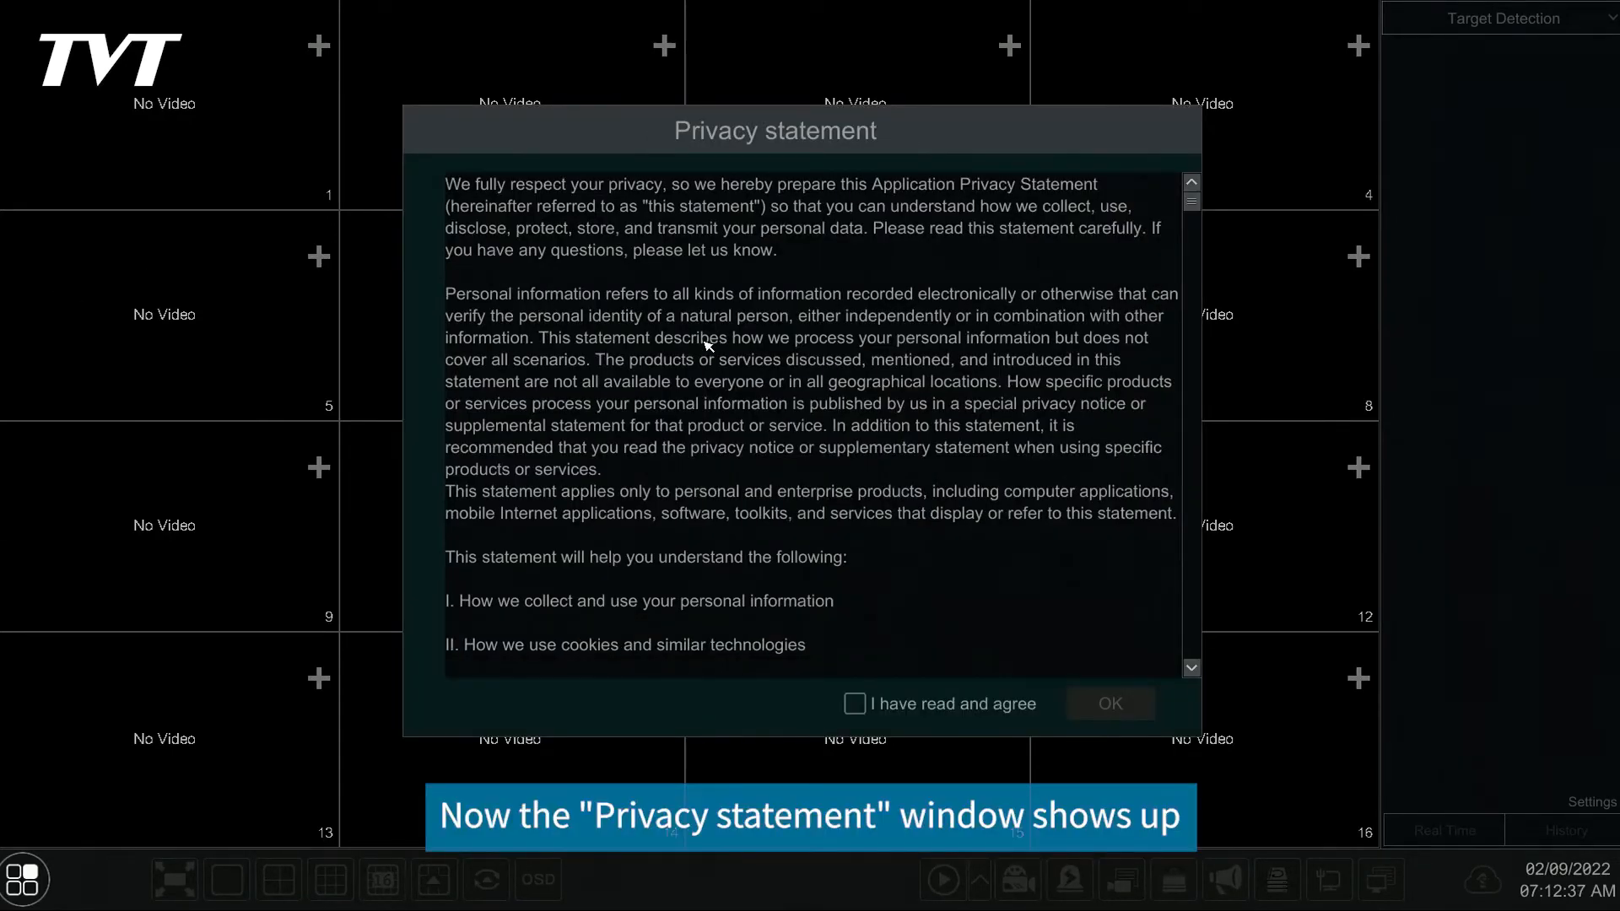
scroll("down", 3)
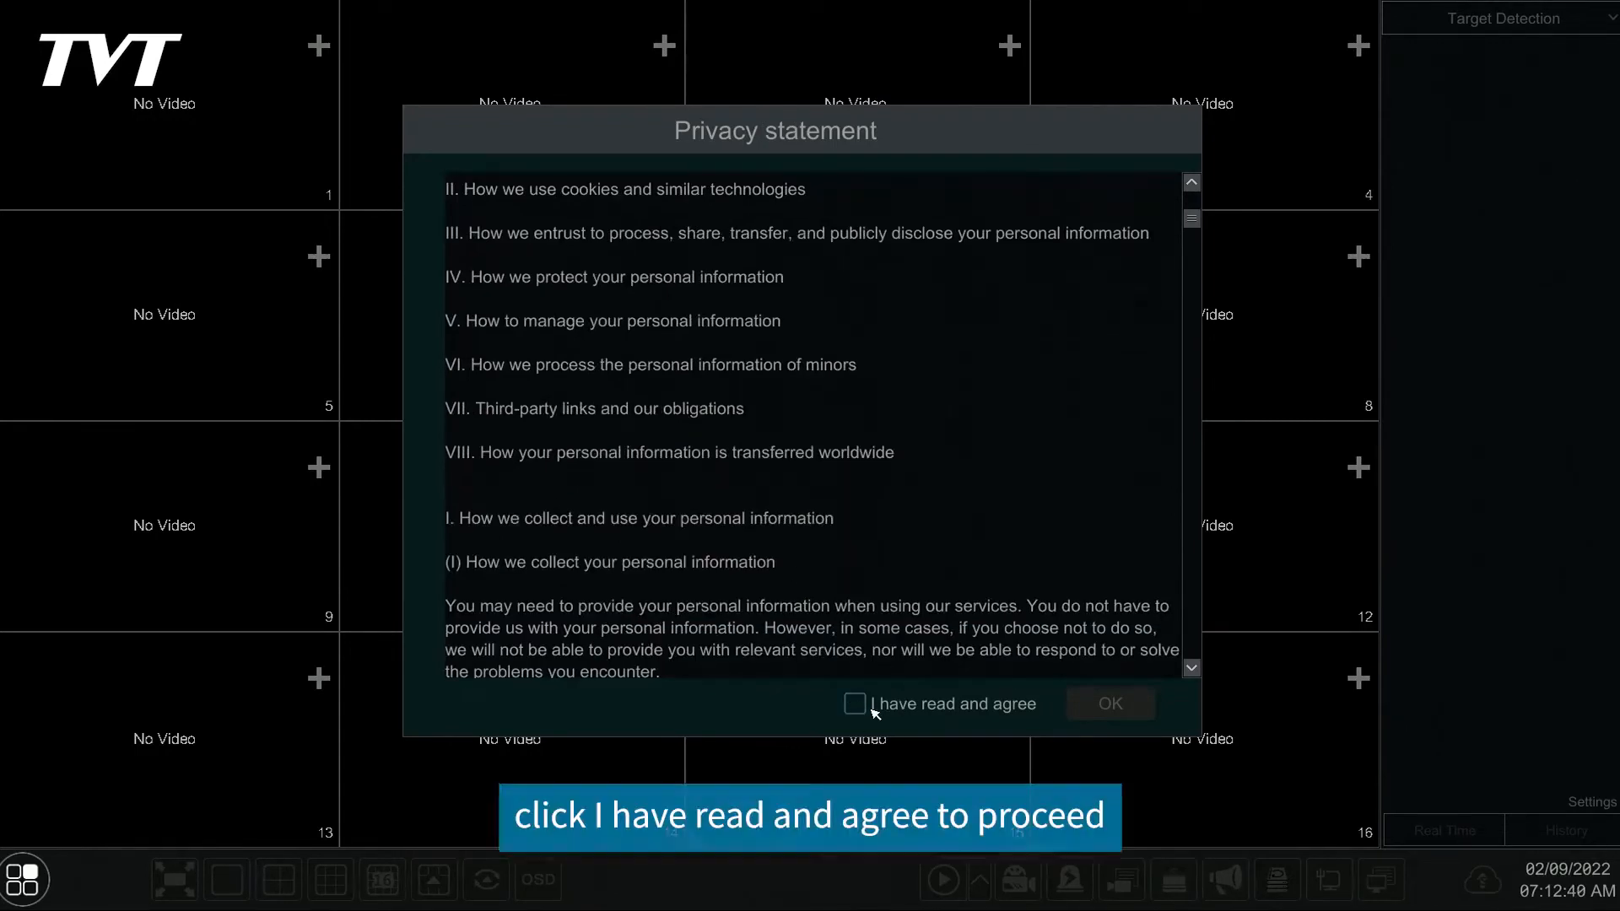
left_click(1108, 703)
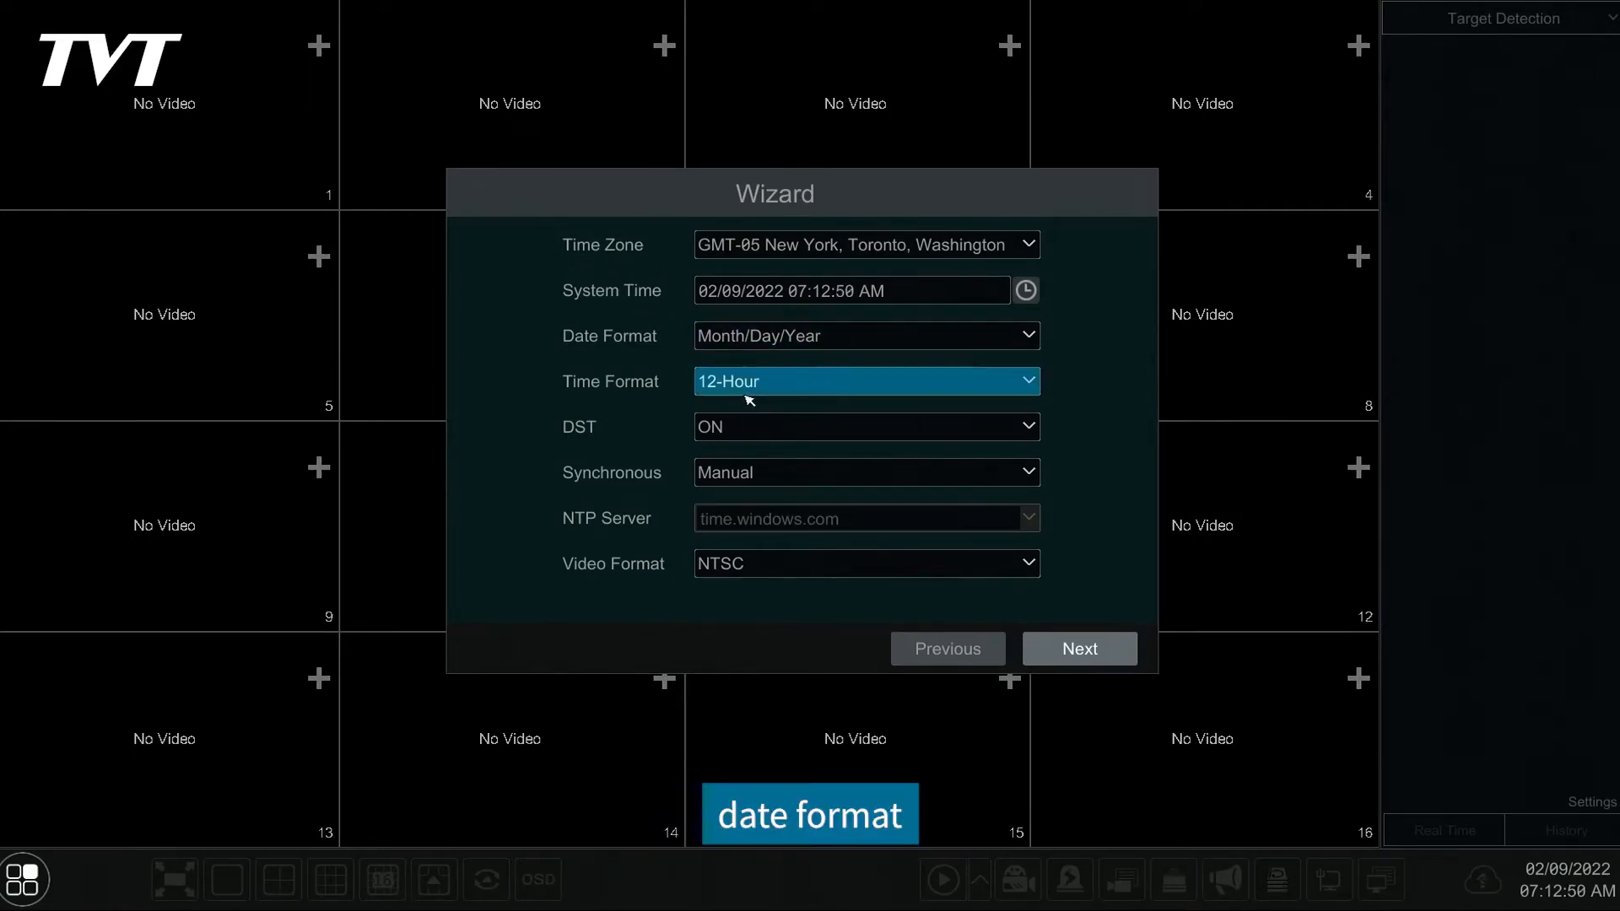
Choose 24-hour time format and create the admin password.
left_click(866, 381)
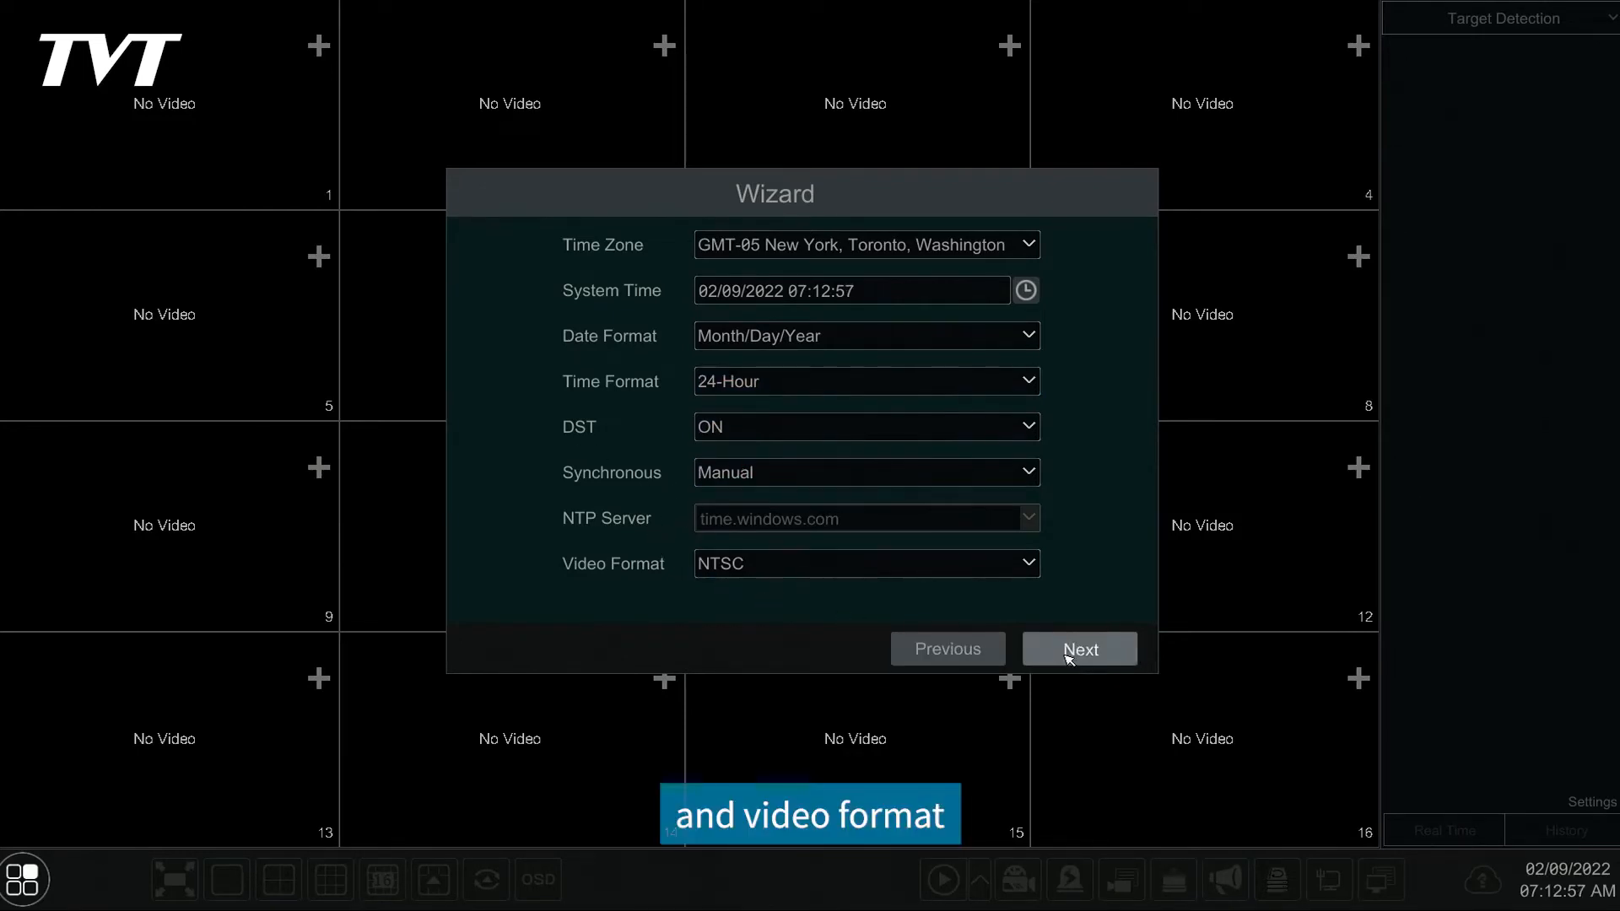
left_click(1078, 648)
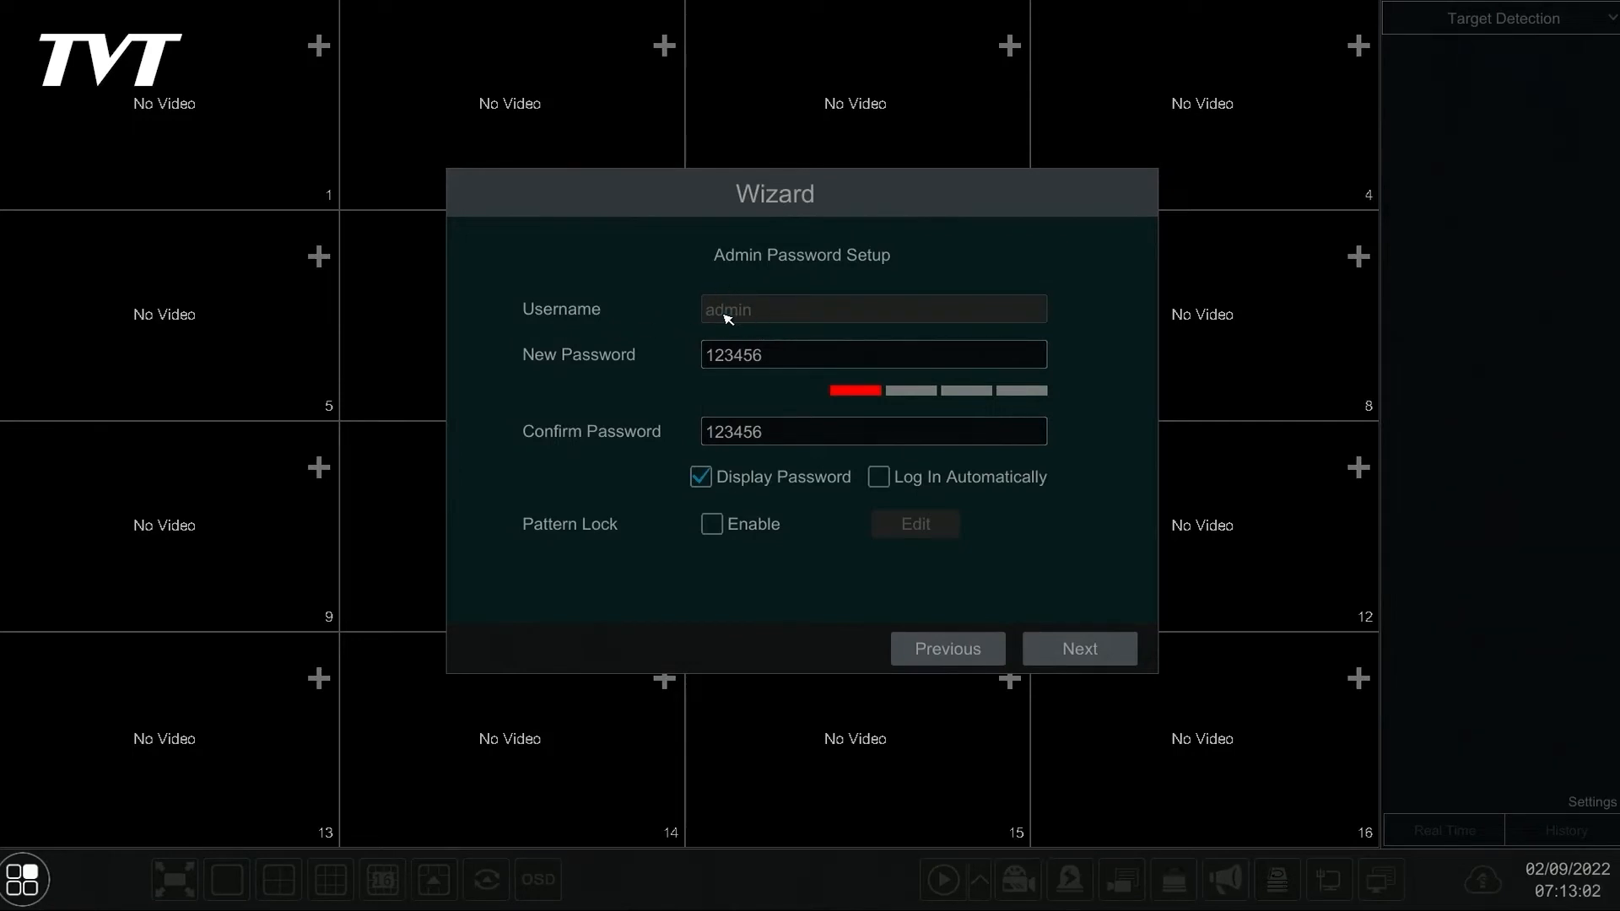
left_click(873, 354)
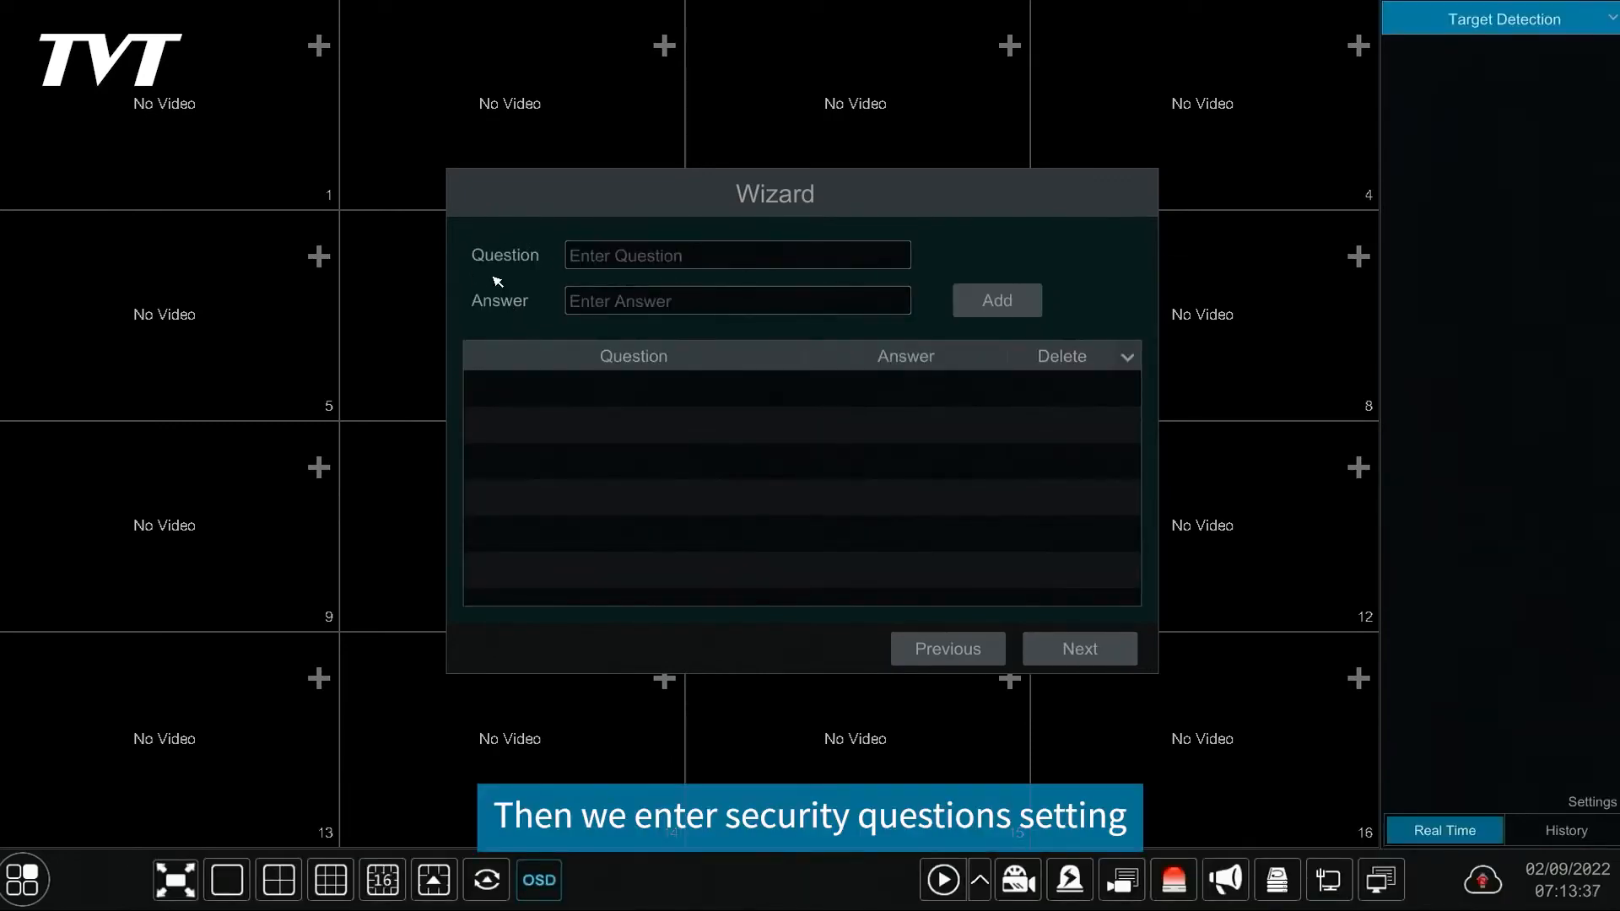
Fill in a security question and answer, then continue to Disk Settings.
left_click(736, 255)
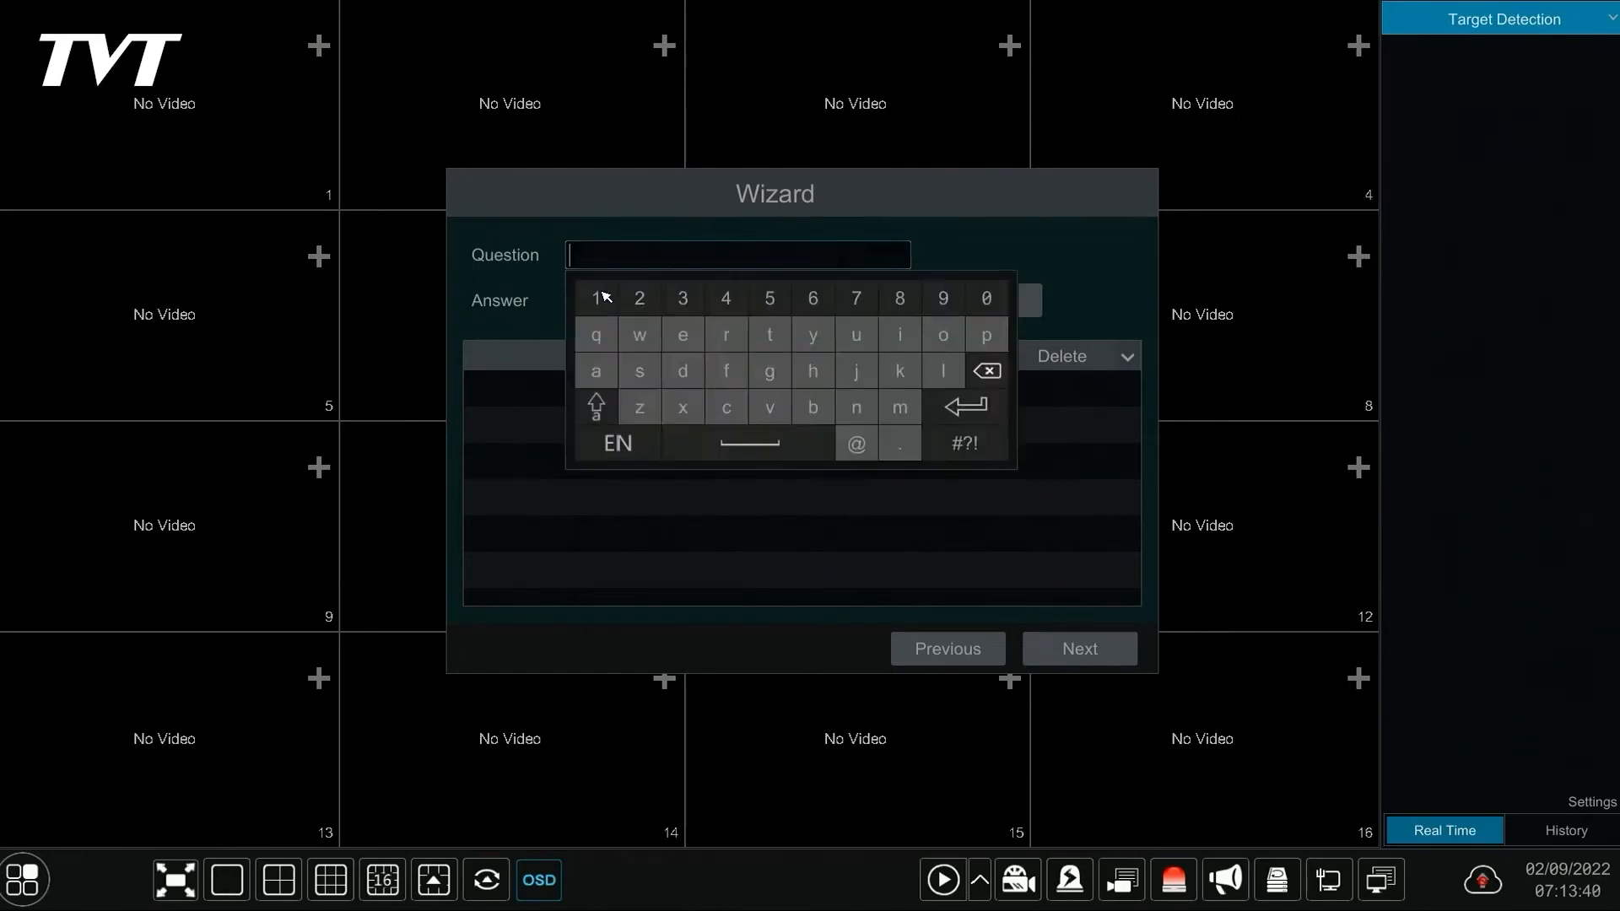
left_click(596, 298)
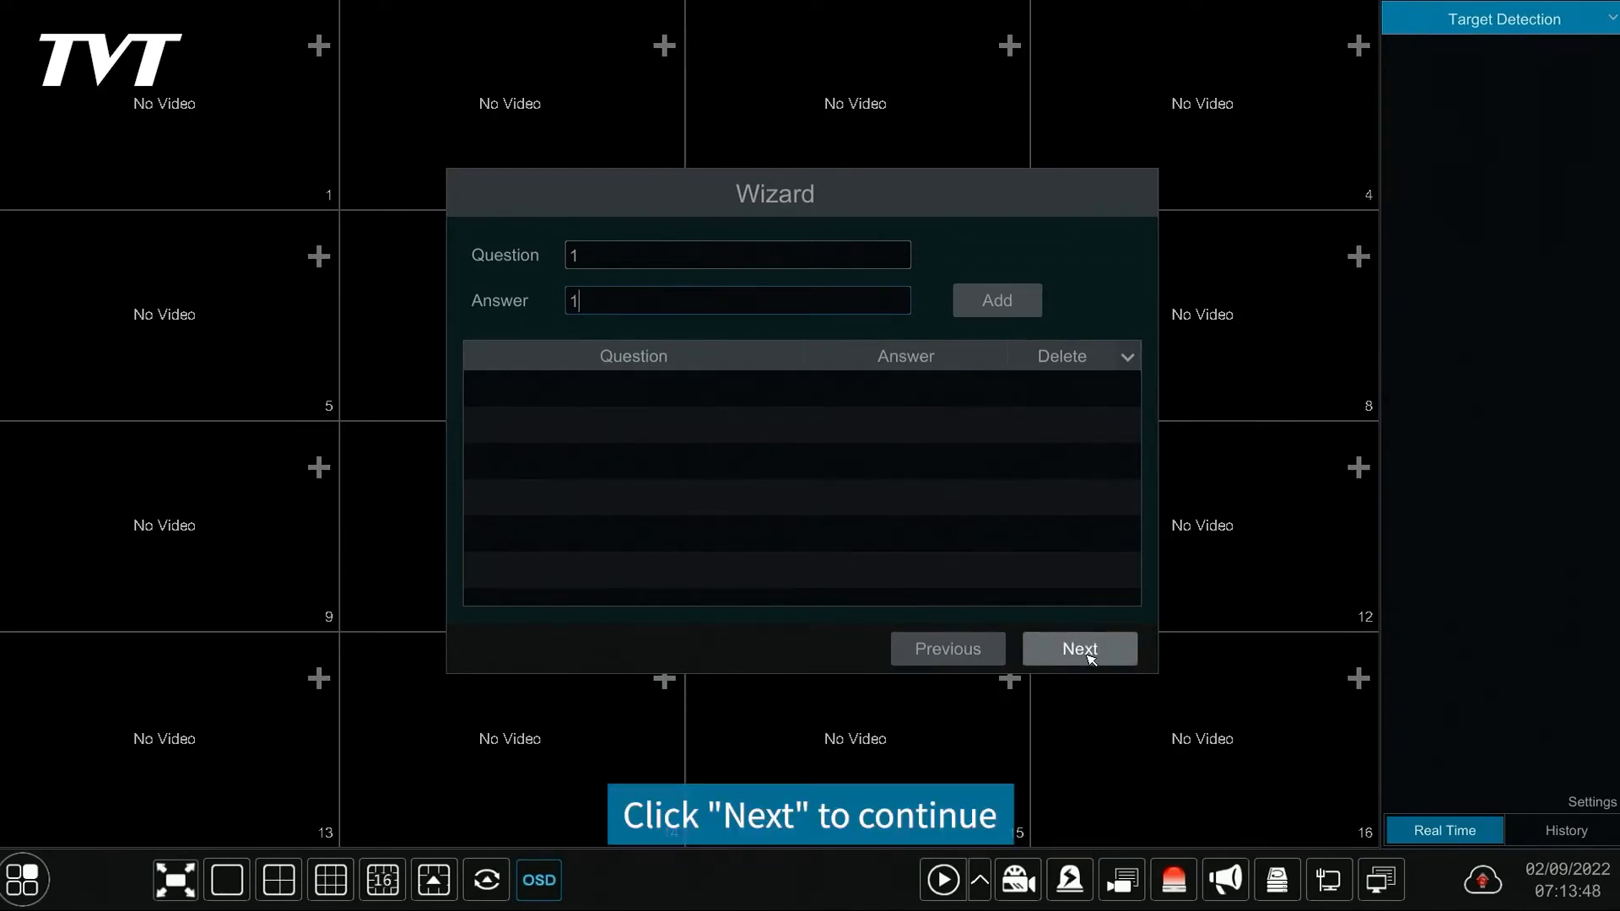
left_click(1078, 647)
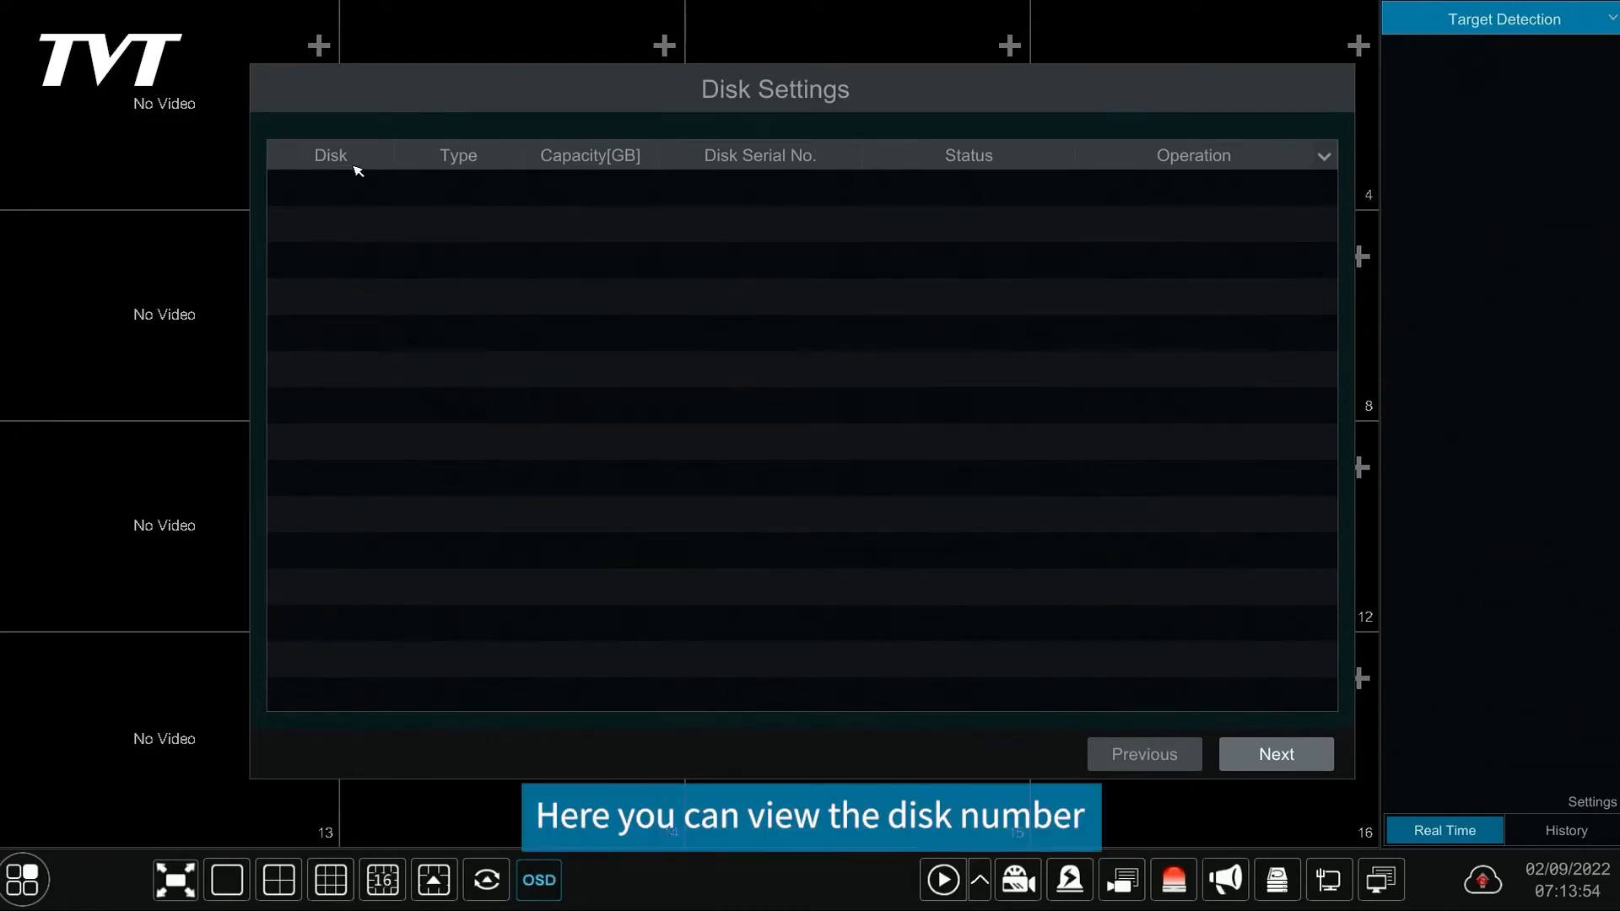
mouse_move(594, 184)
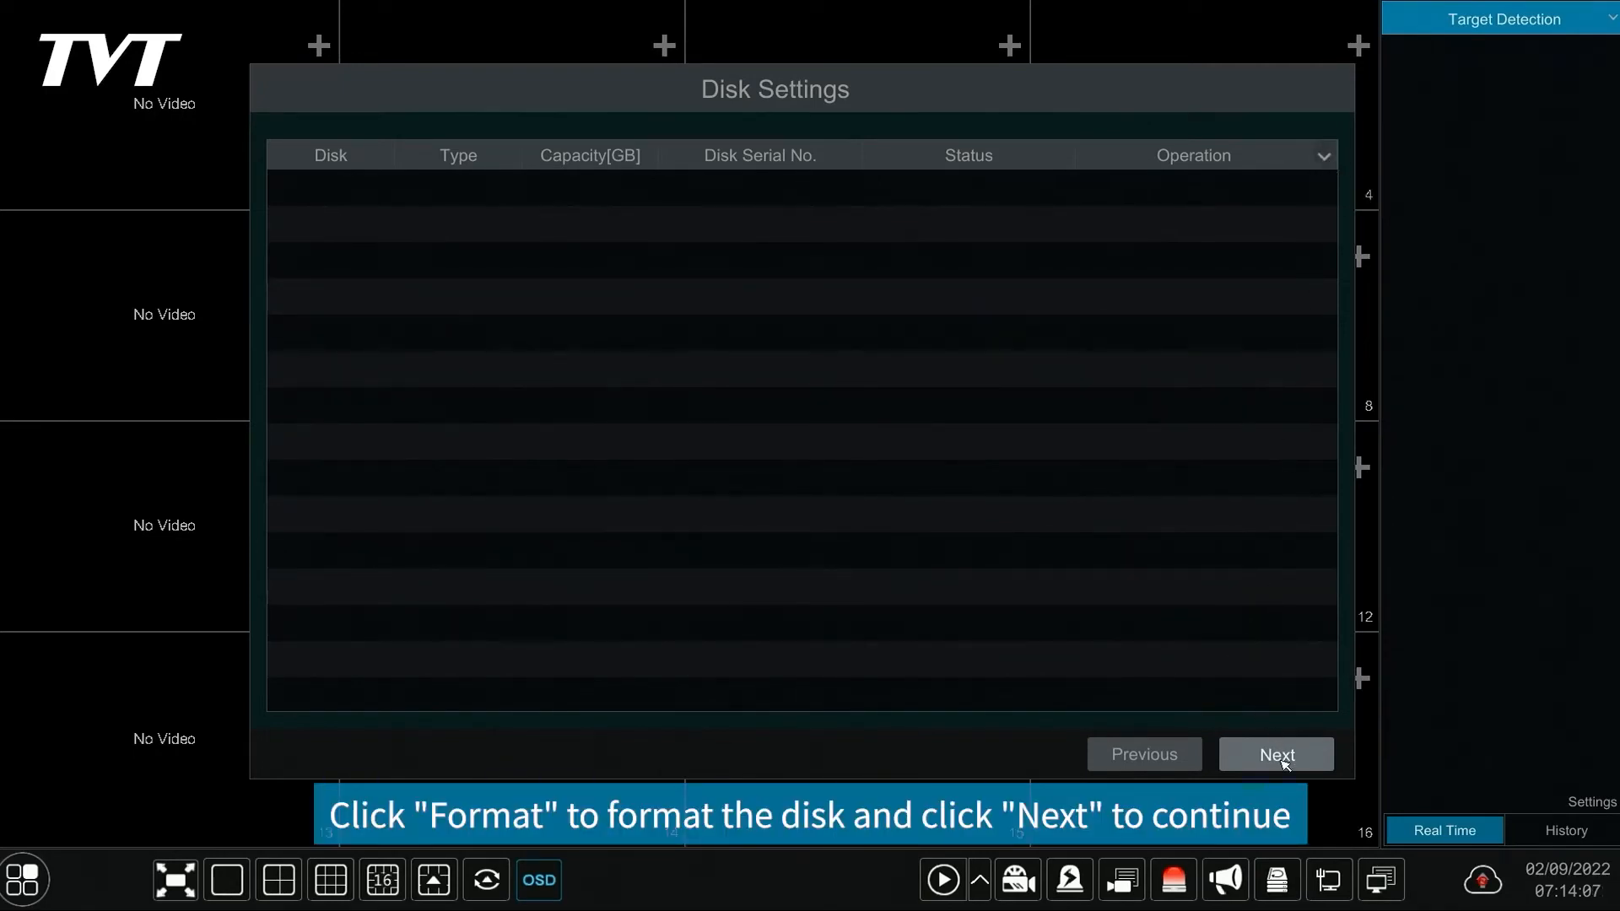
Start Wizard Setup and keep the ethernet port on automatic IP and DNS with ports 80/443/6036.
left_click(1274, 754)
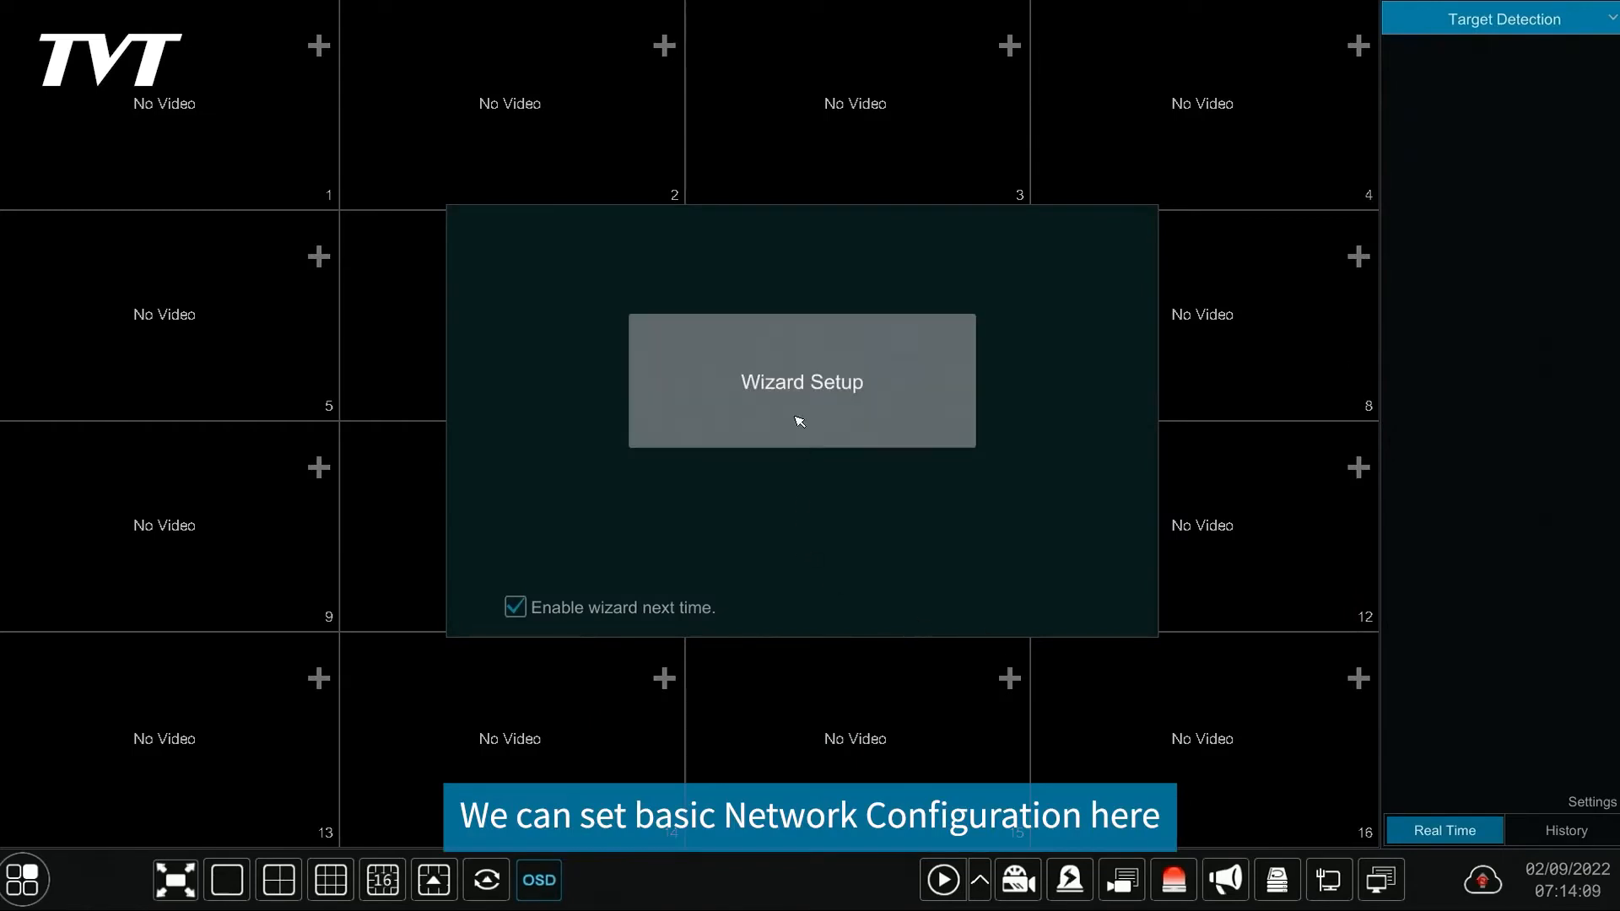
left_click(800, 380)
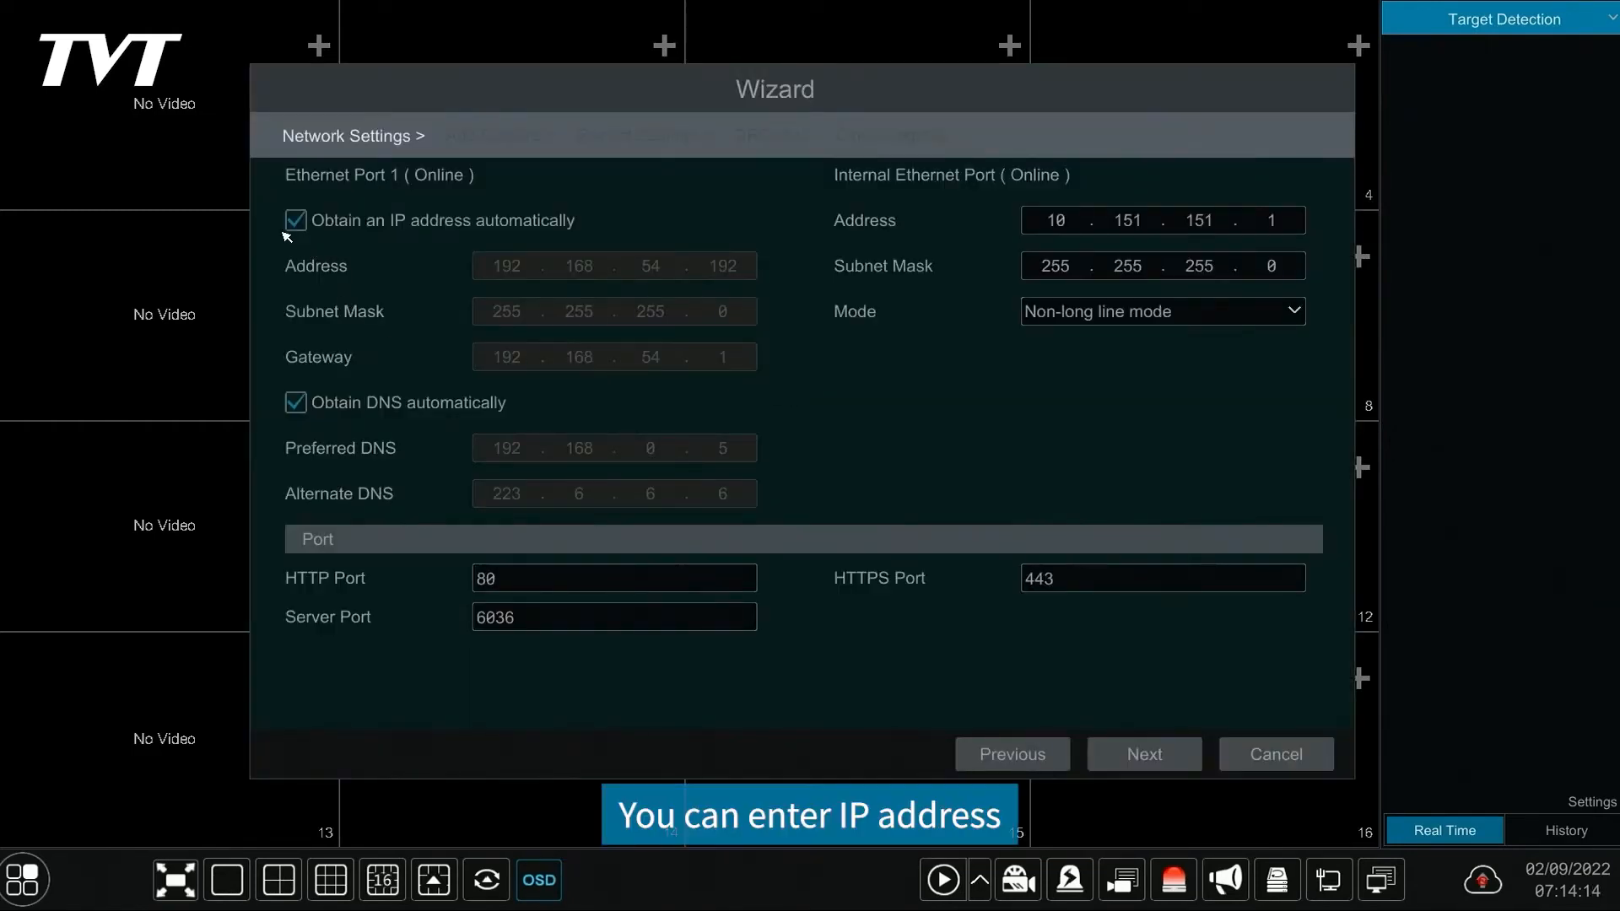
left_click(295, 219)
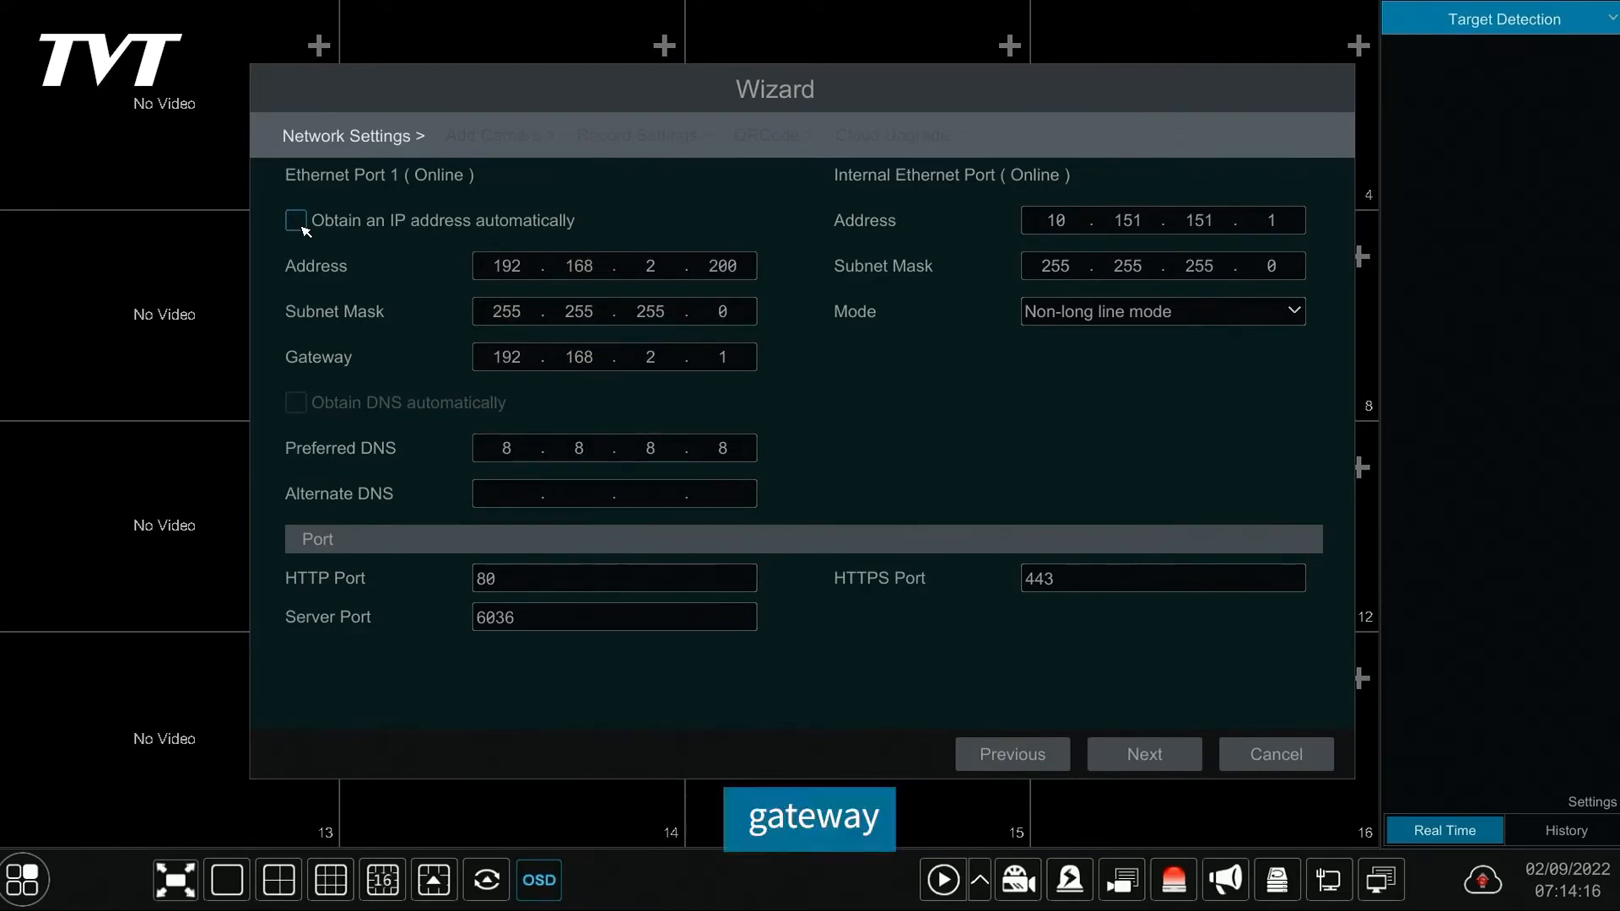
left_click(295, 220)
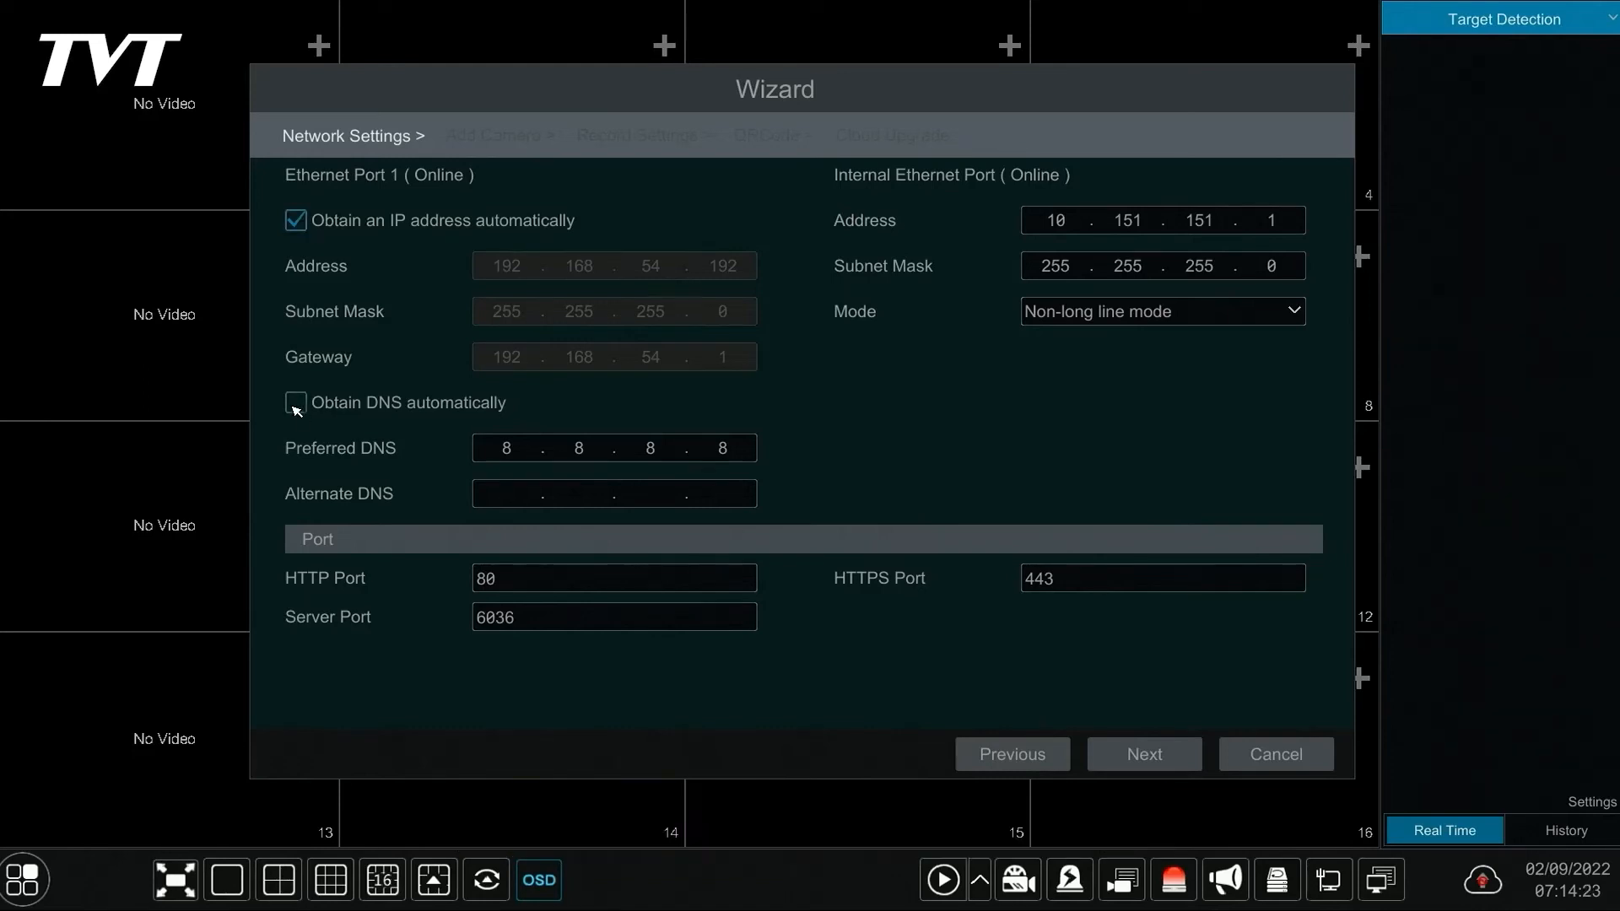
left_click(296, 401)
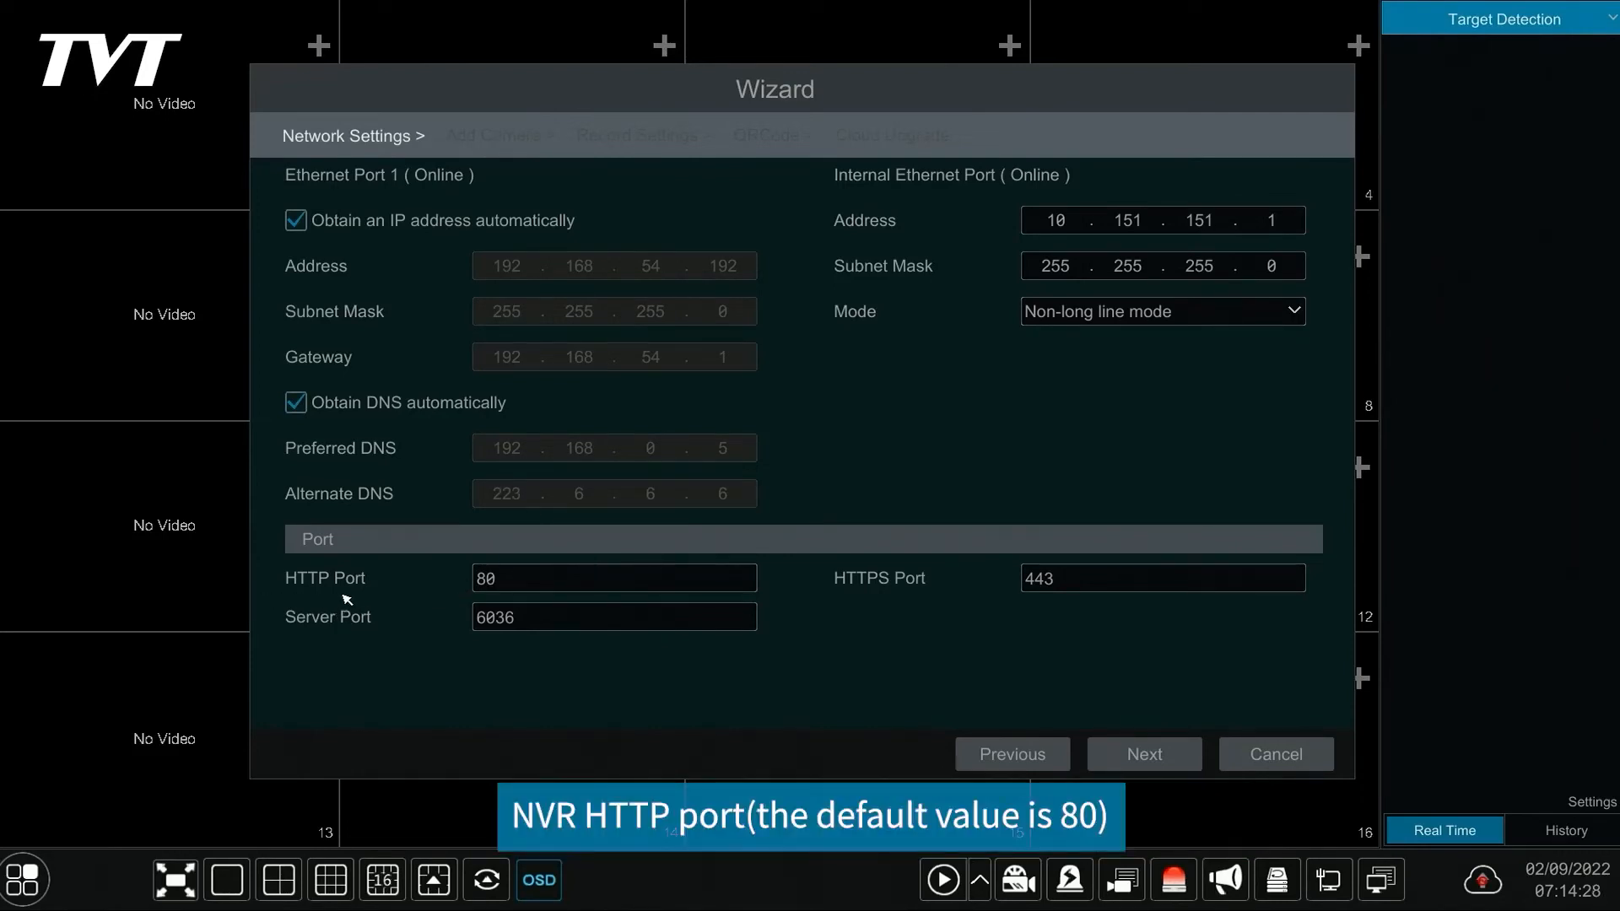
left_click(614, 578)
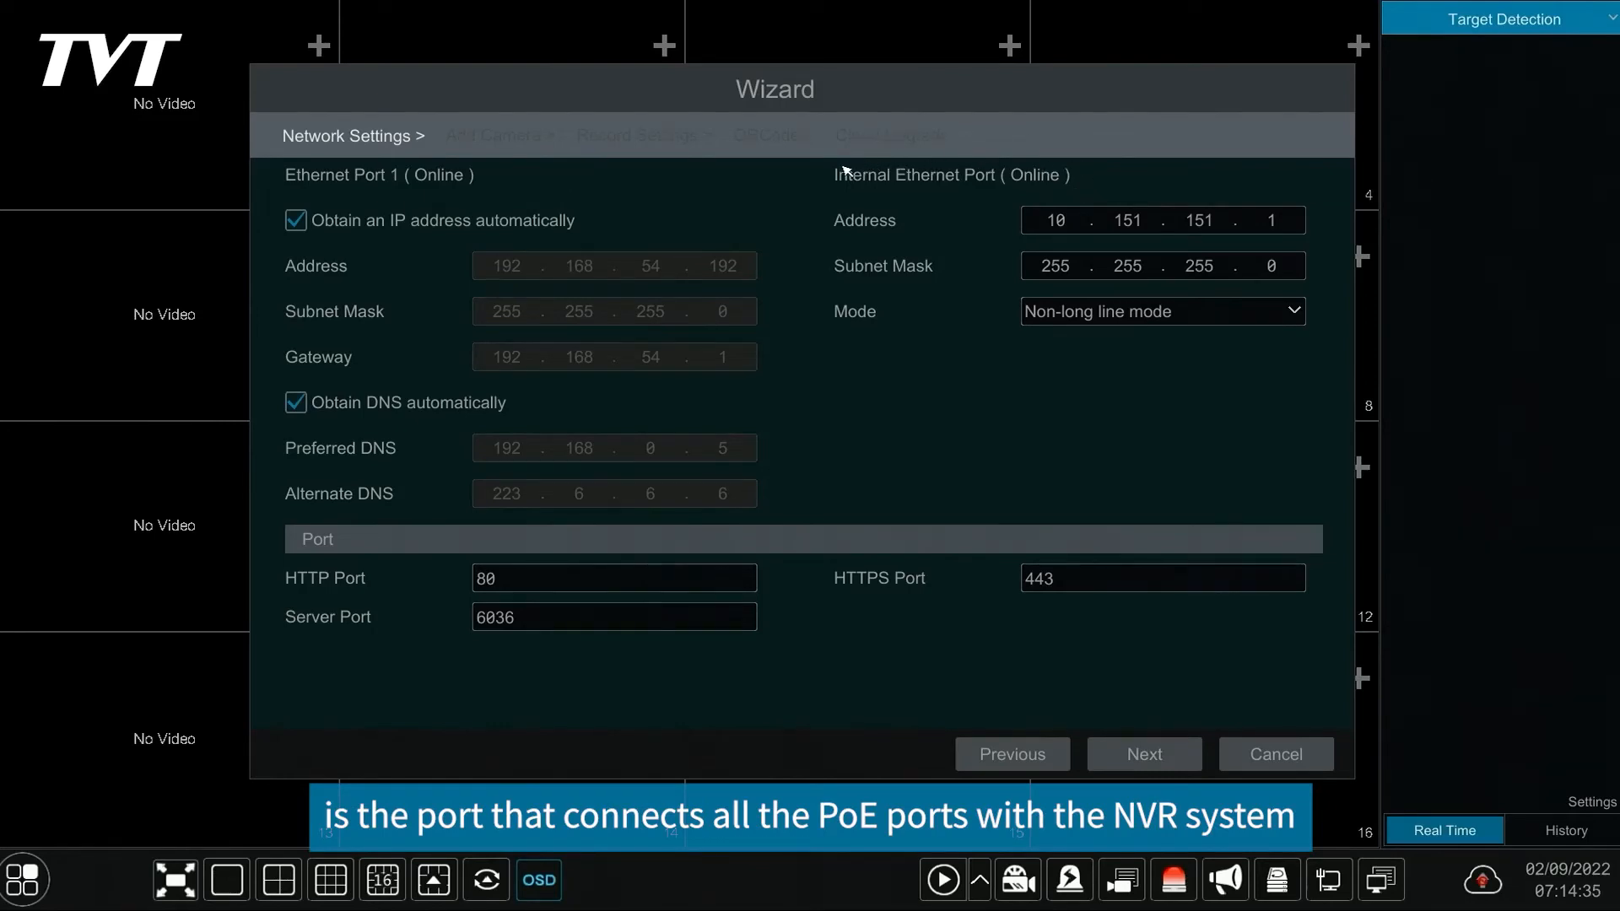
mouse_move(859, 194)
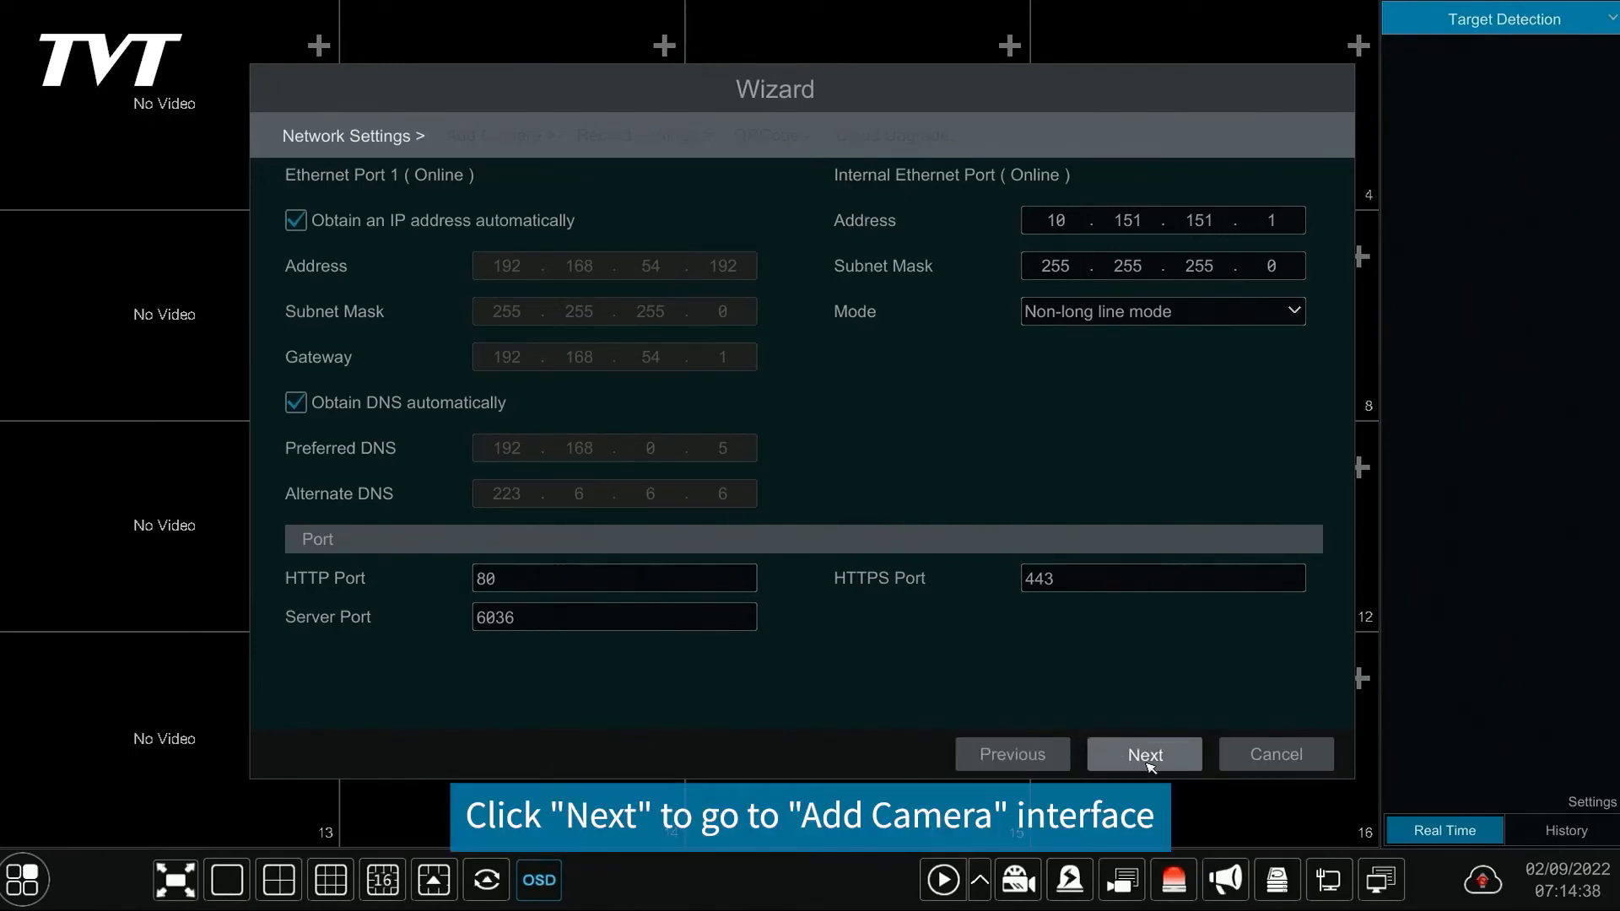
Refresh the Add Camera list and add the detected camera at 10.151.151.115, then edit its details.
left_click(1144, 754)
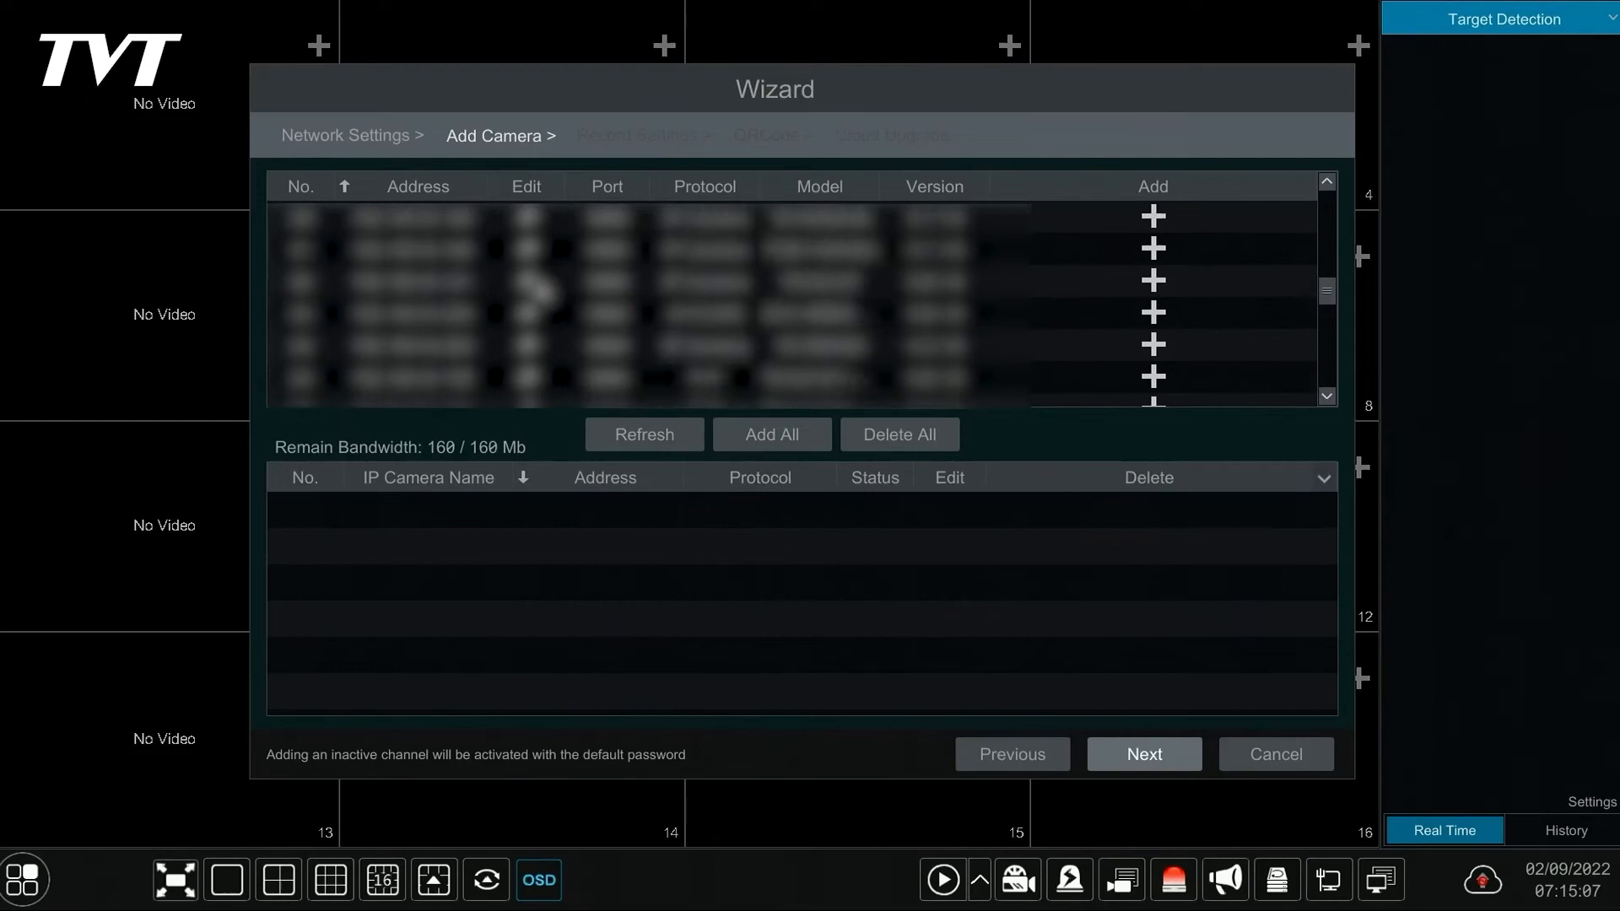
left_click(643, 433)
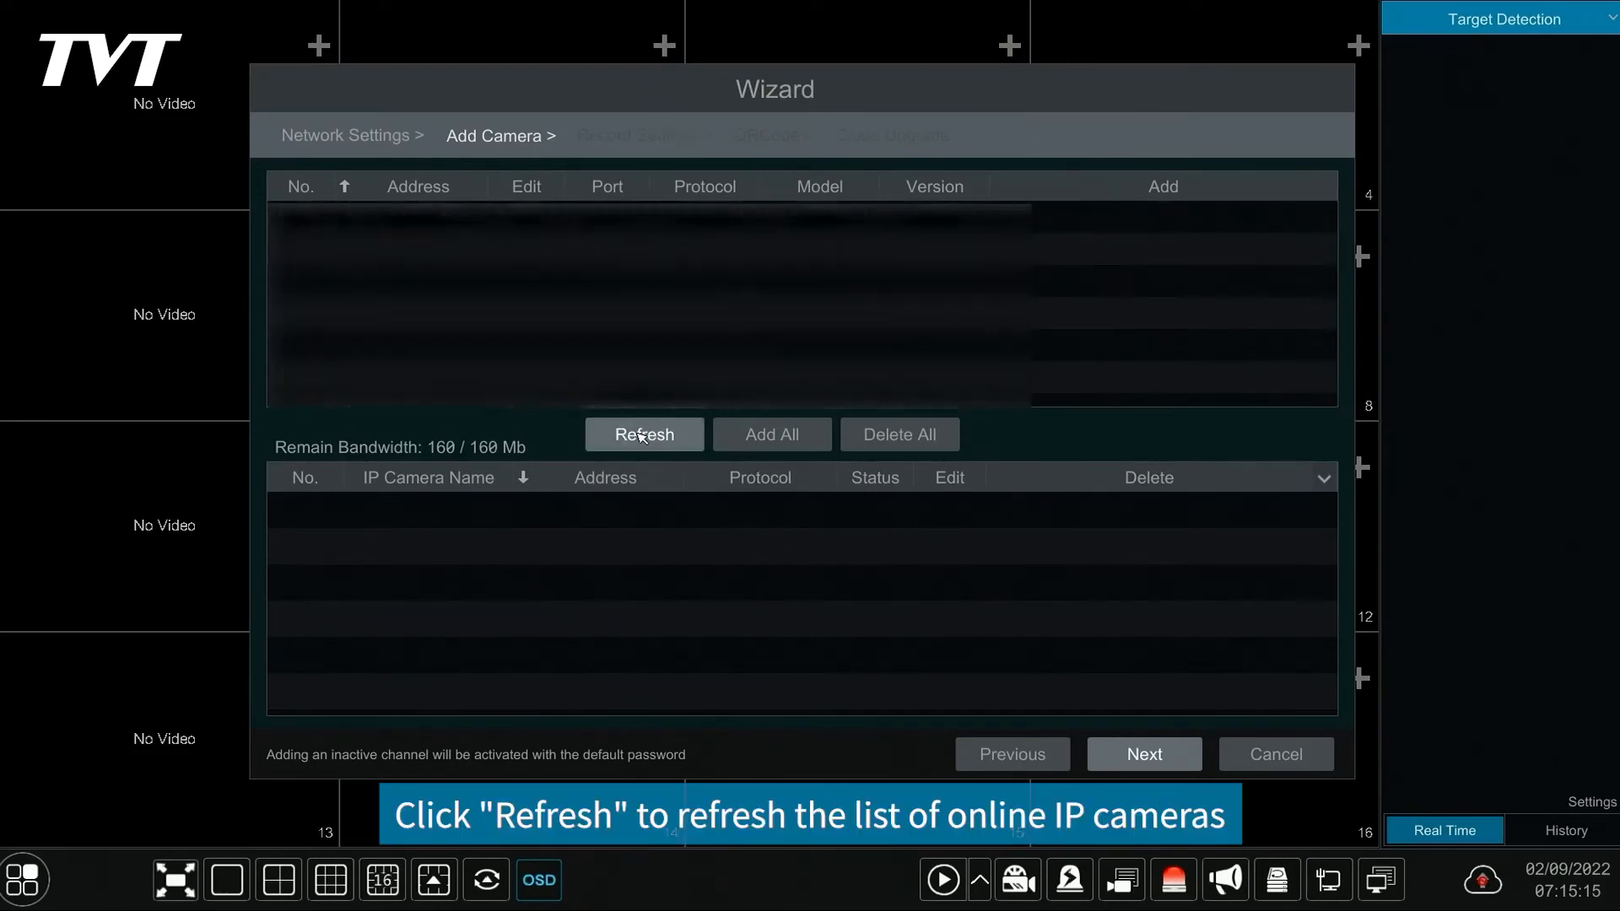
left_click(643, 434)
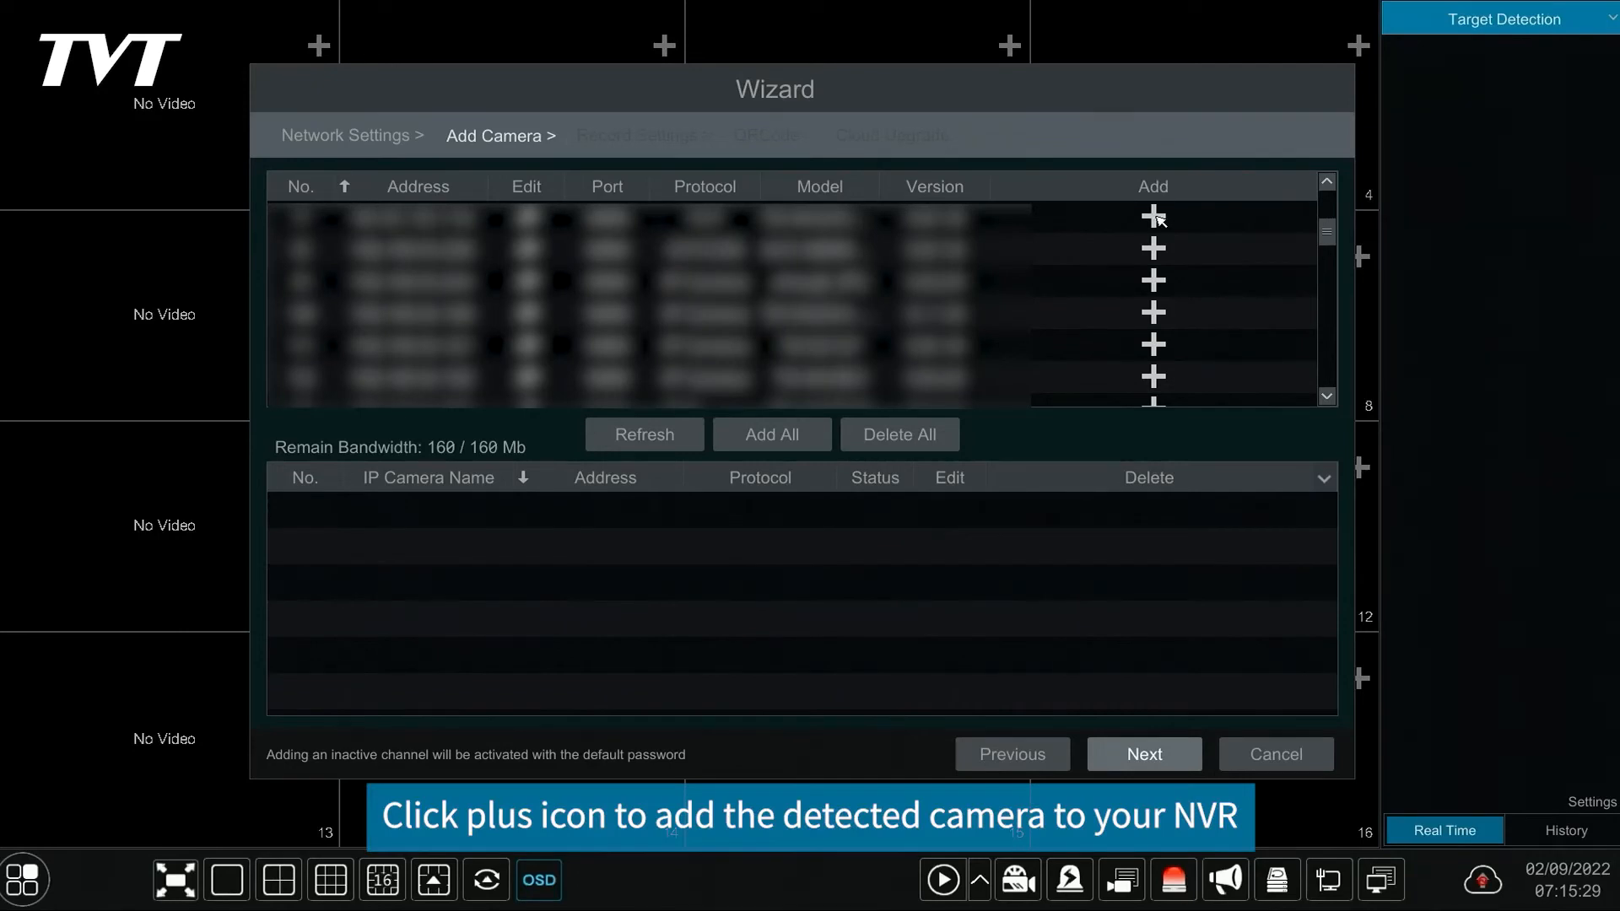
left_click(1152, 217)
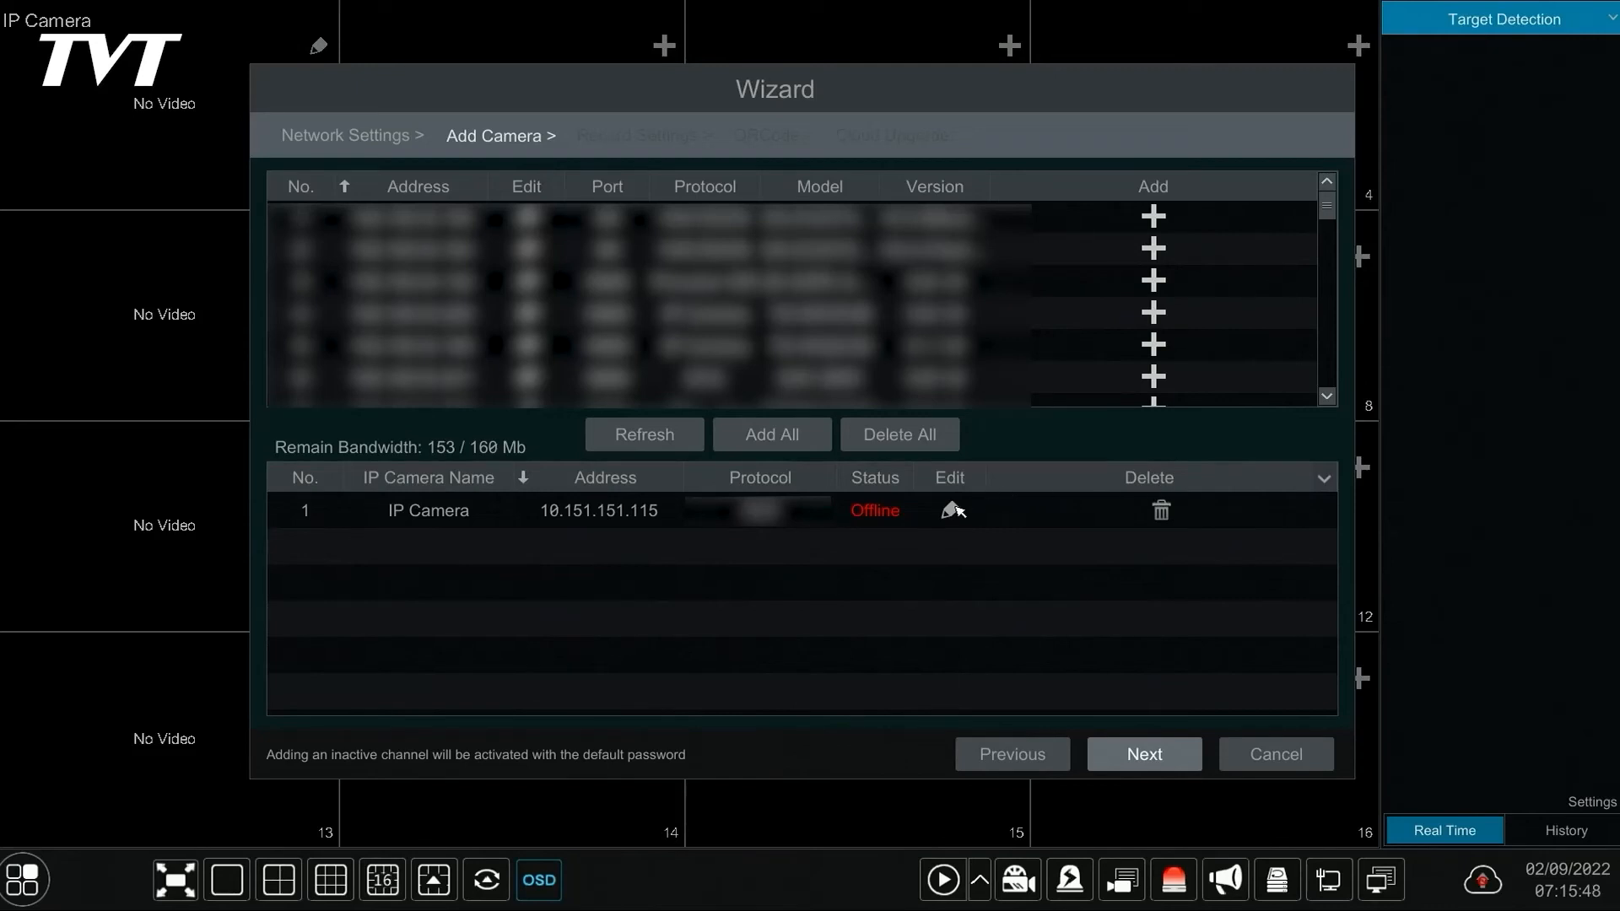
left_click(952, 510)
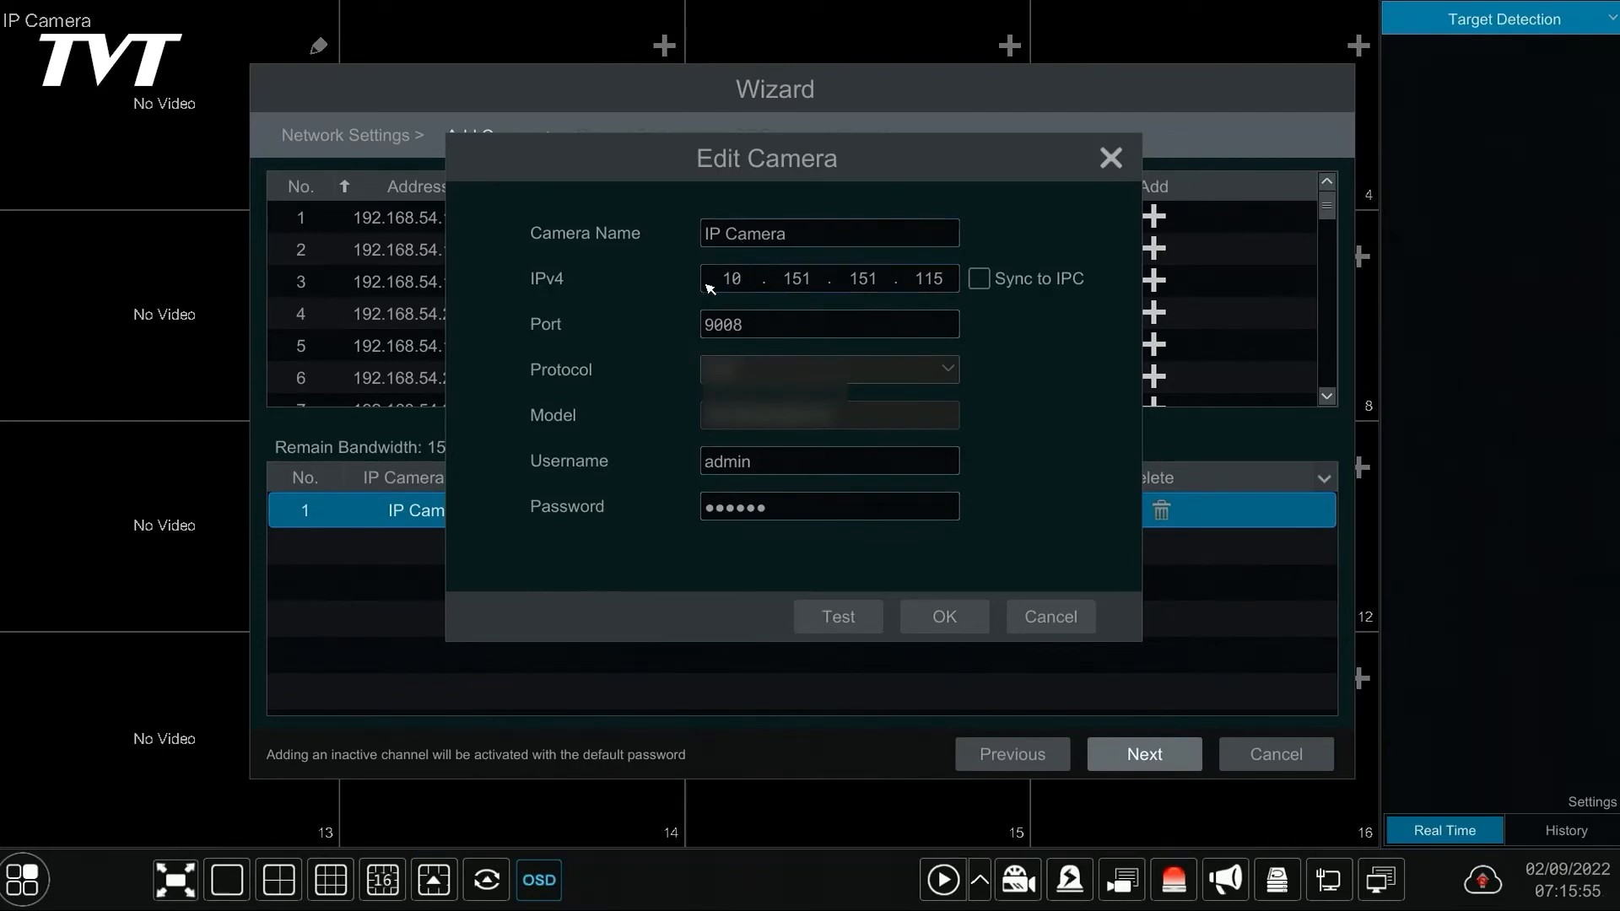
Set the camera's IPv4 address to 192.168.54.24 and save it.
left_click(829, 278)
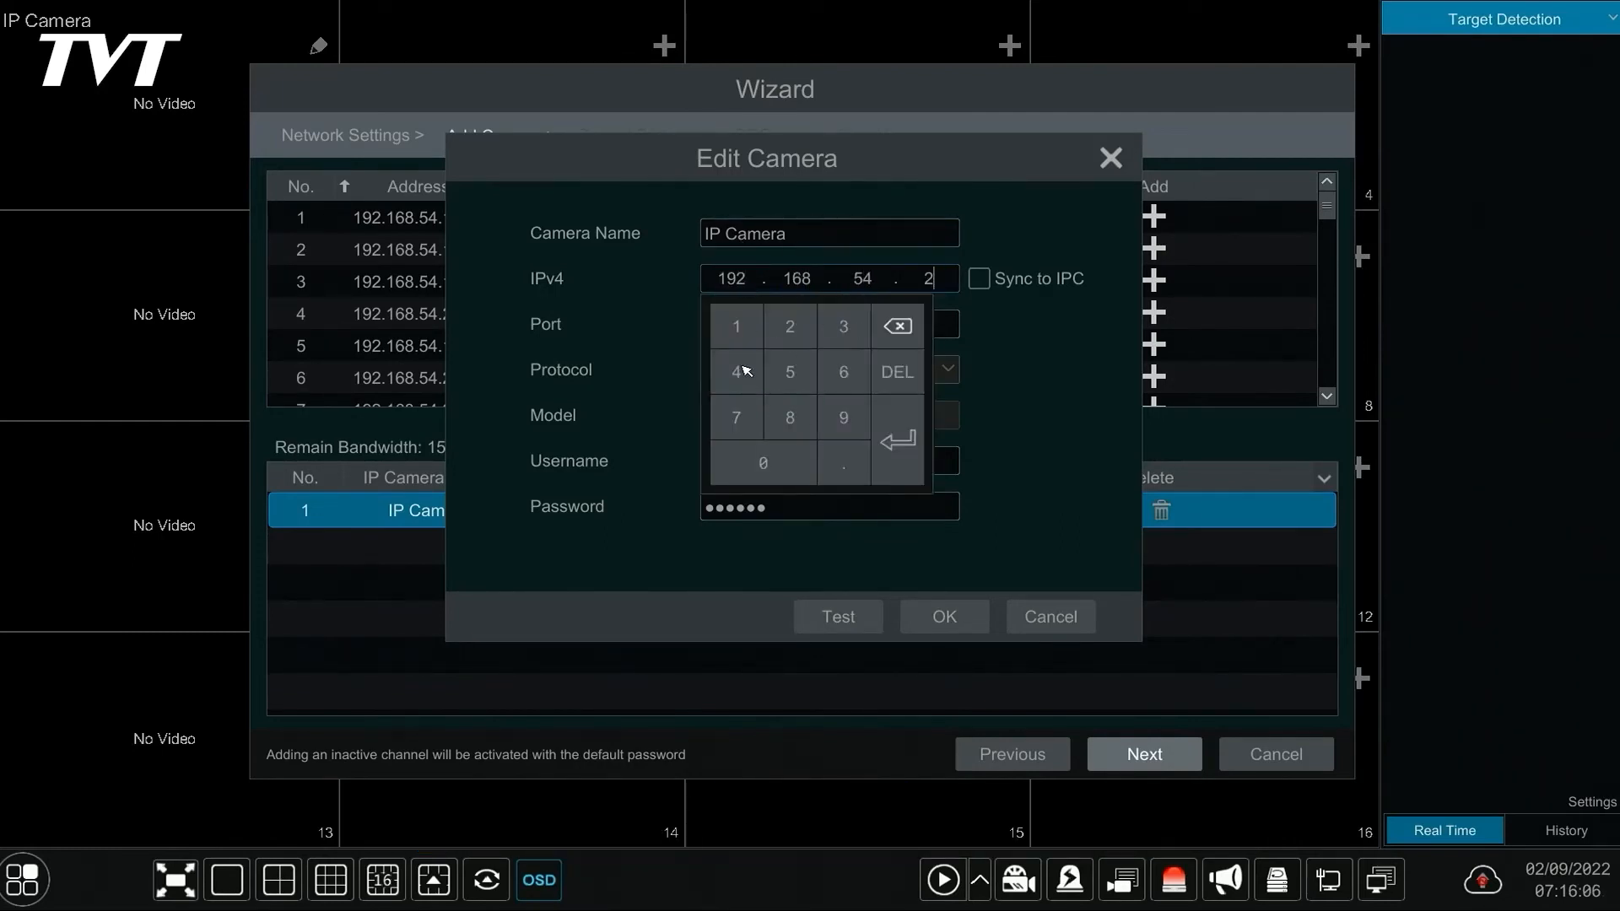
left_click(735, 371)
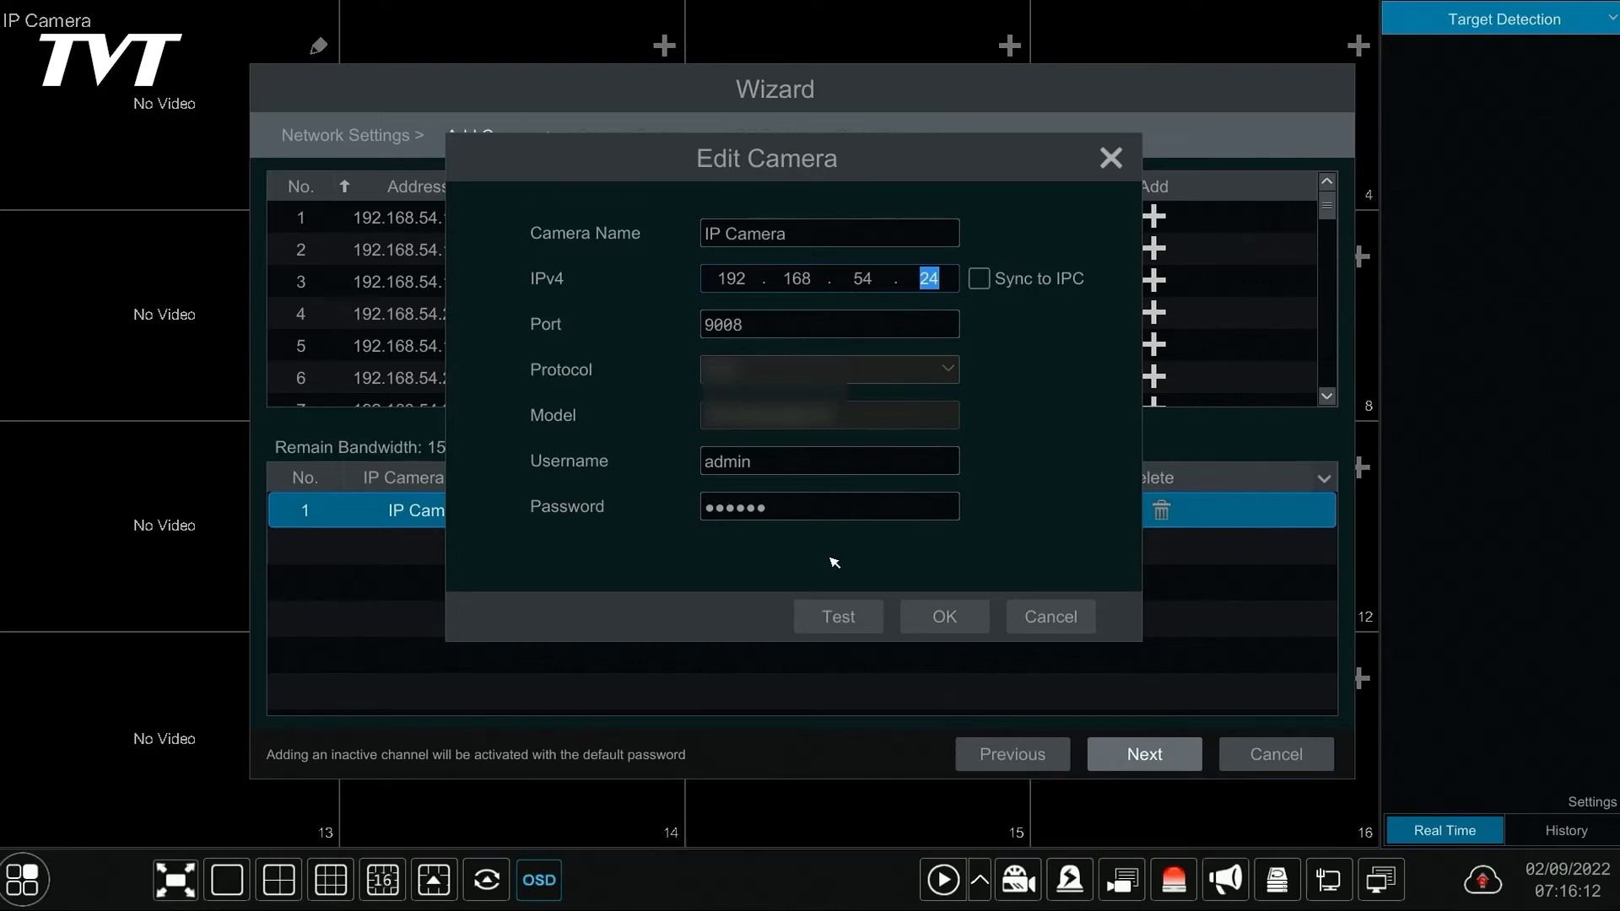
left_click(942, 616)
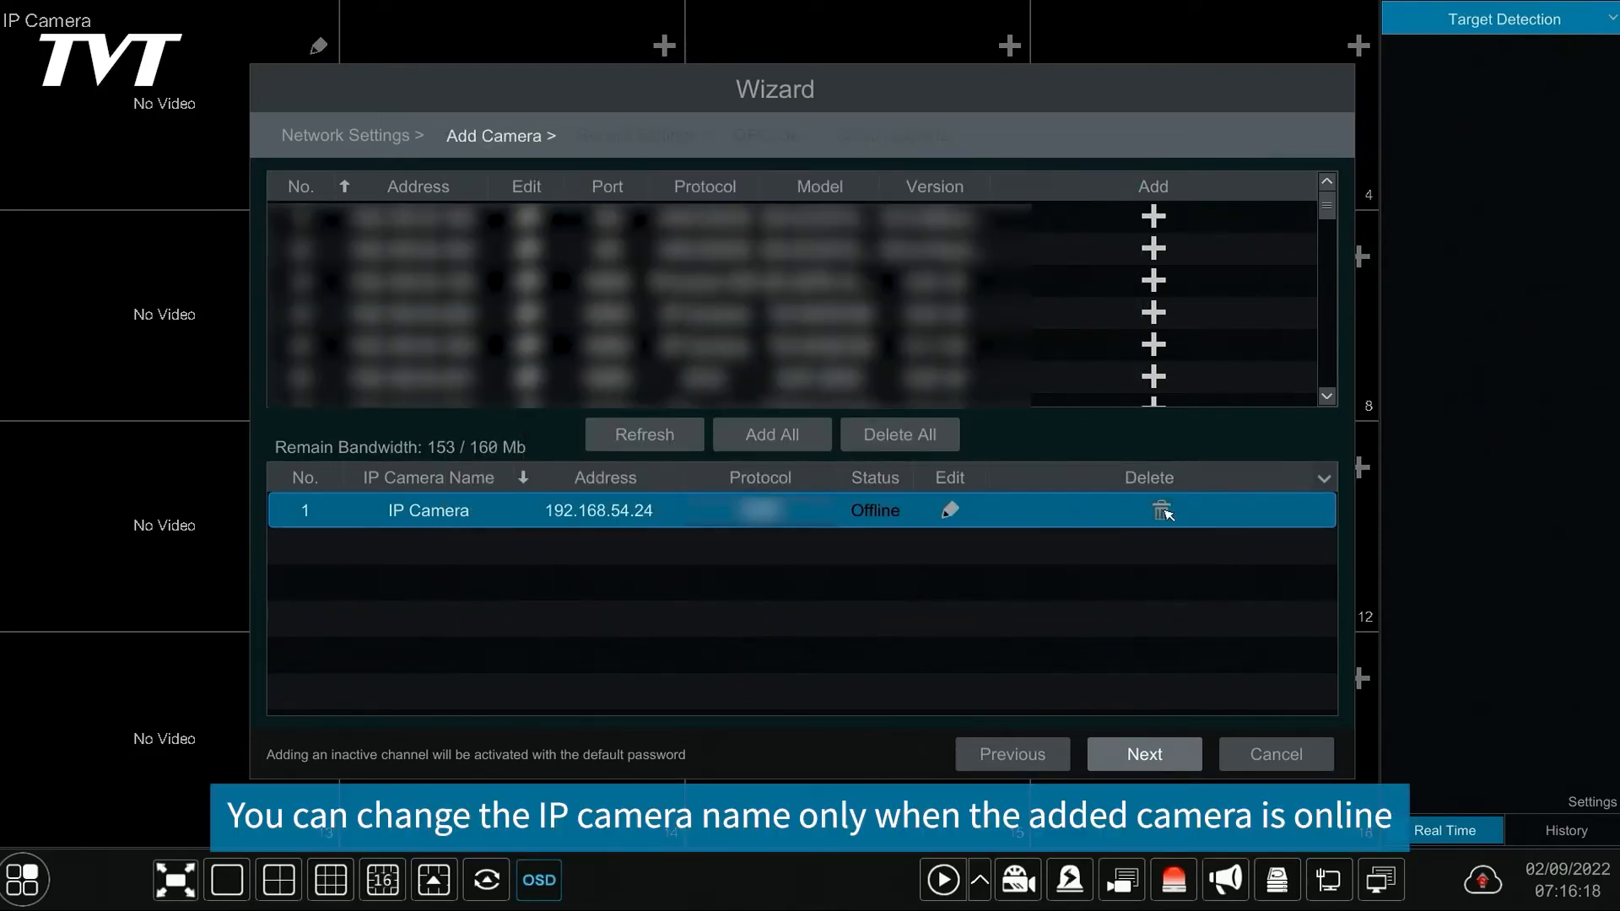
Delete the offline camera at 192.168.54.24 and continue to Record Settings.
left_click(1161, 509)
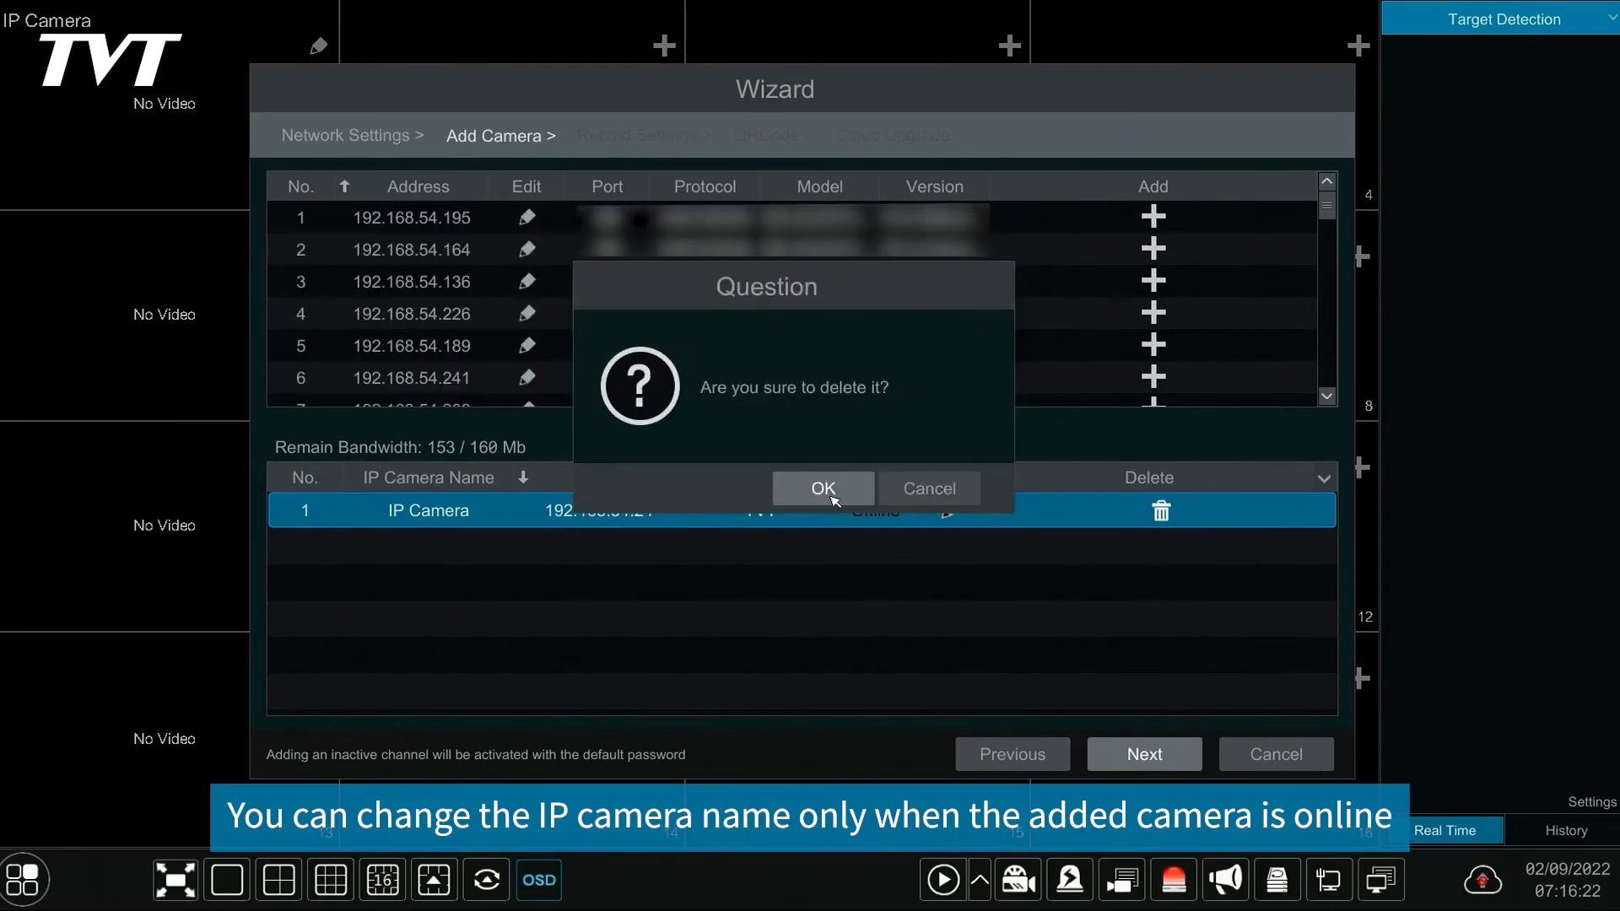
left_click(822, 487)
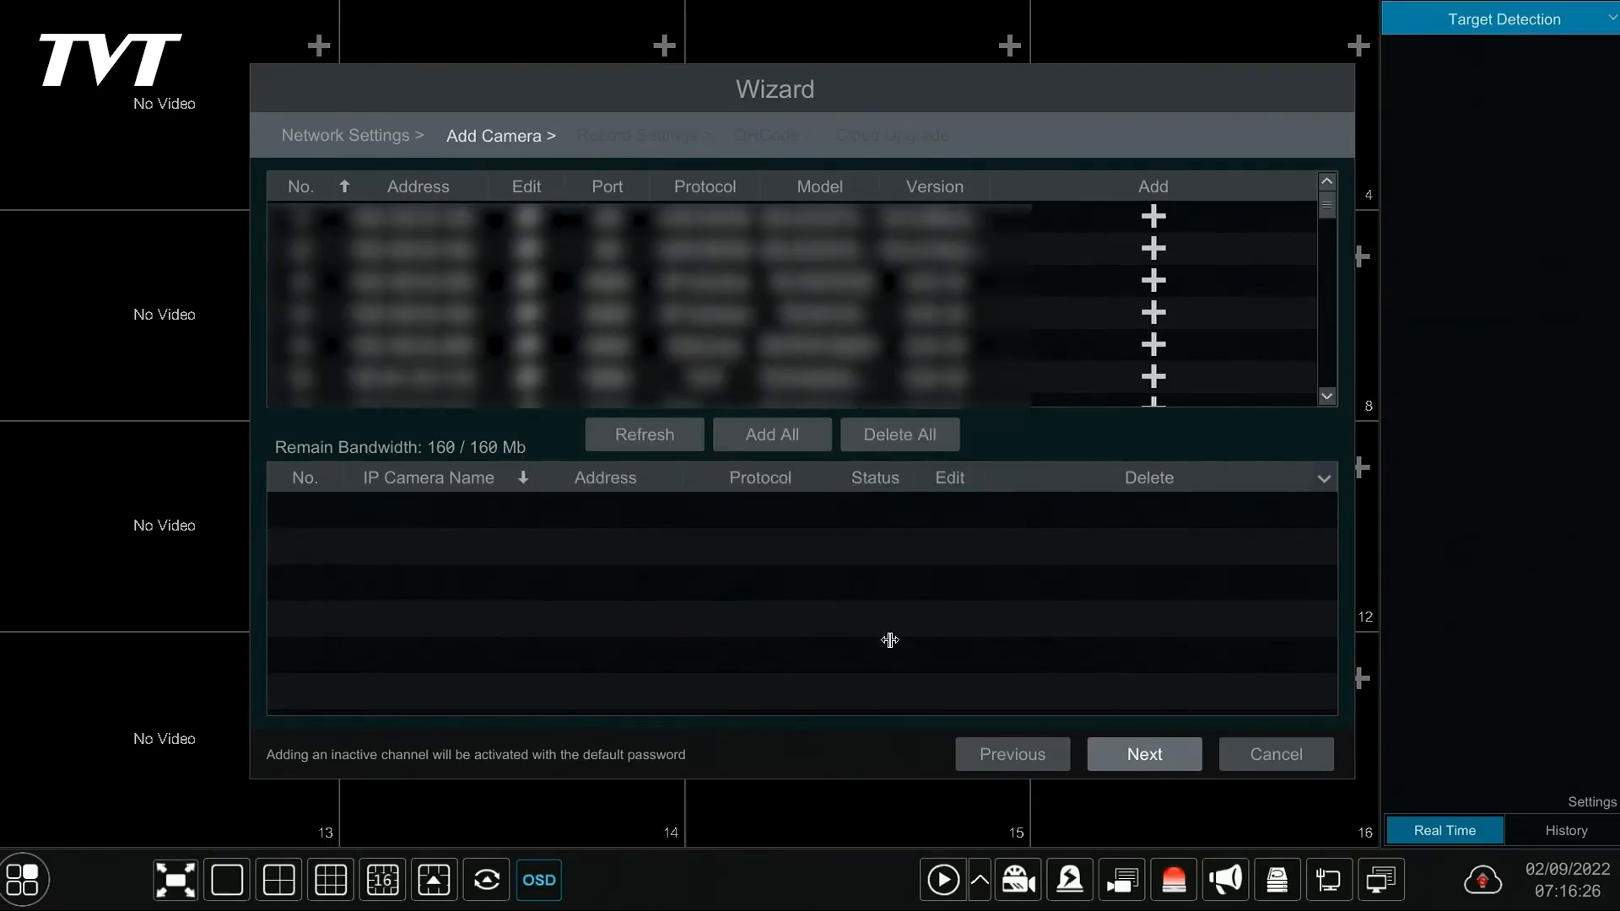
mouse_move(1142, 743)
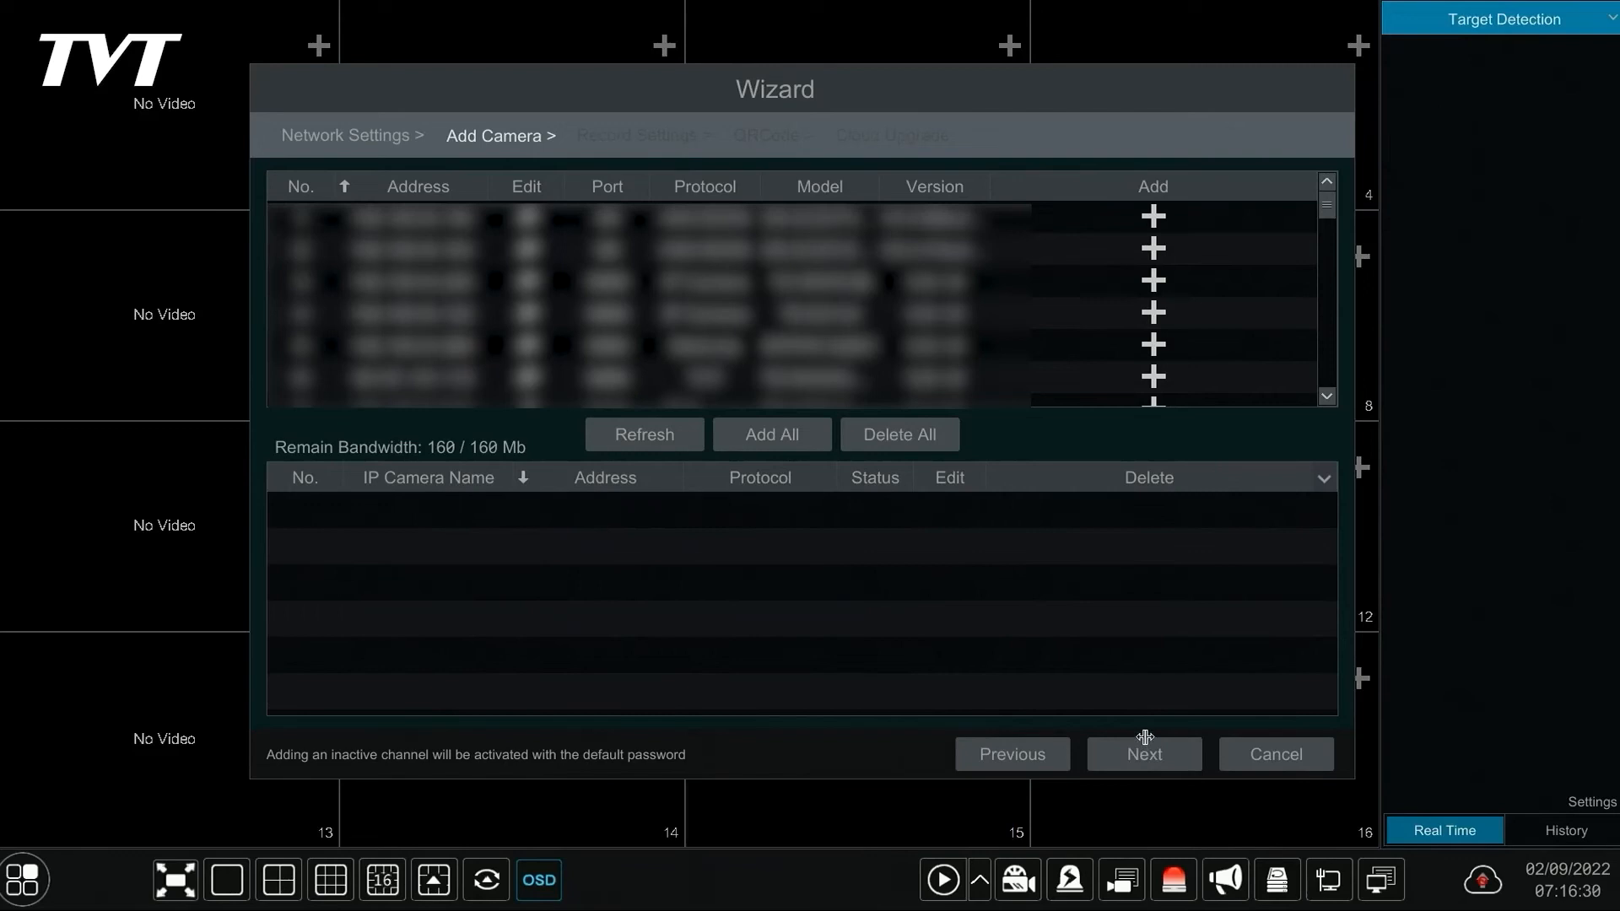
left_click(1143, 752)
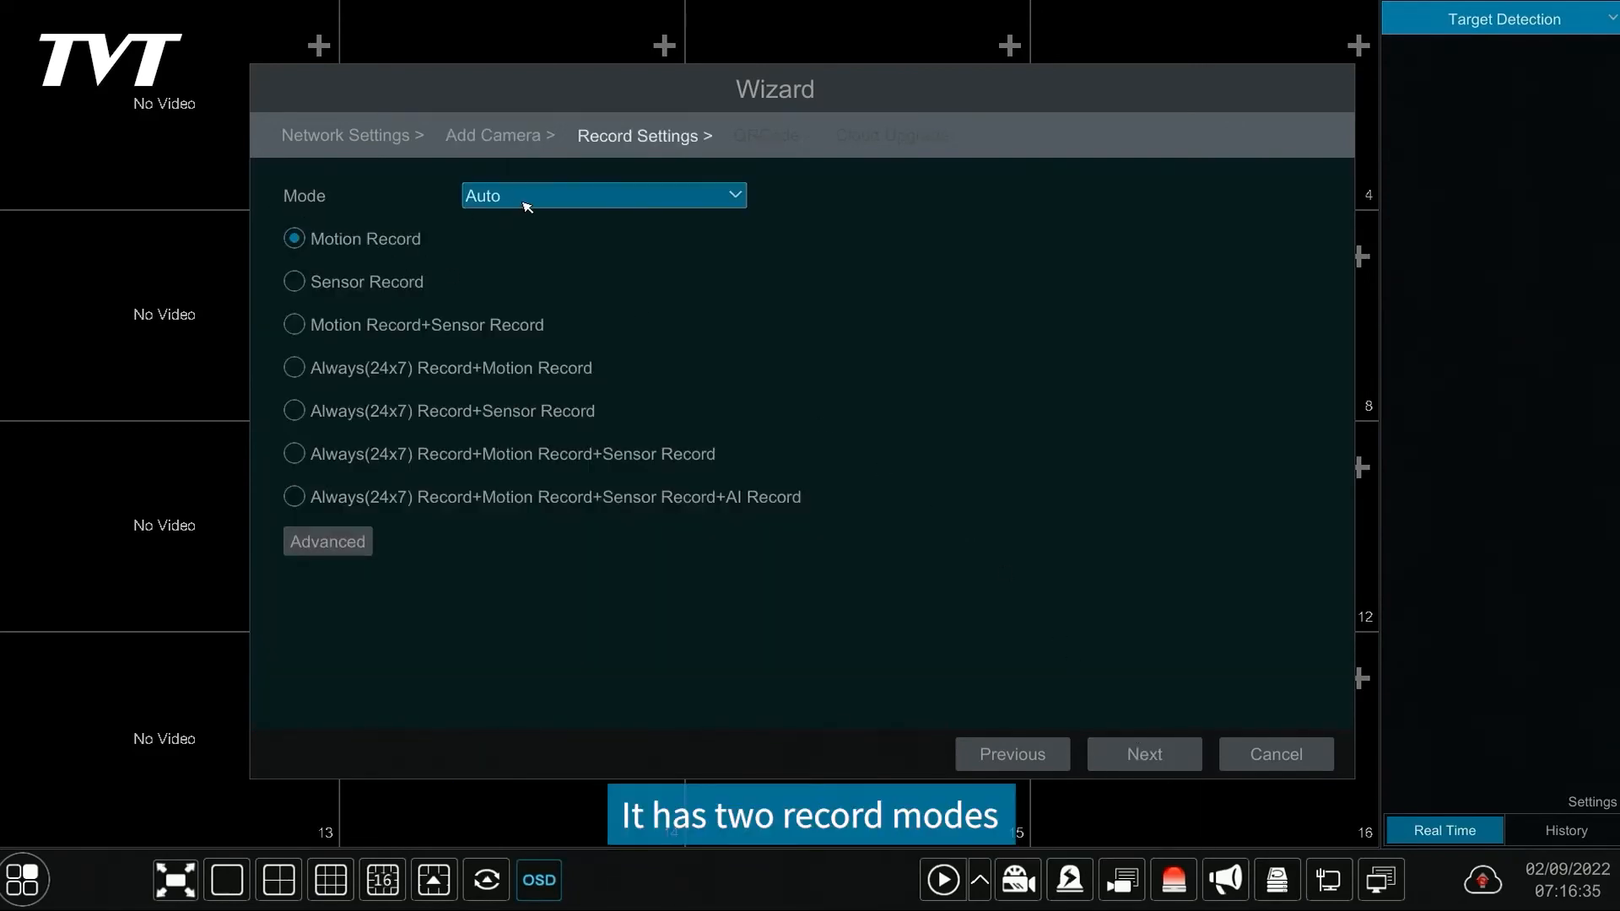
left_click(604, 196)
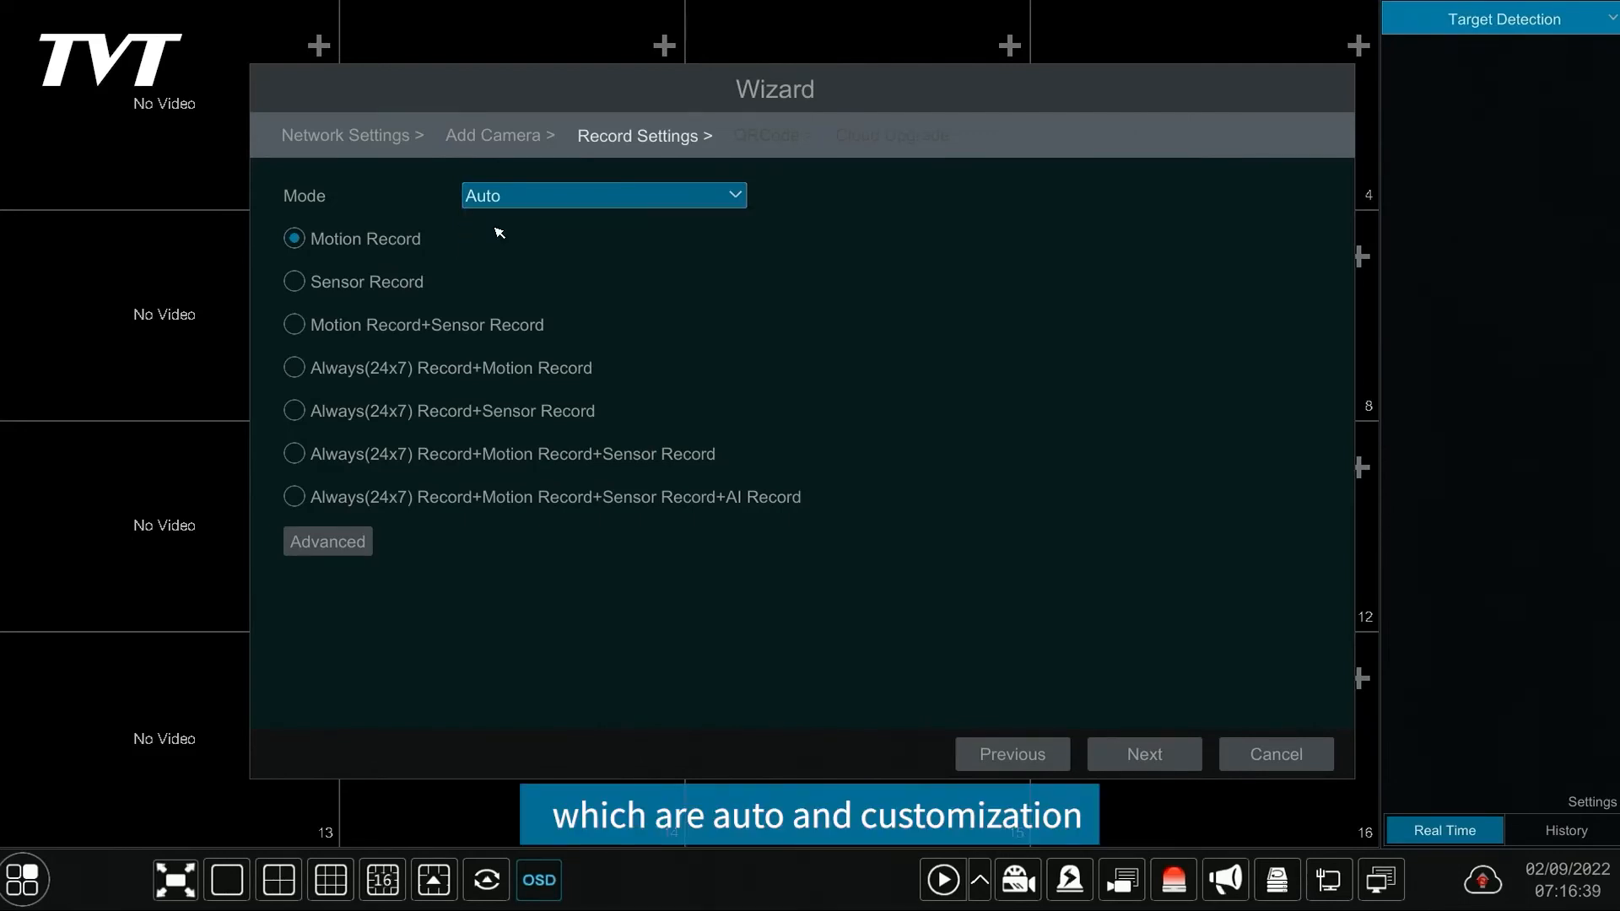
left_click(326, 540)
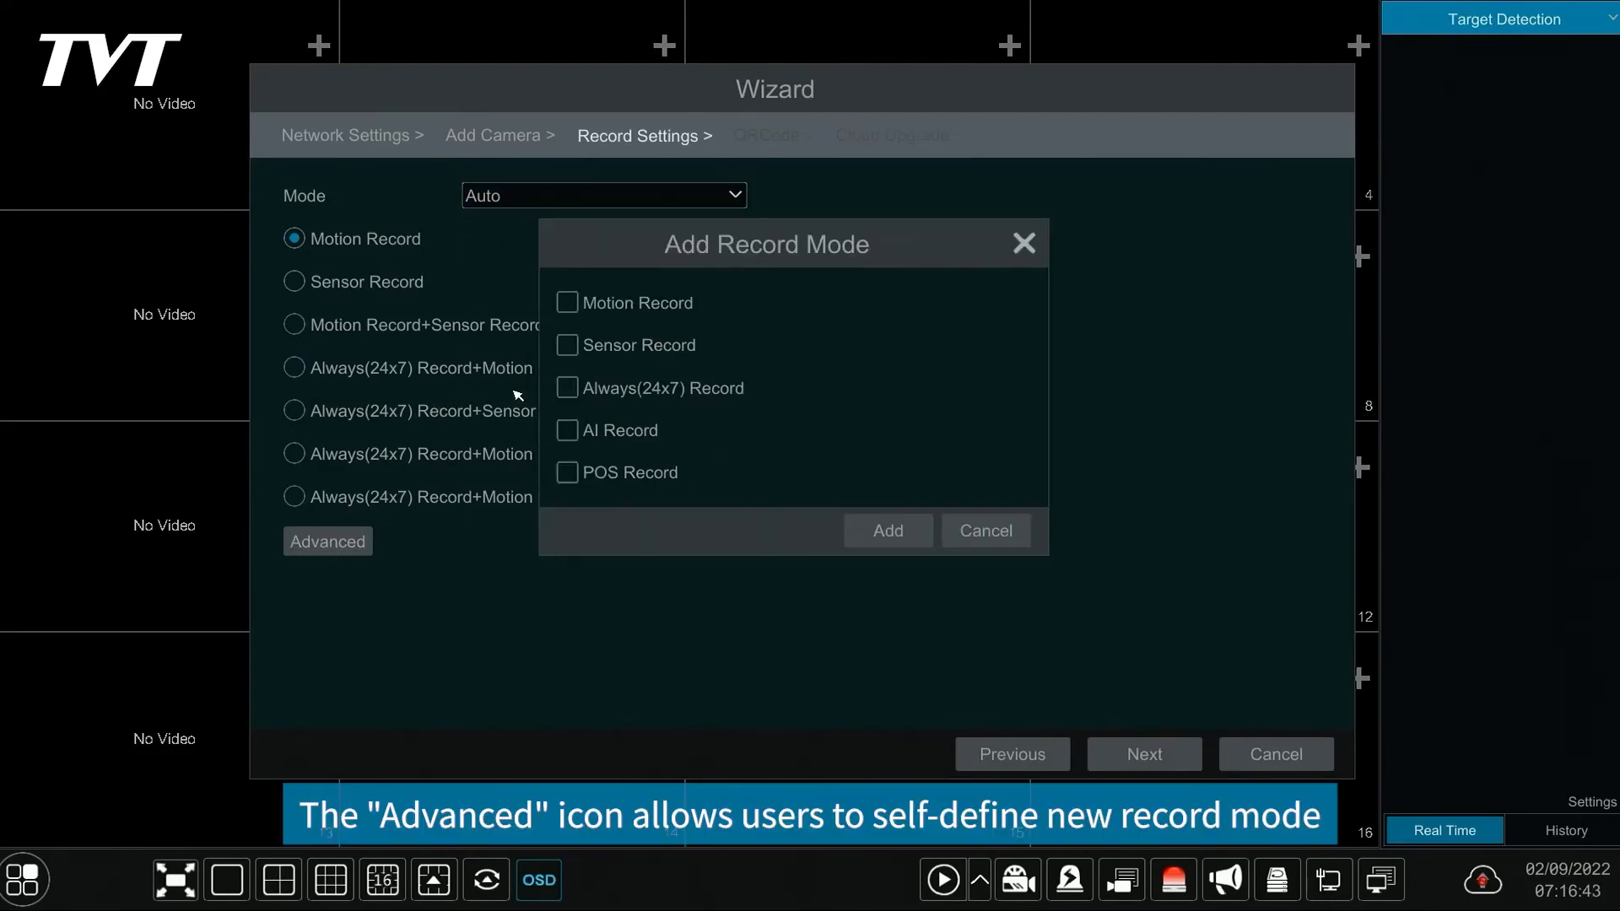
left_click(567, 472)
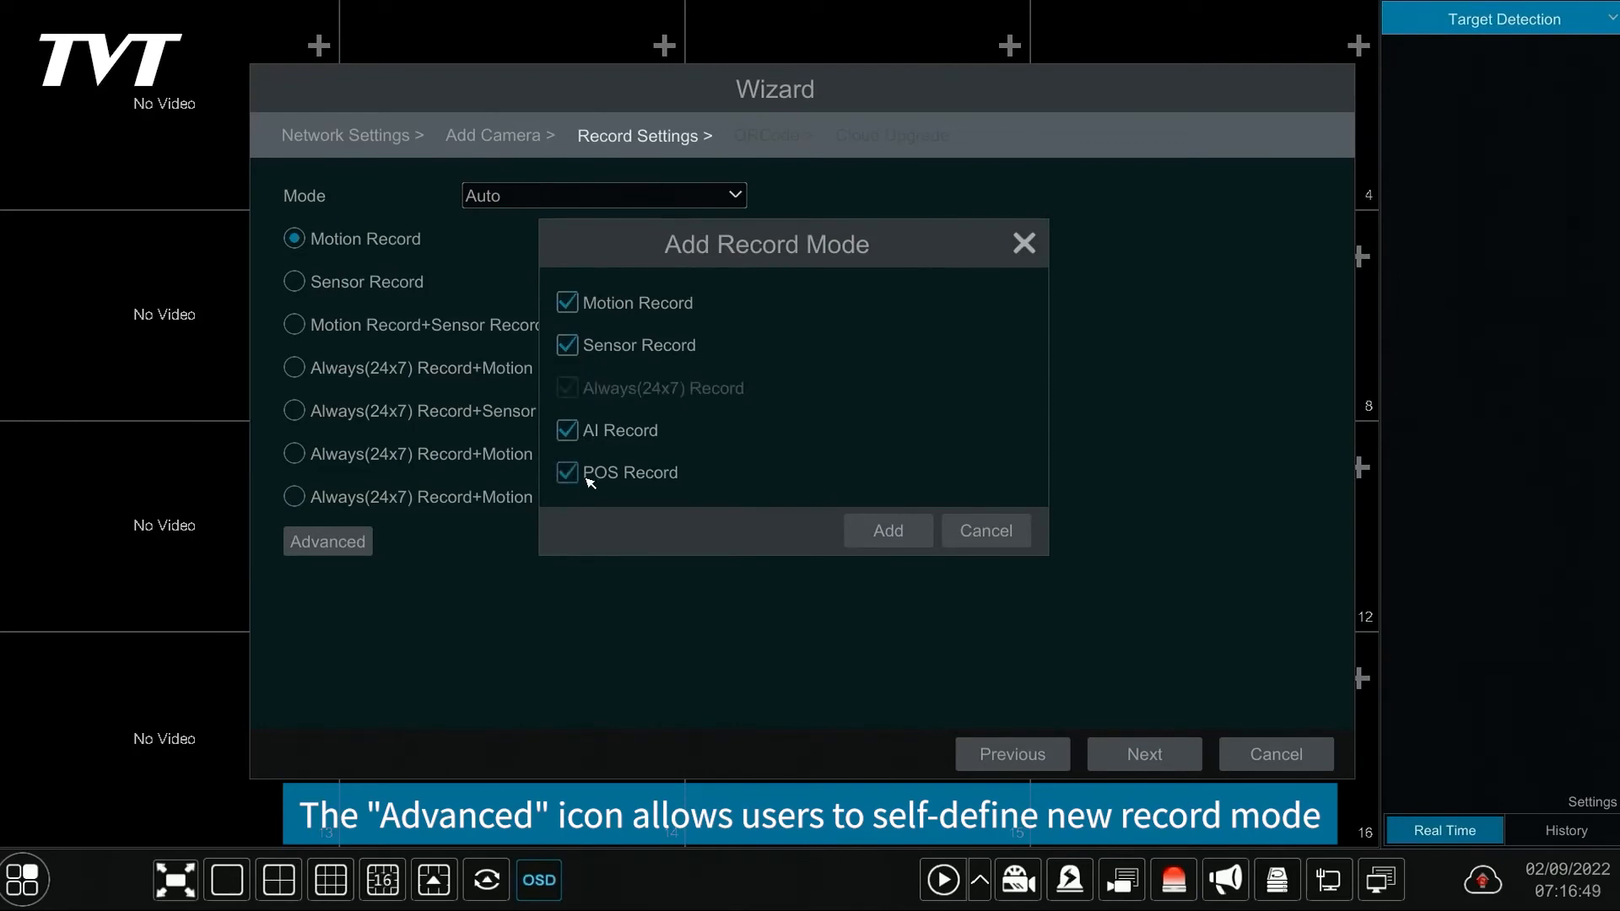
left_click(604, 196)
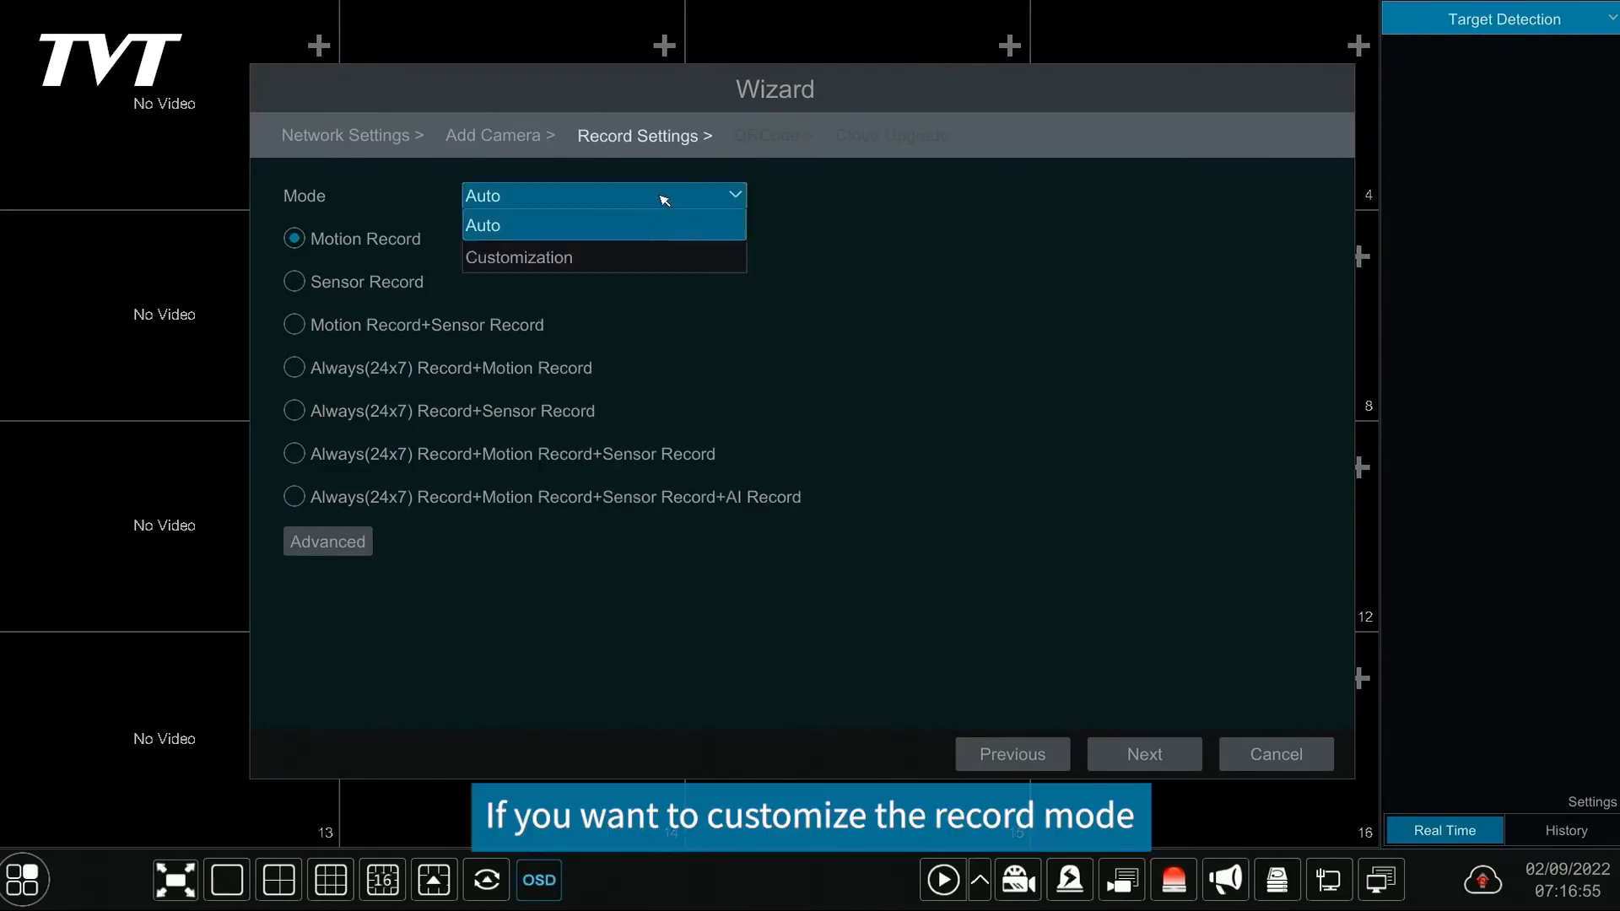
mouse_move(545, 266)
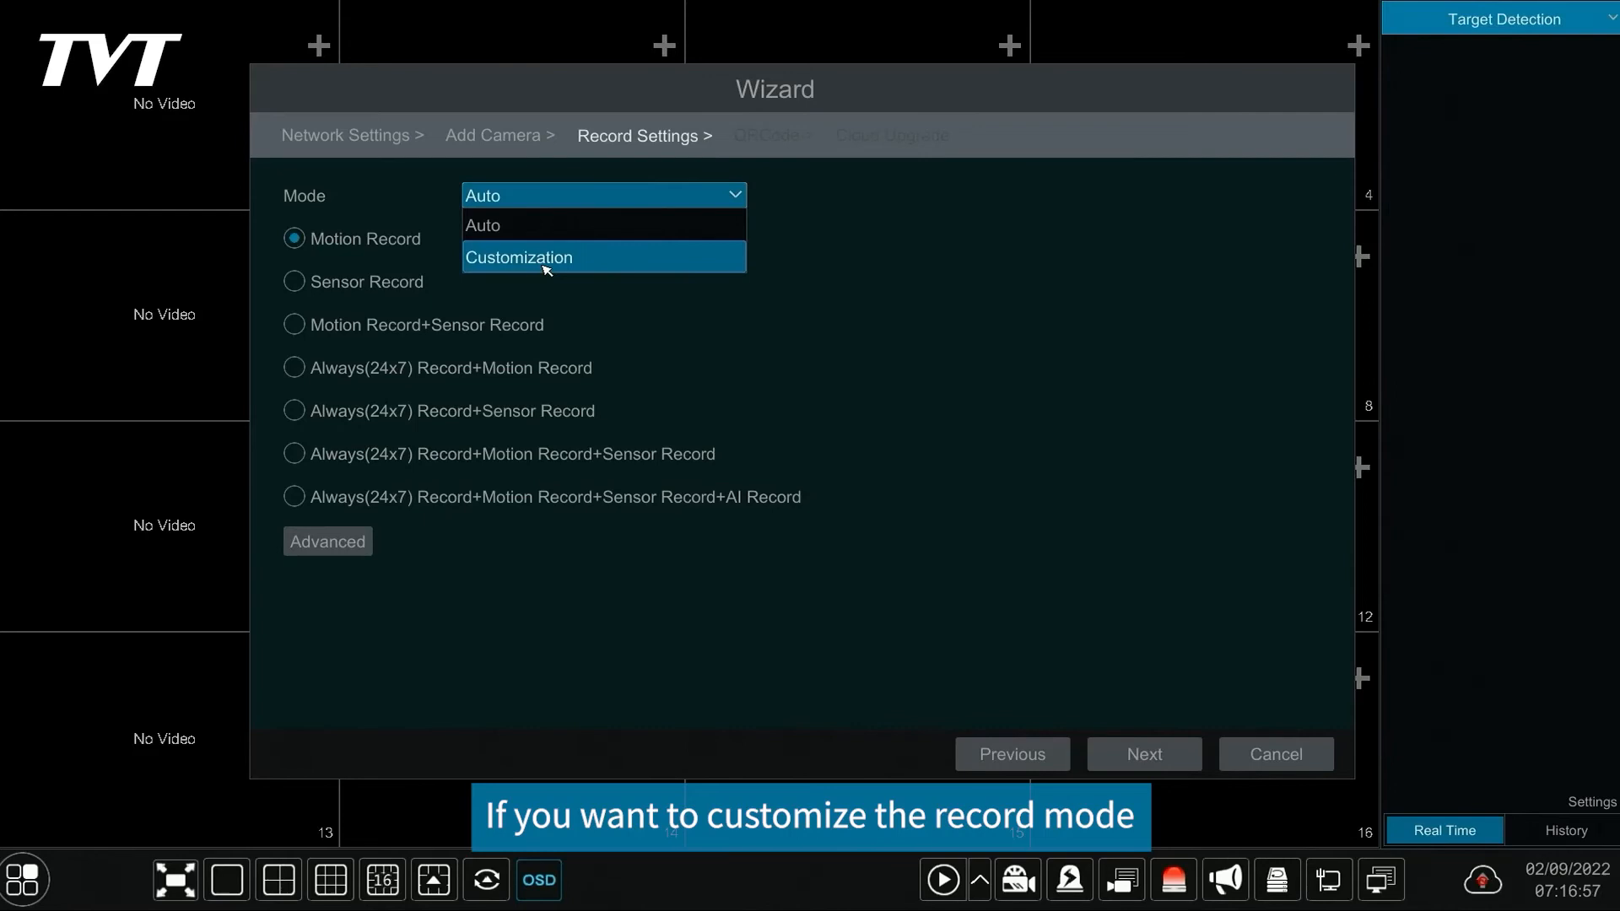
Try Customization mode, return to Auto with Motion Record, and continue to the QR Code step.
left_click(520, 257)
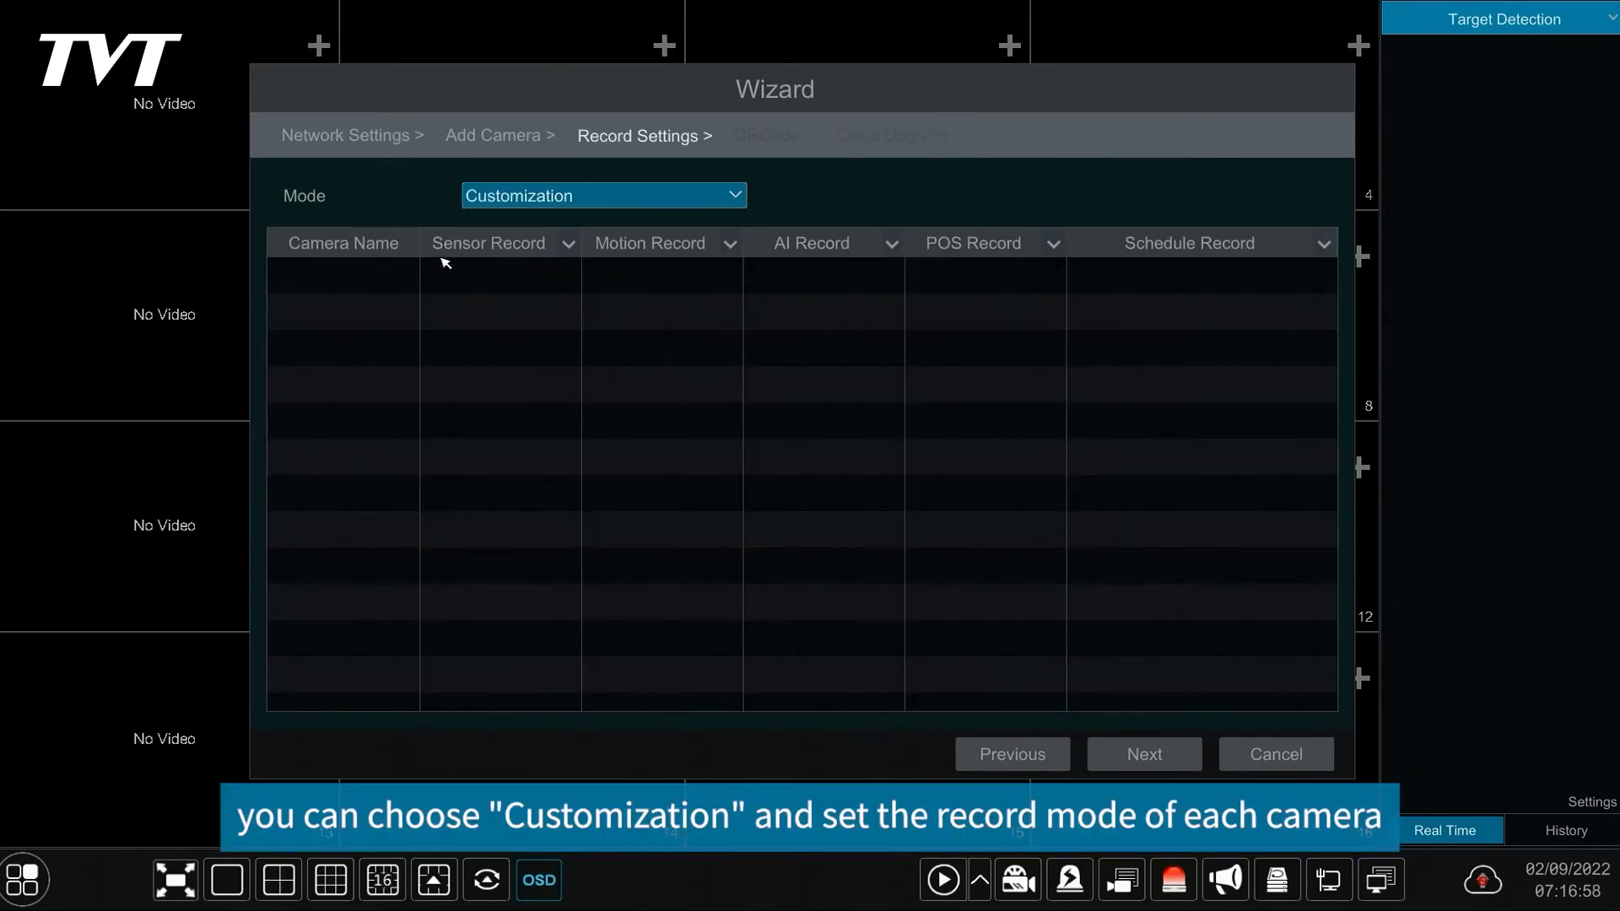
mouse_move(395, 258)
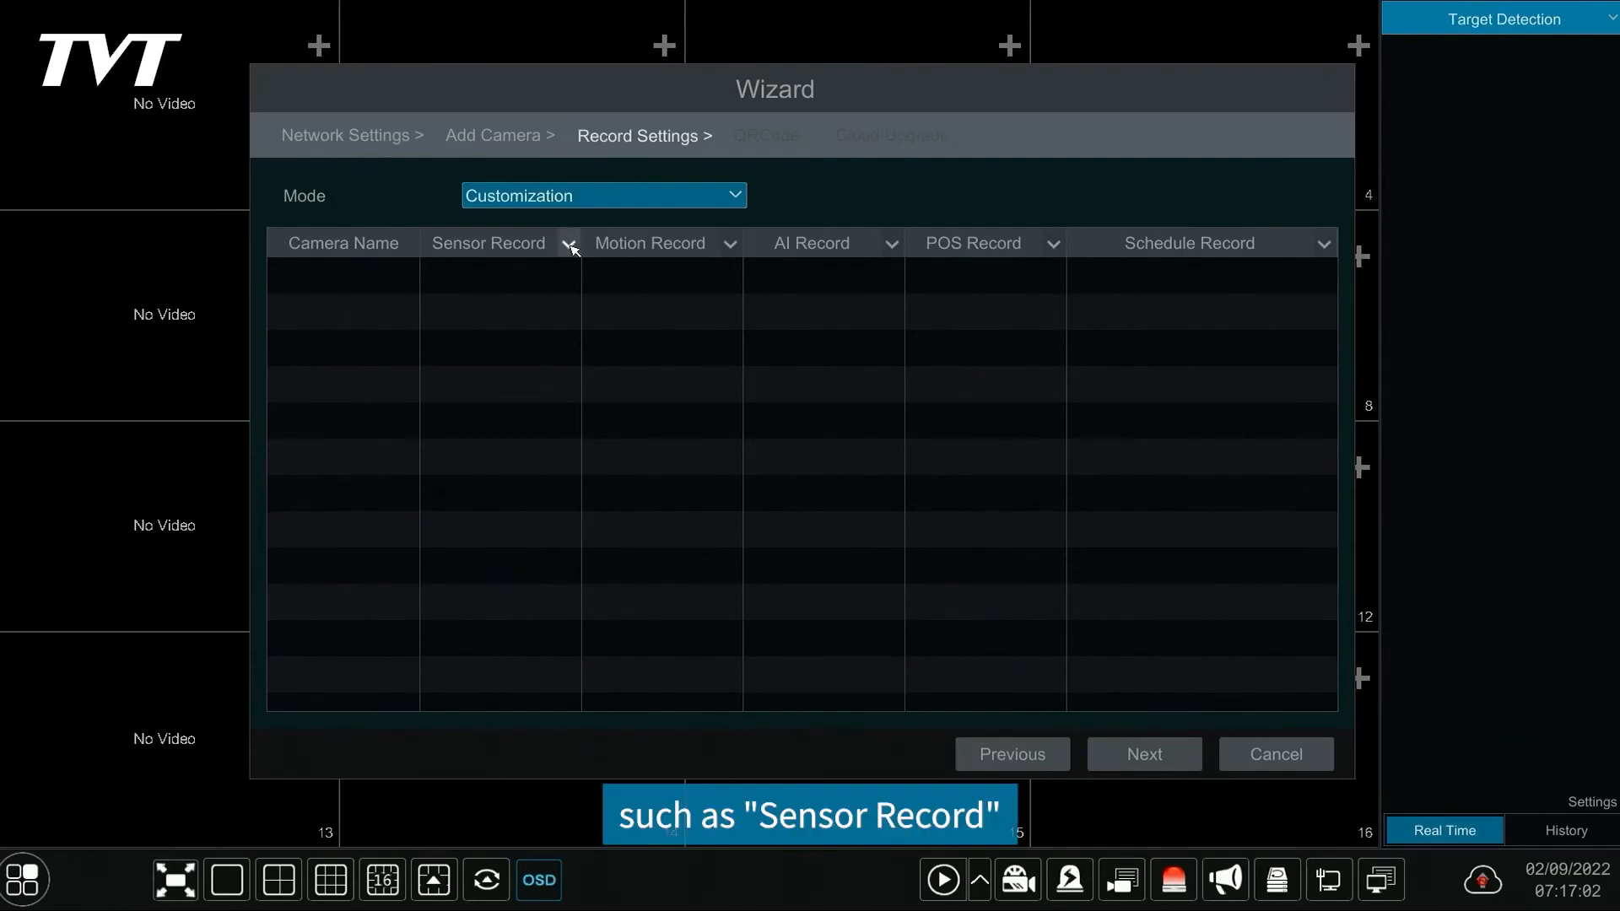
left_click(891, 243)
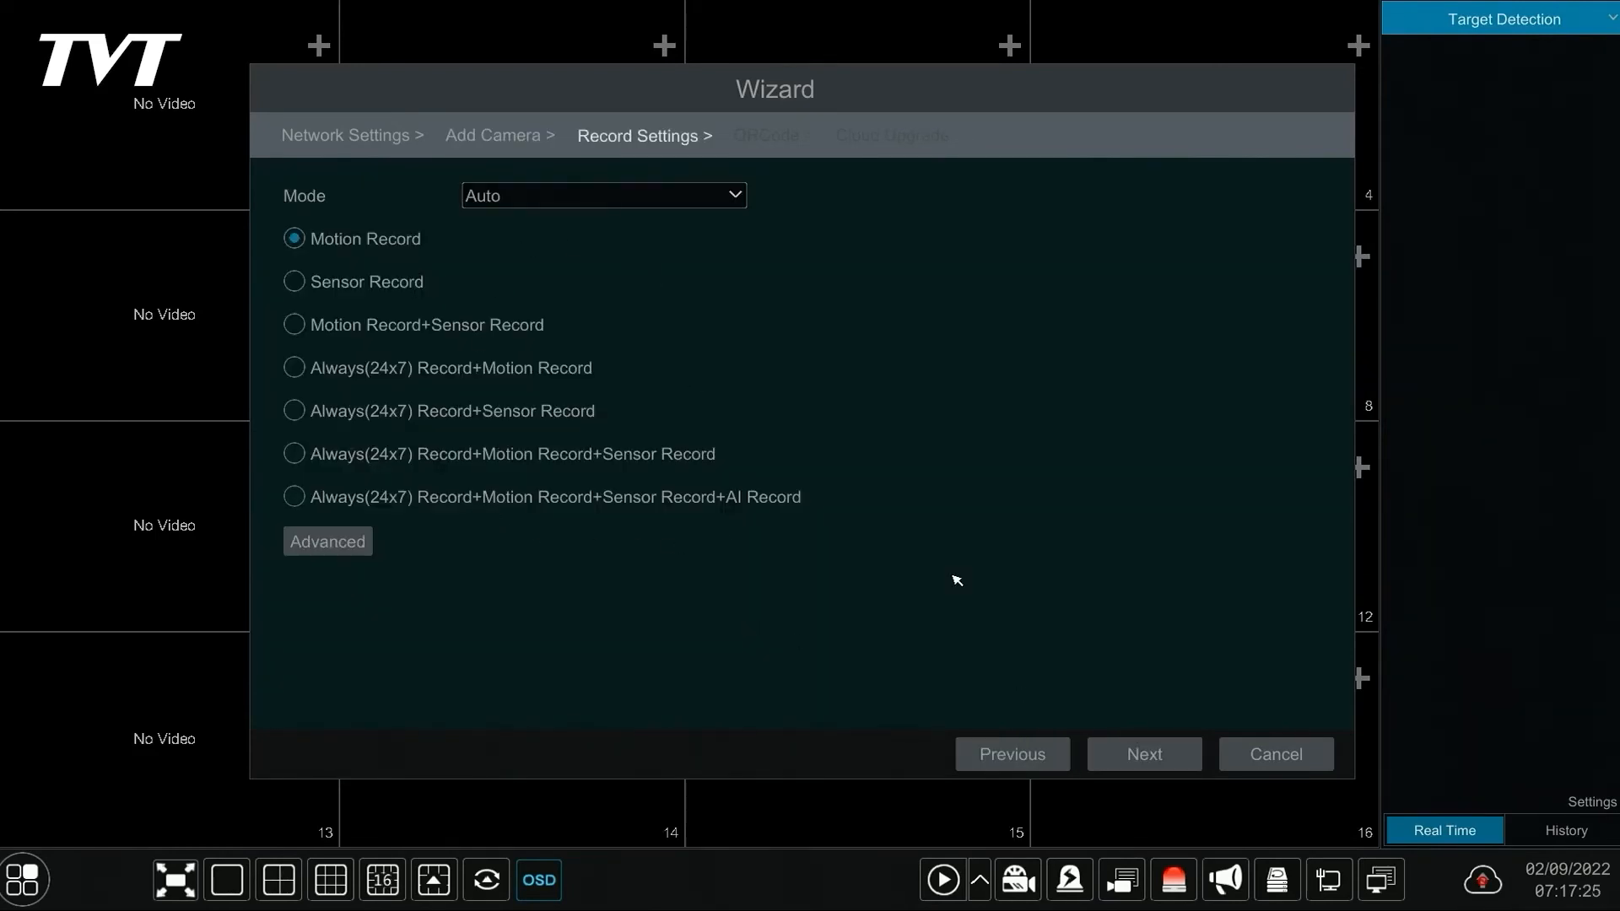
left_click(1142, 752)
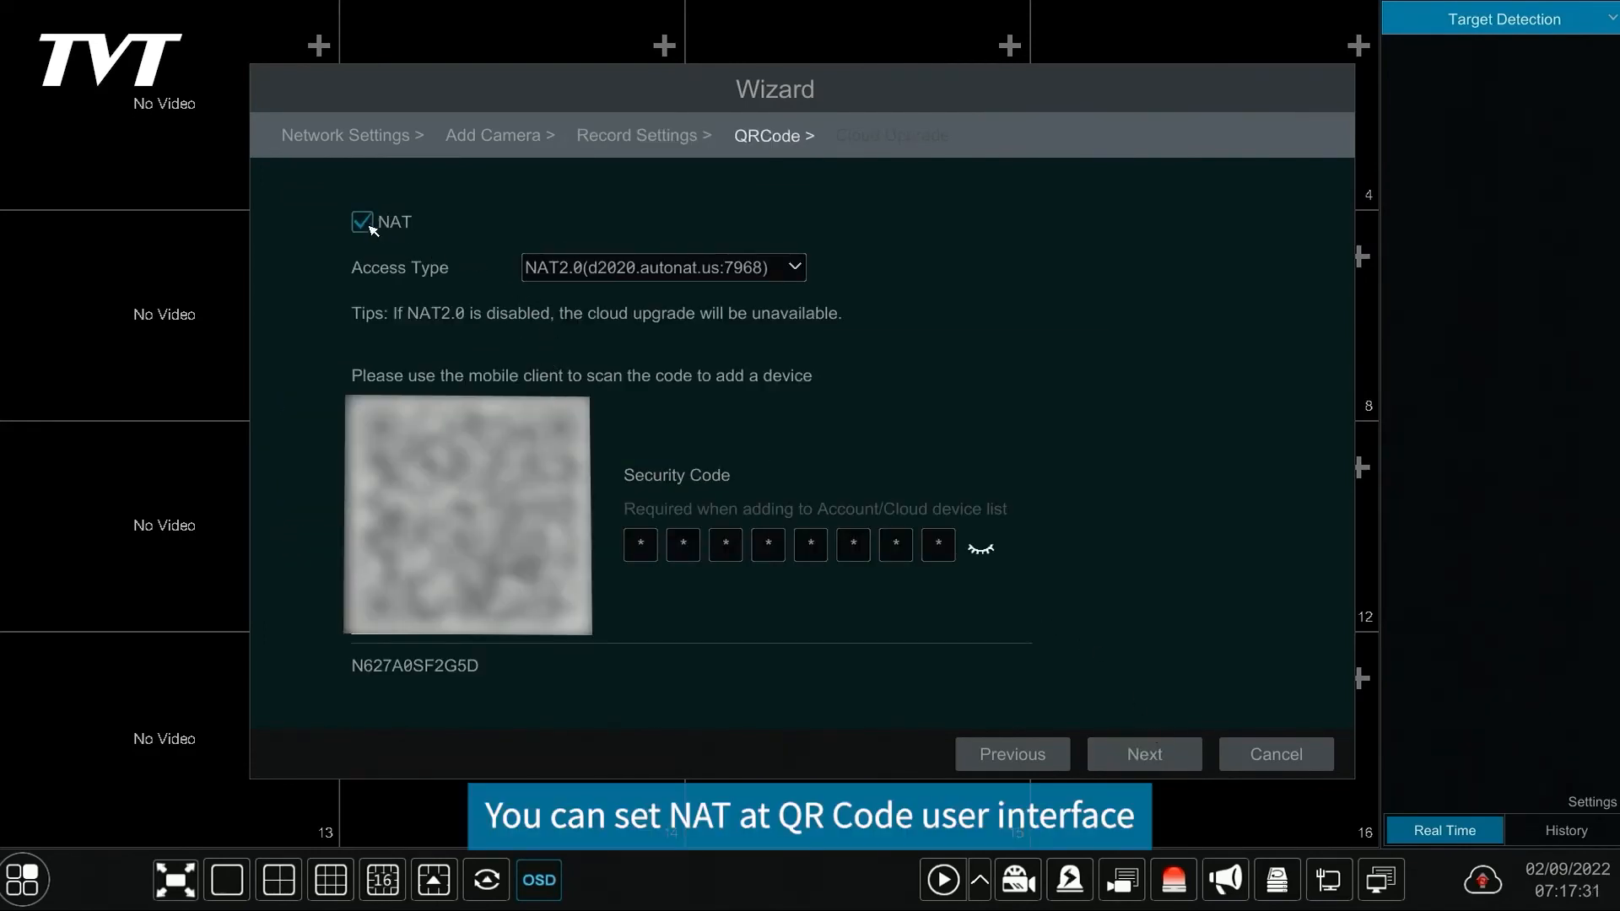
left_click(361, 221)
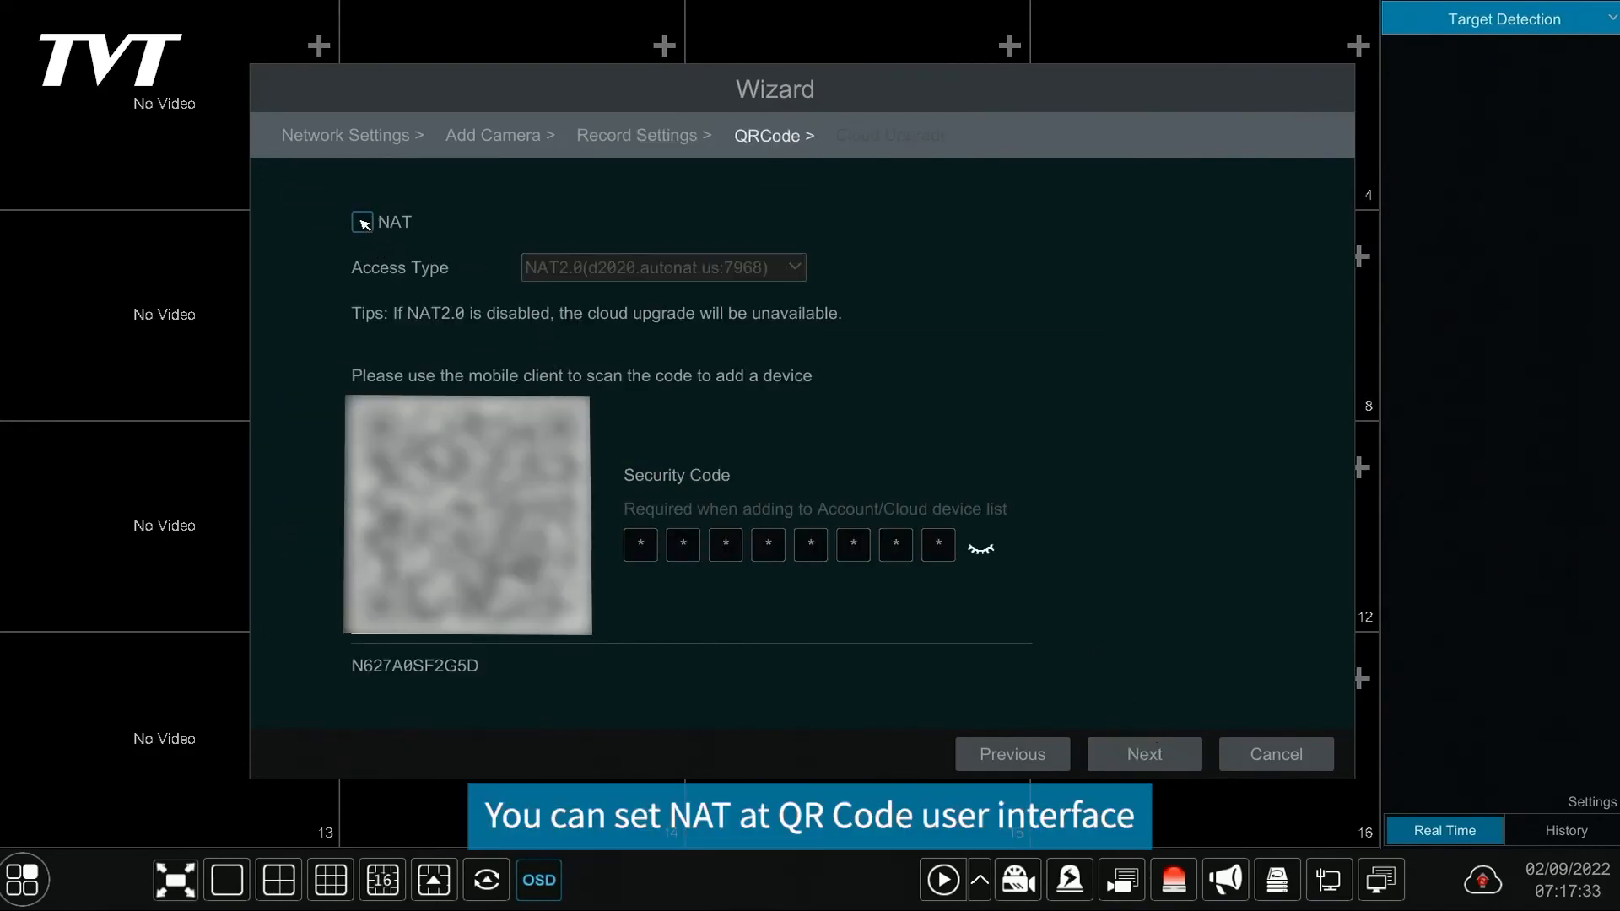
left_click(361, 221)
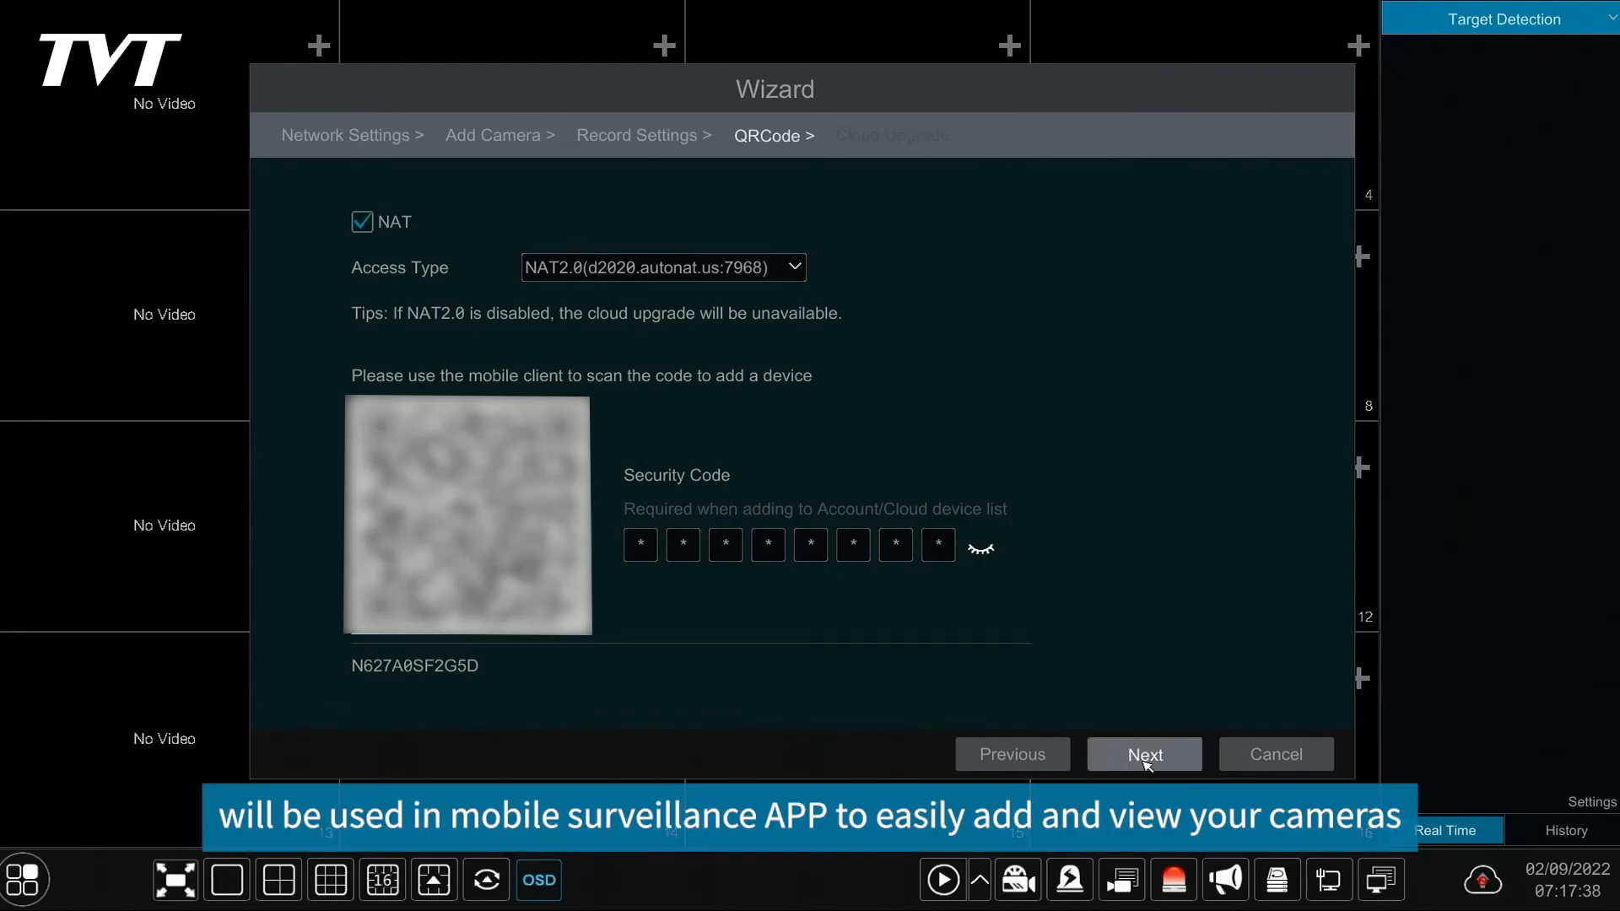
Enable Cloud Upgrade on the final step and close the setup wizard.
left_click(1143, 752)
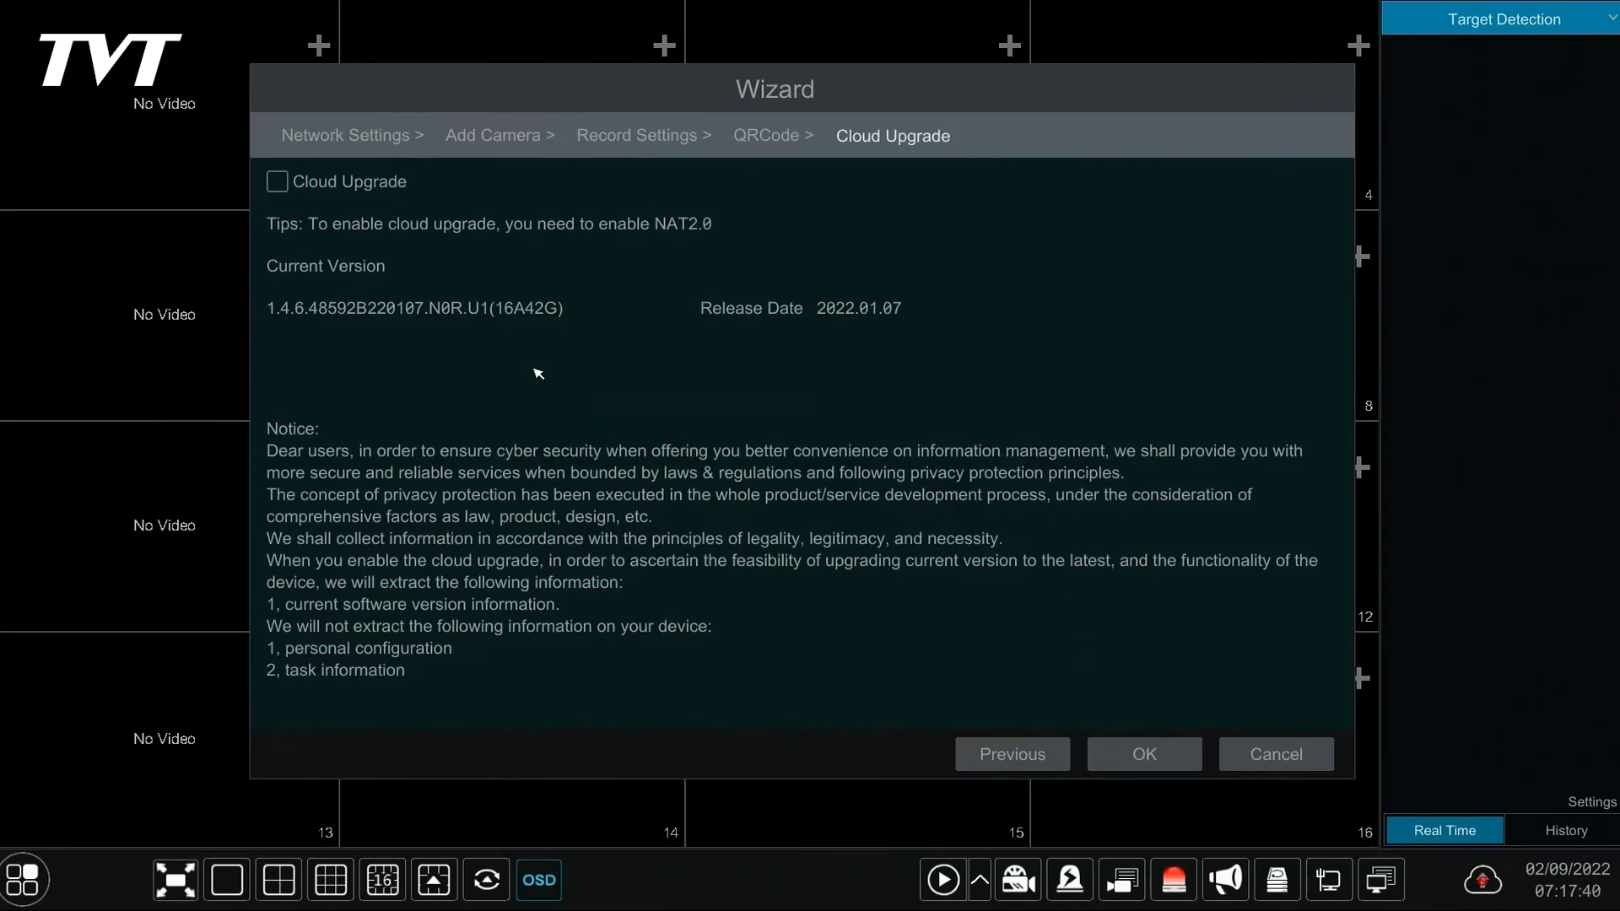
mouse_move(822, 575)
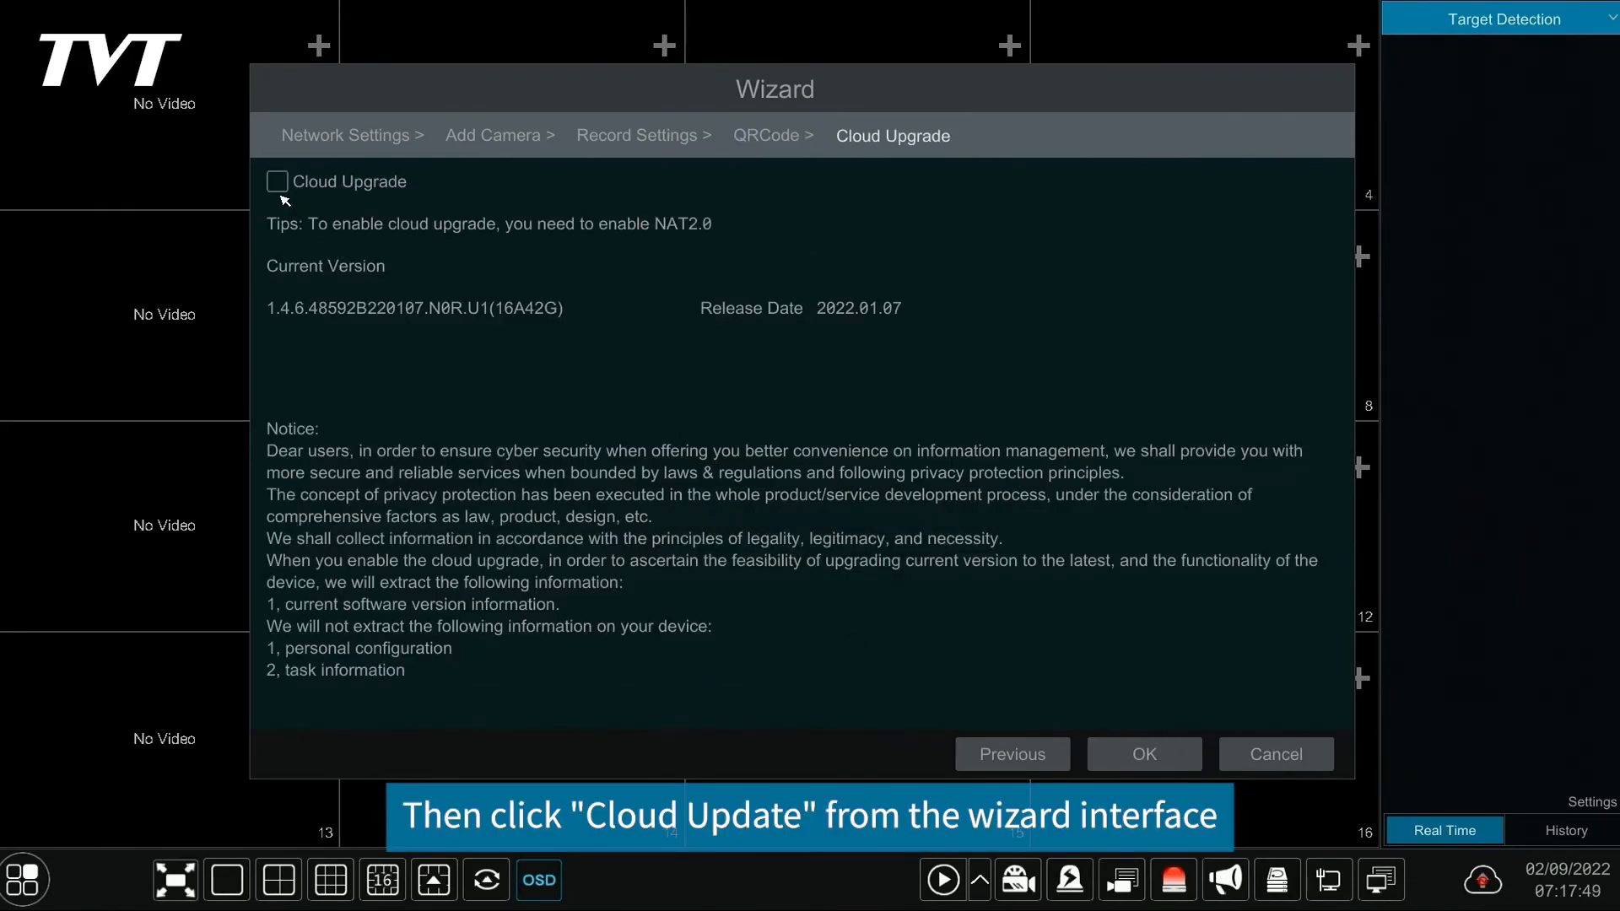
left_click(275, 180)
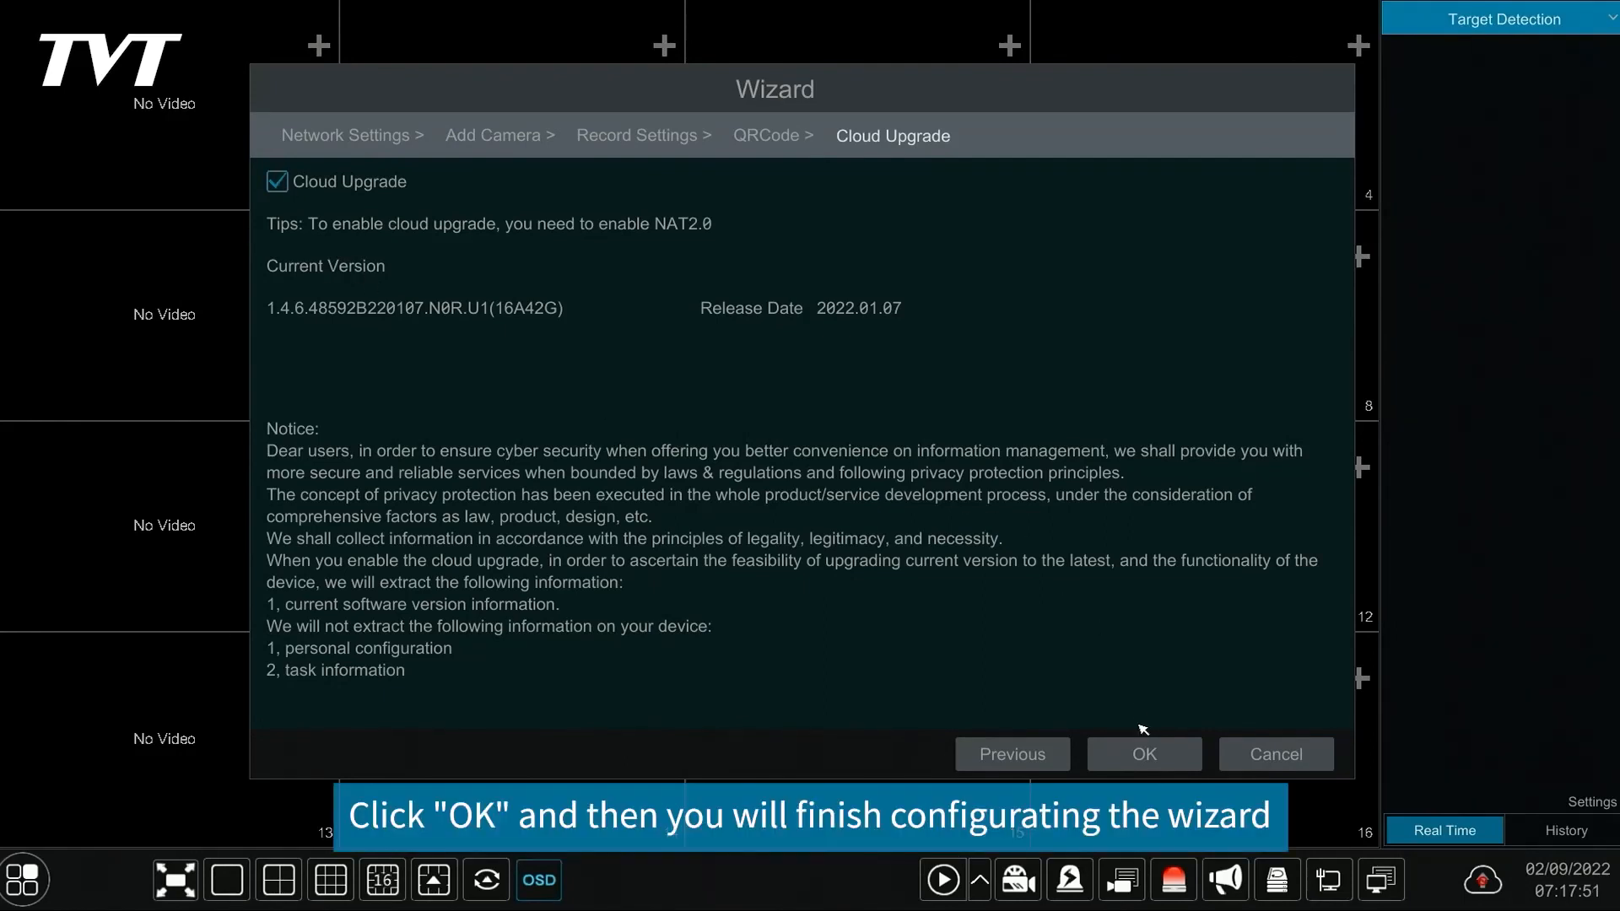
left_click(1143, 752)
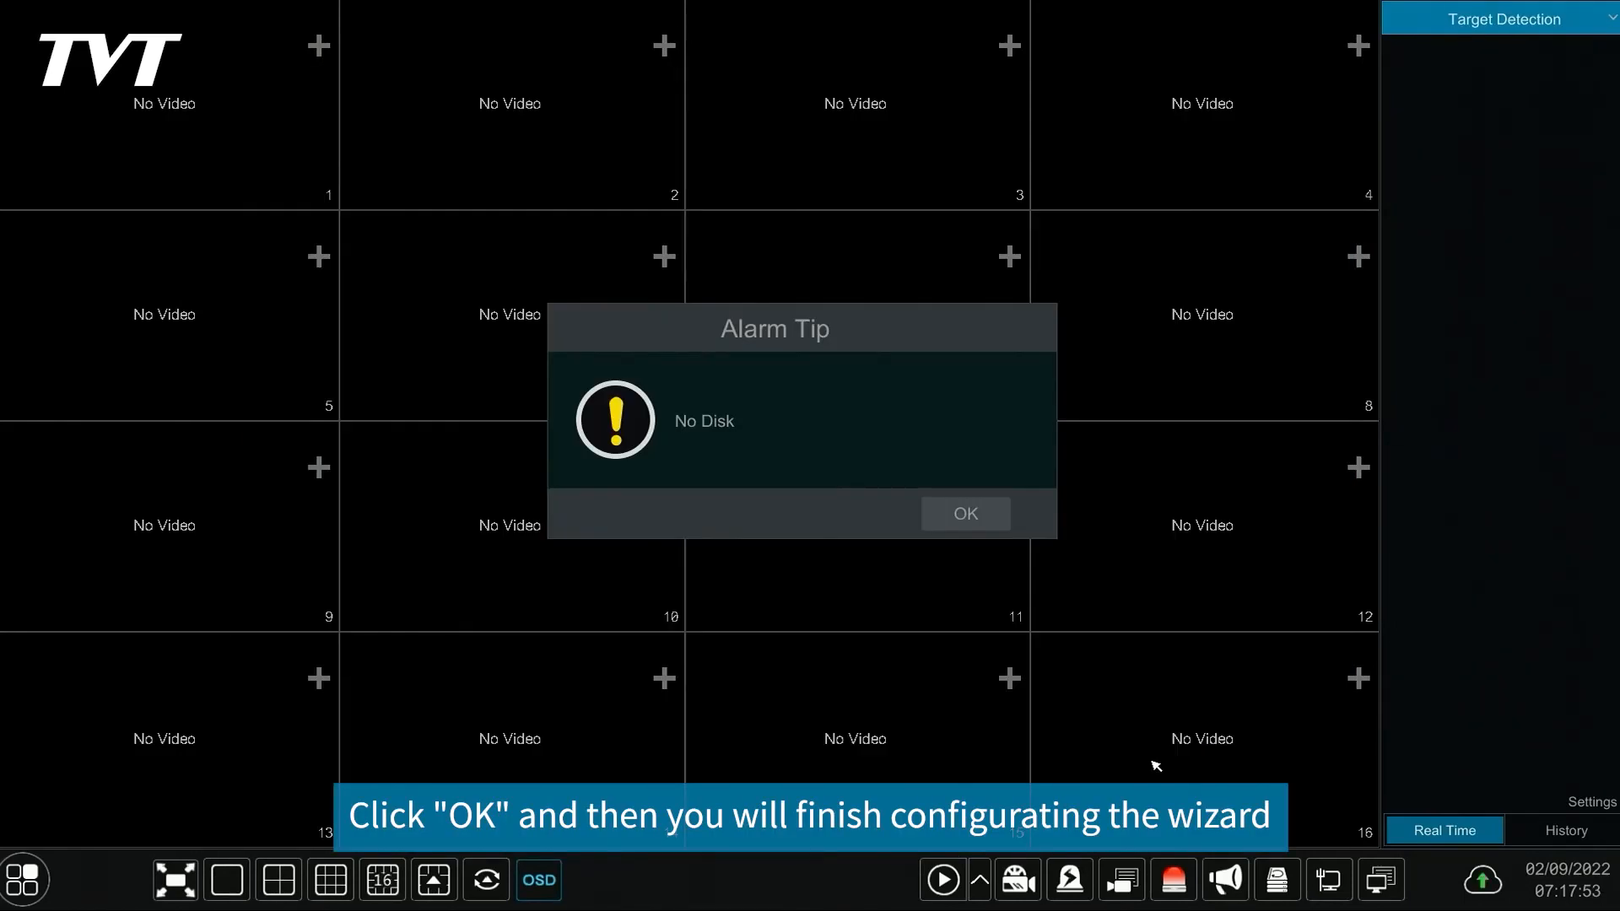
Cancel the password-risk prompt and acknowledge the No Disk alarm over live view.
left_click(963, 513)
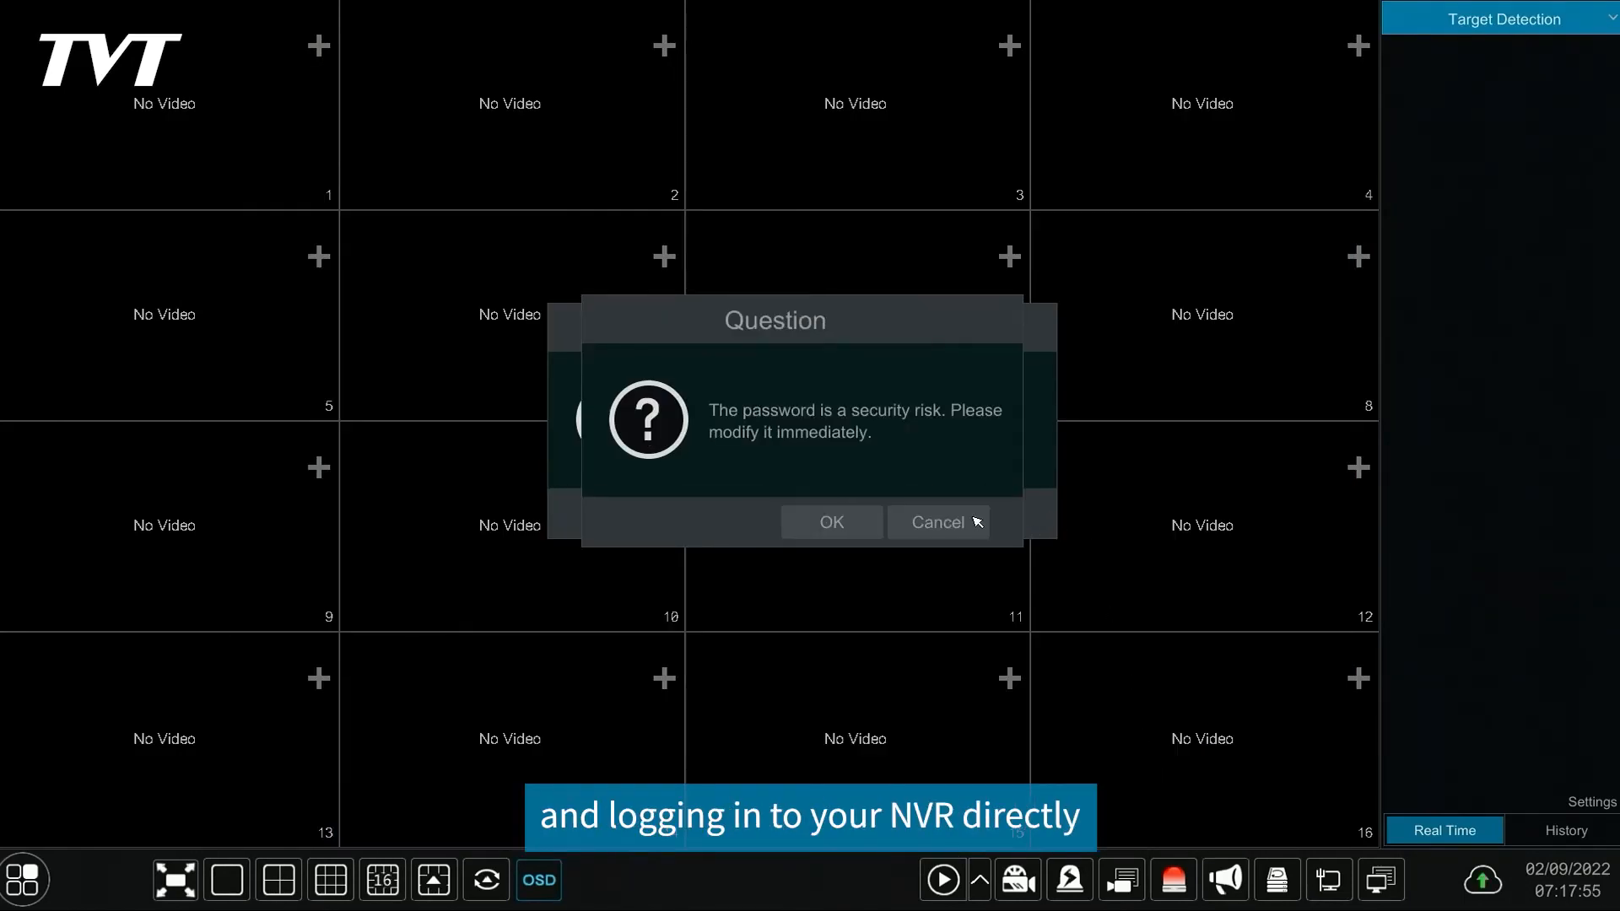
left_click(937, 521)
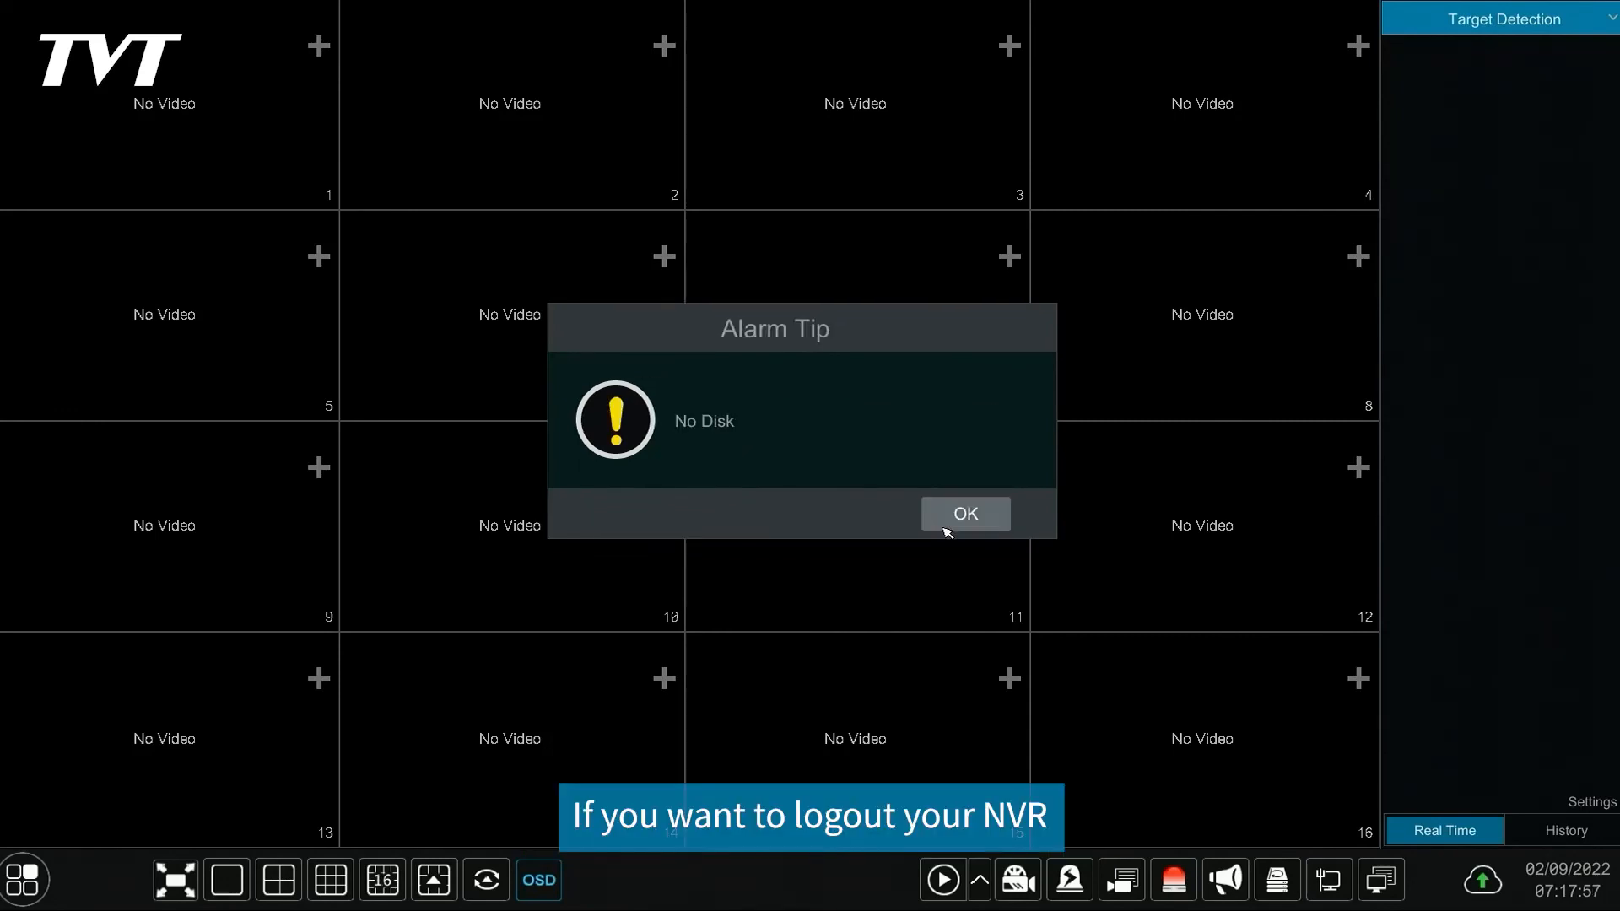
left_click(963, 513)
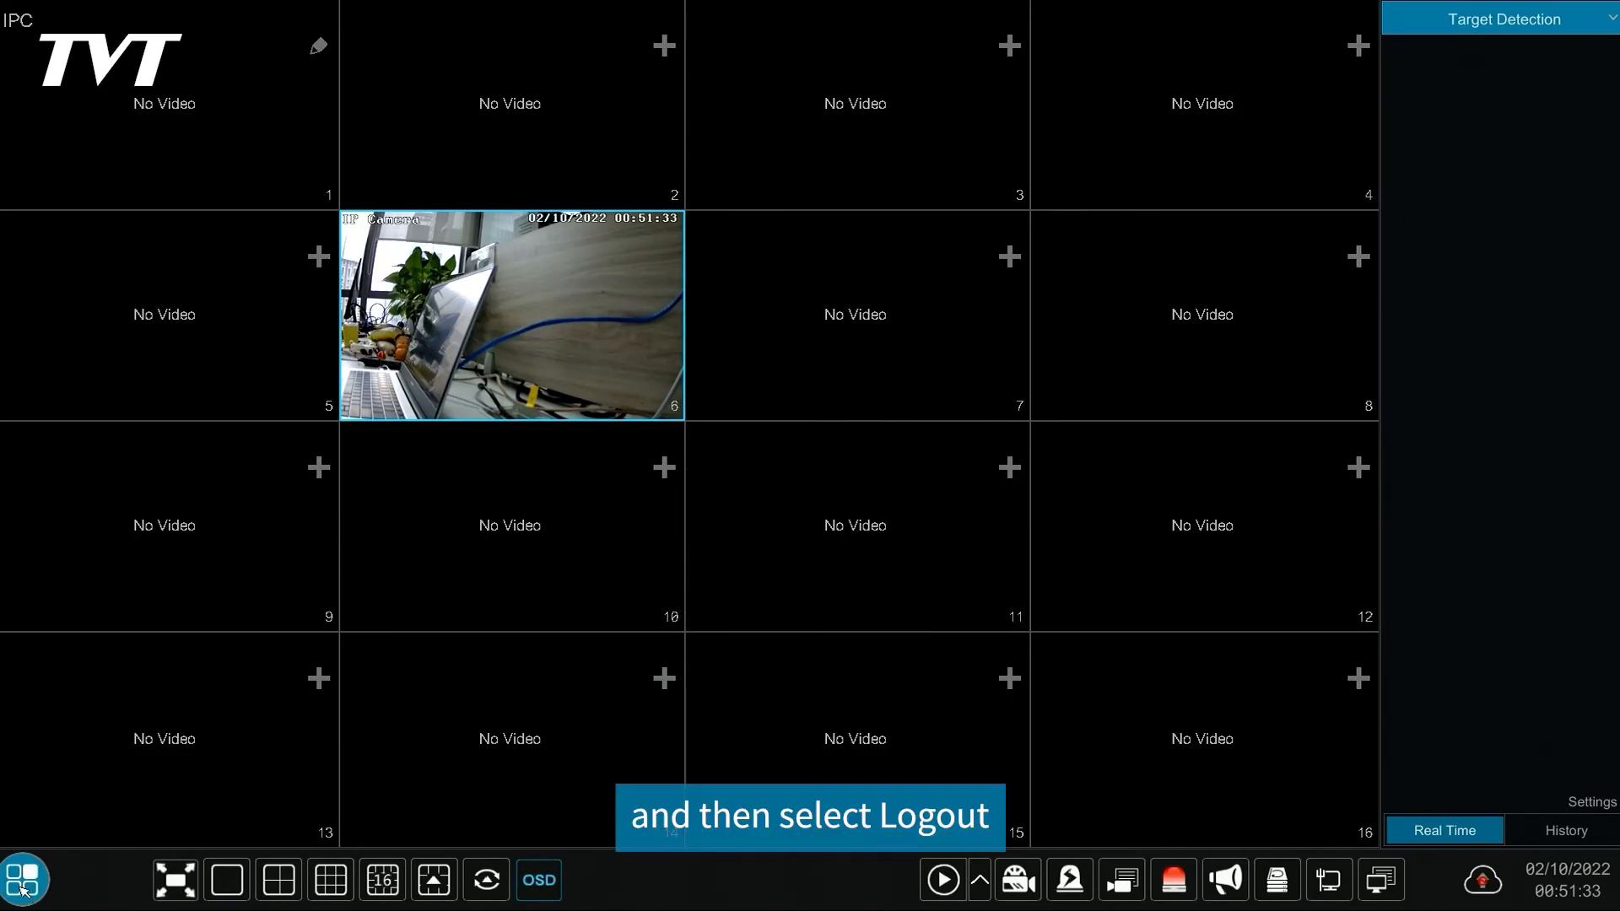
Log out of the NVR session via Logout in the main system menu.
left_click(25, 879)
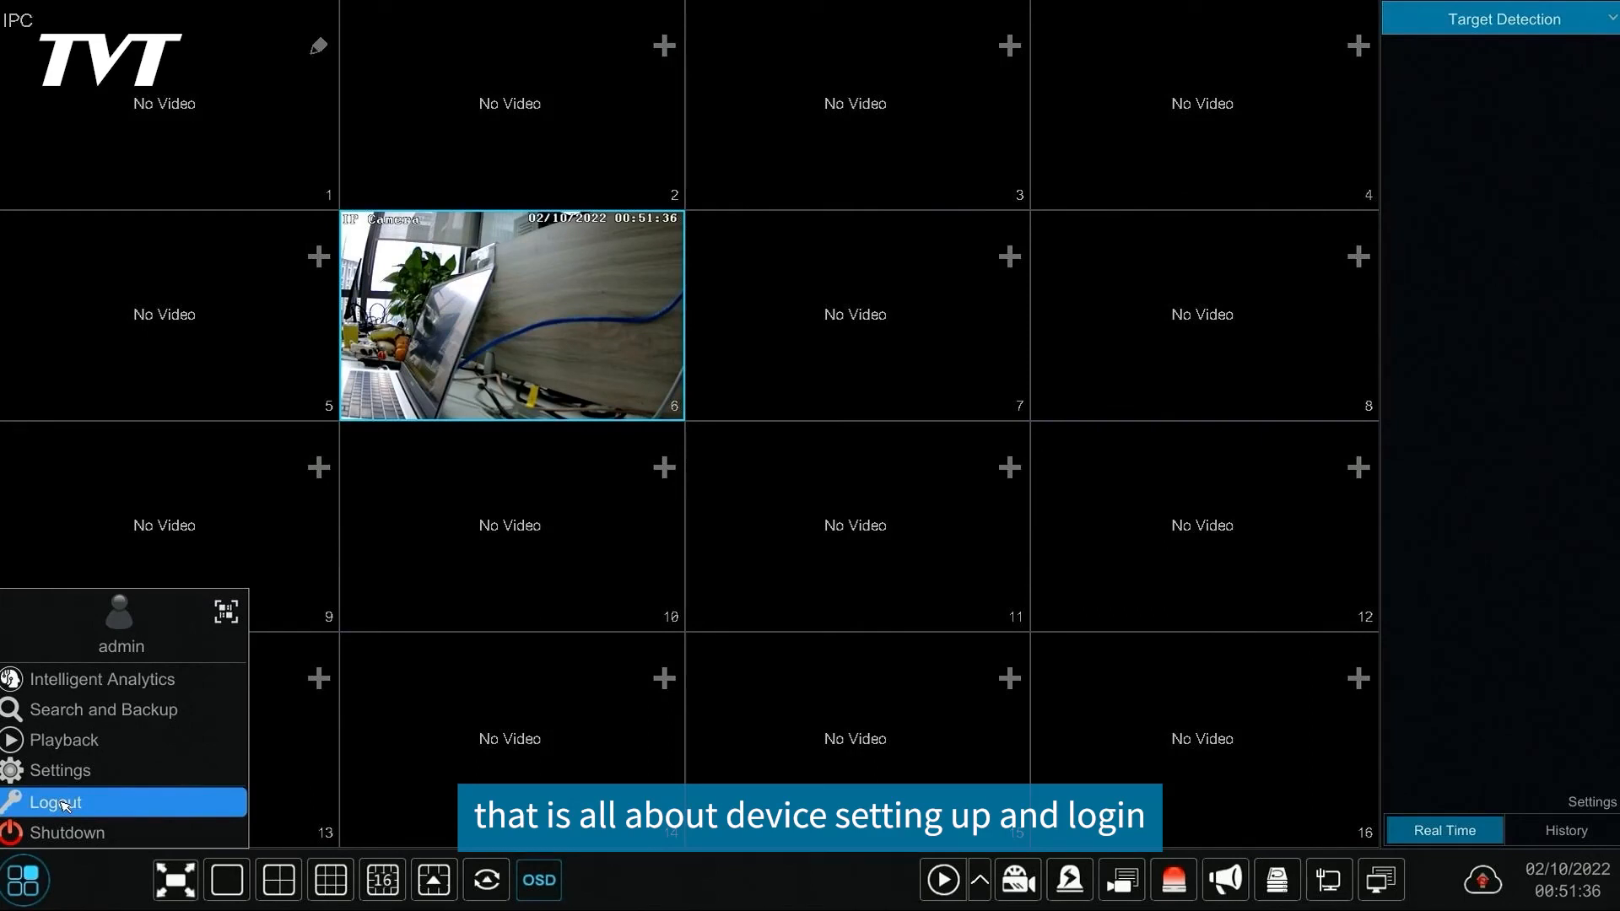
left_click(54, 802)
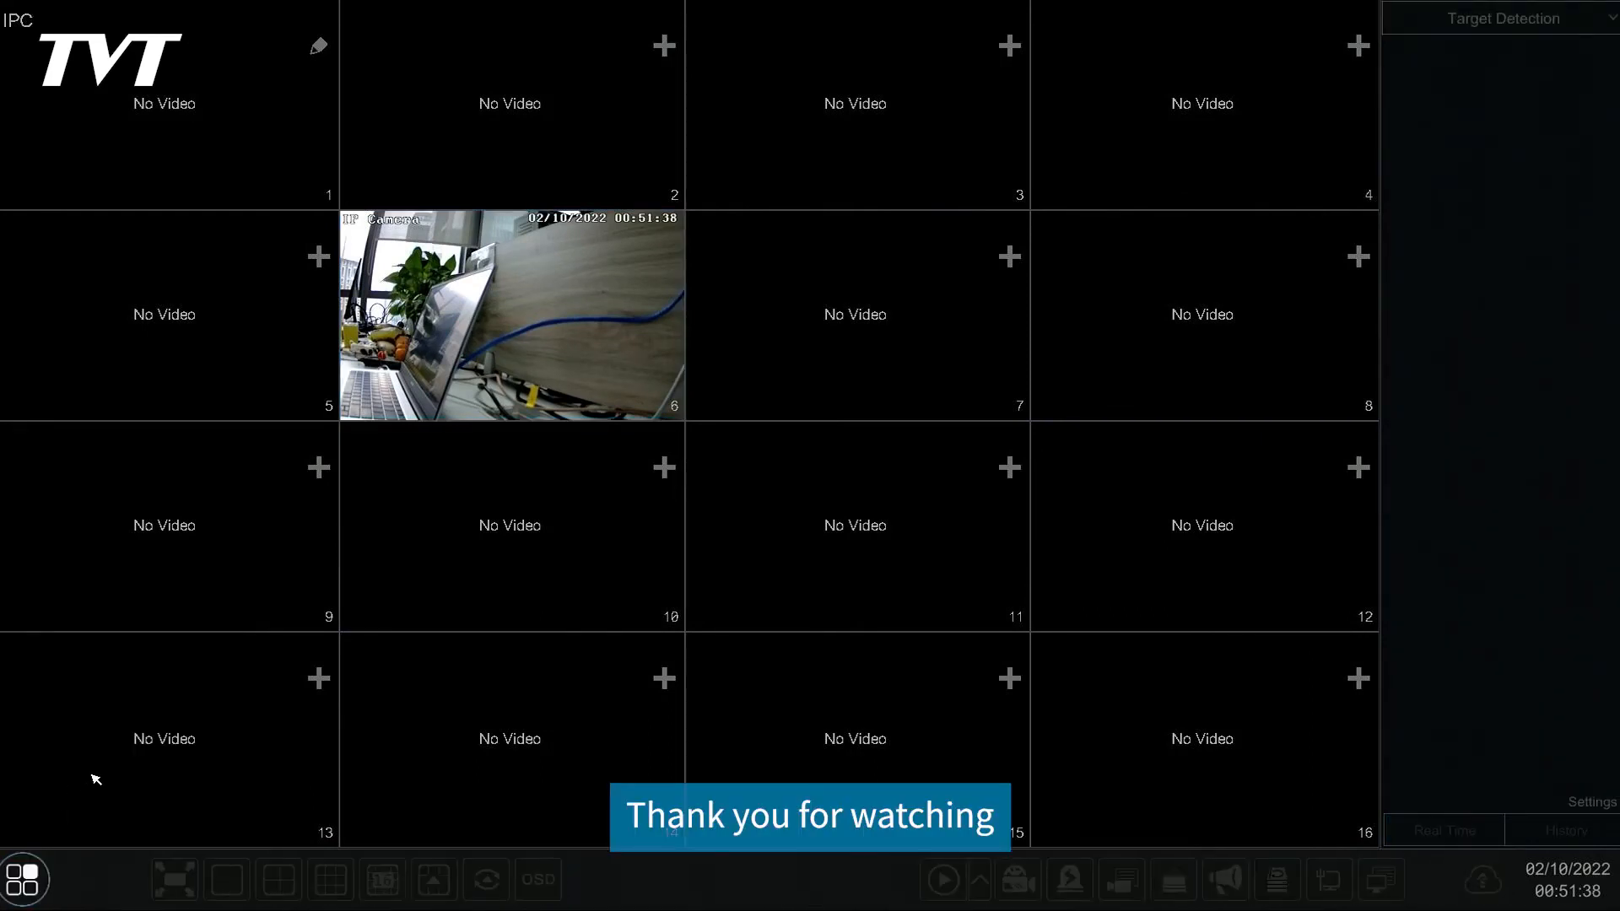